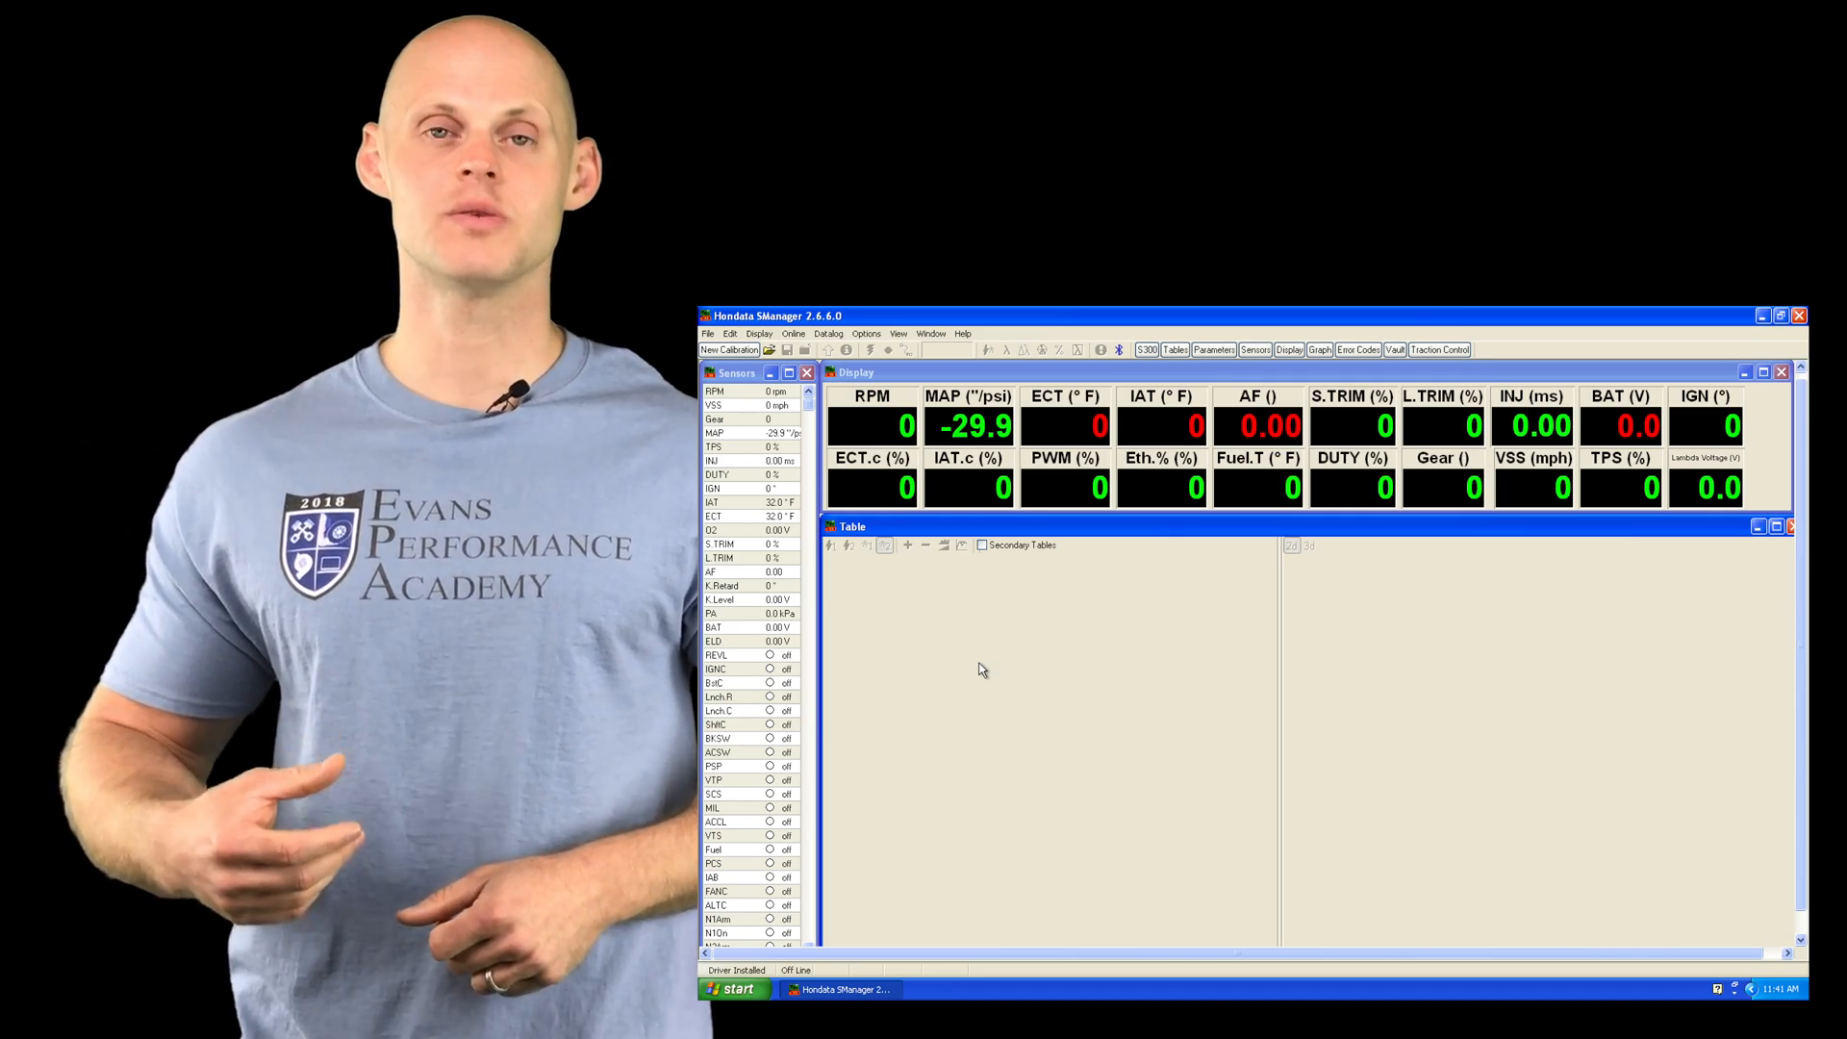
# Step: Open the saved 9-16-17 calibration from the Open Calibration dialog
pyautogui.click(1781, 339)
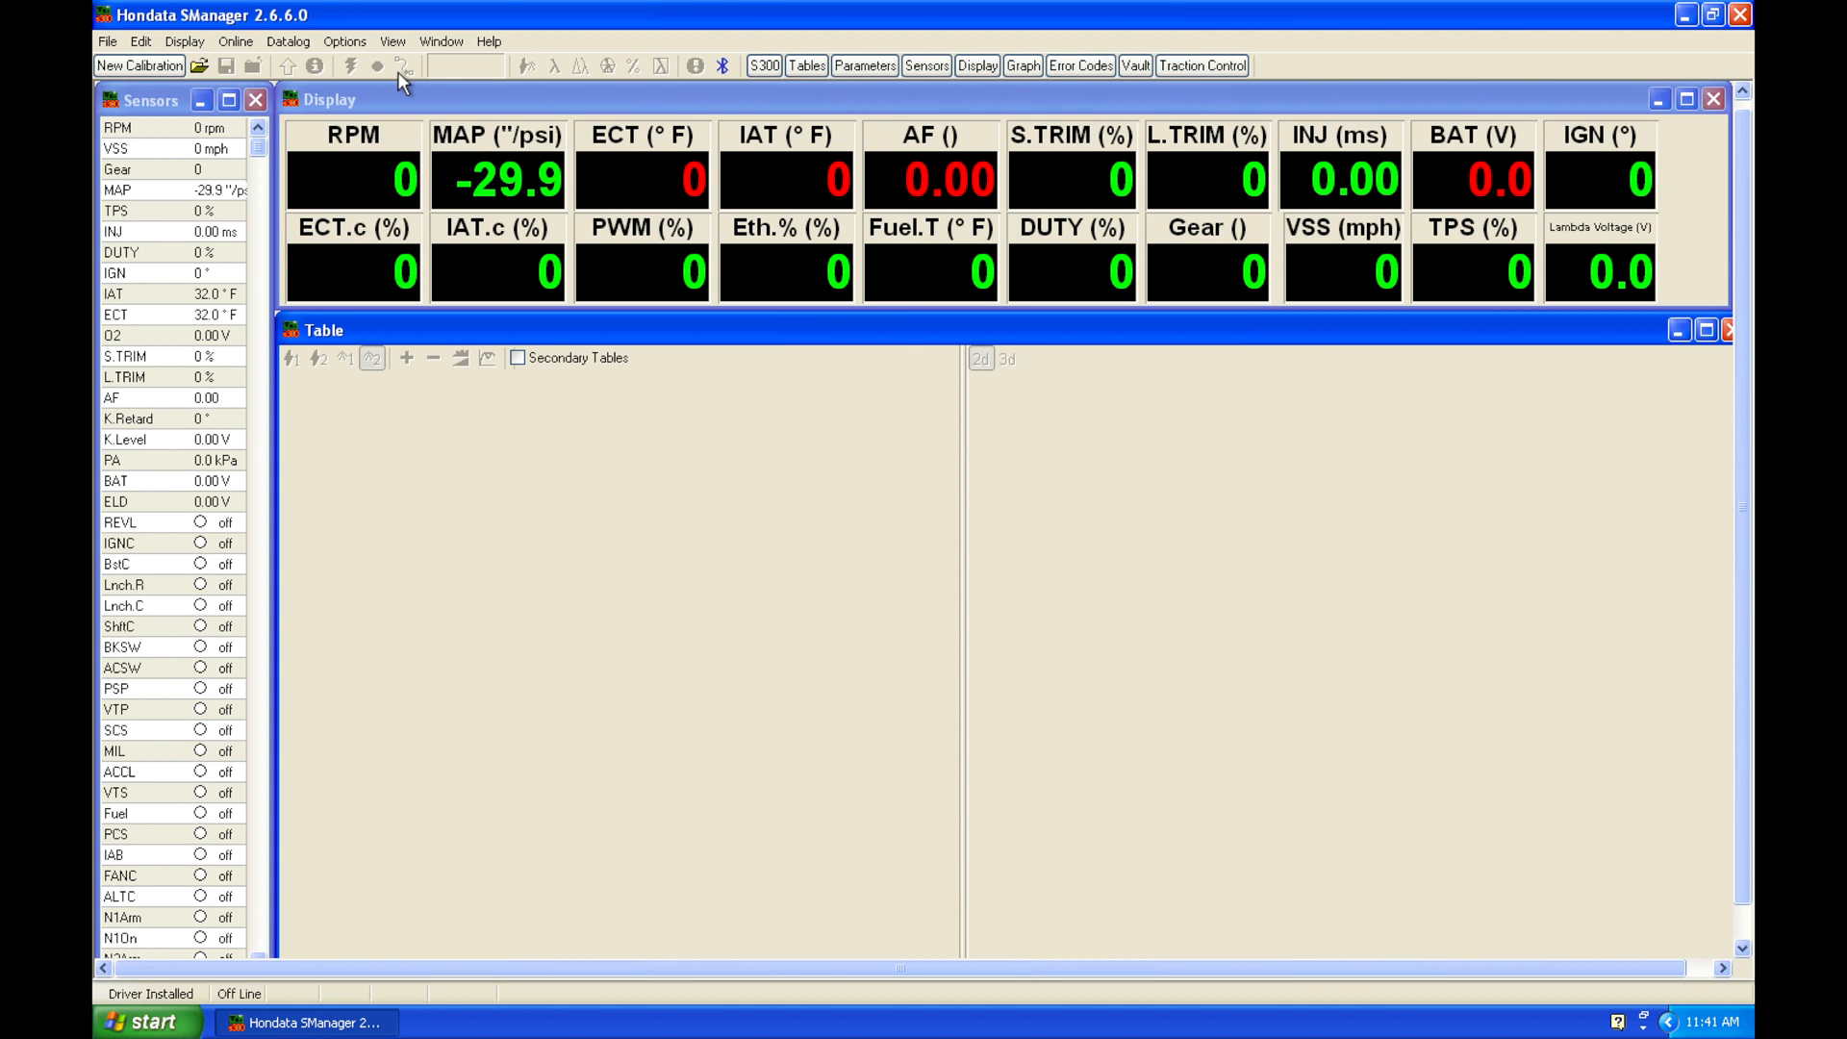
pyautogui.click(196, 66)
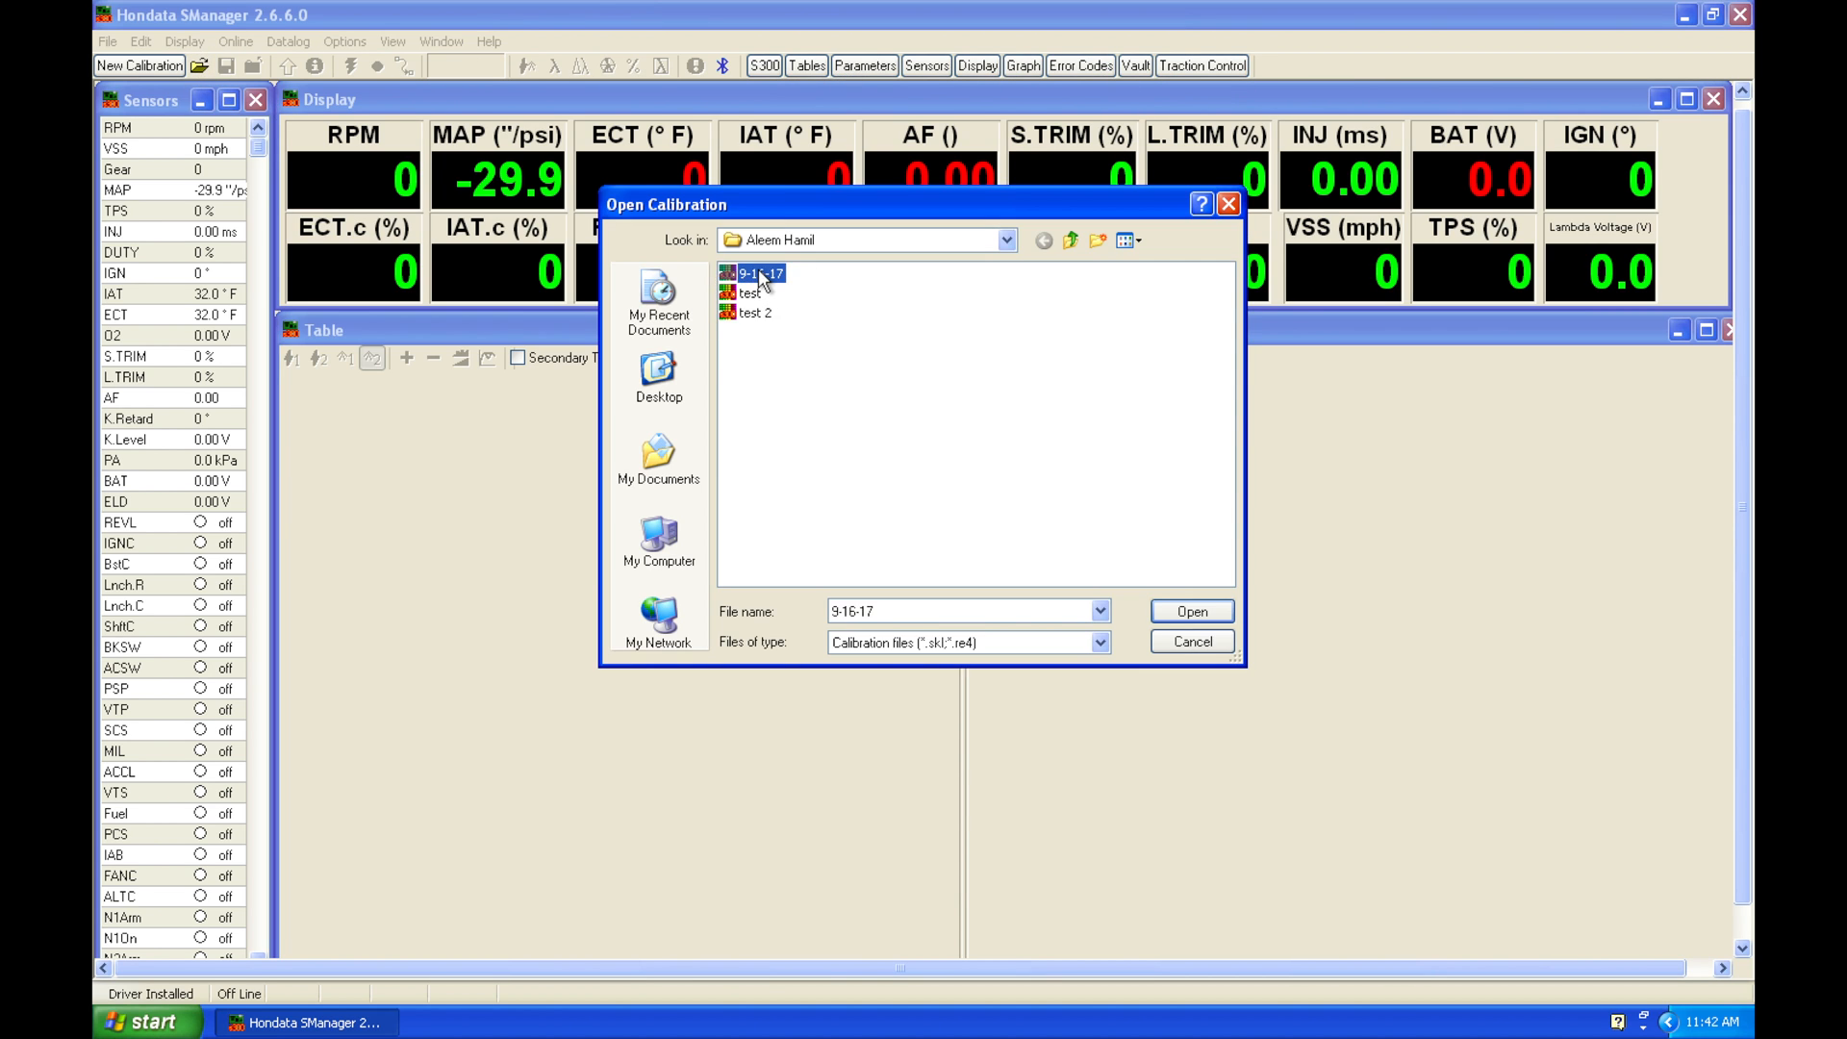
pyautogui.click(1193, 612)
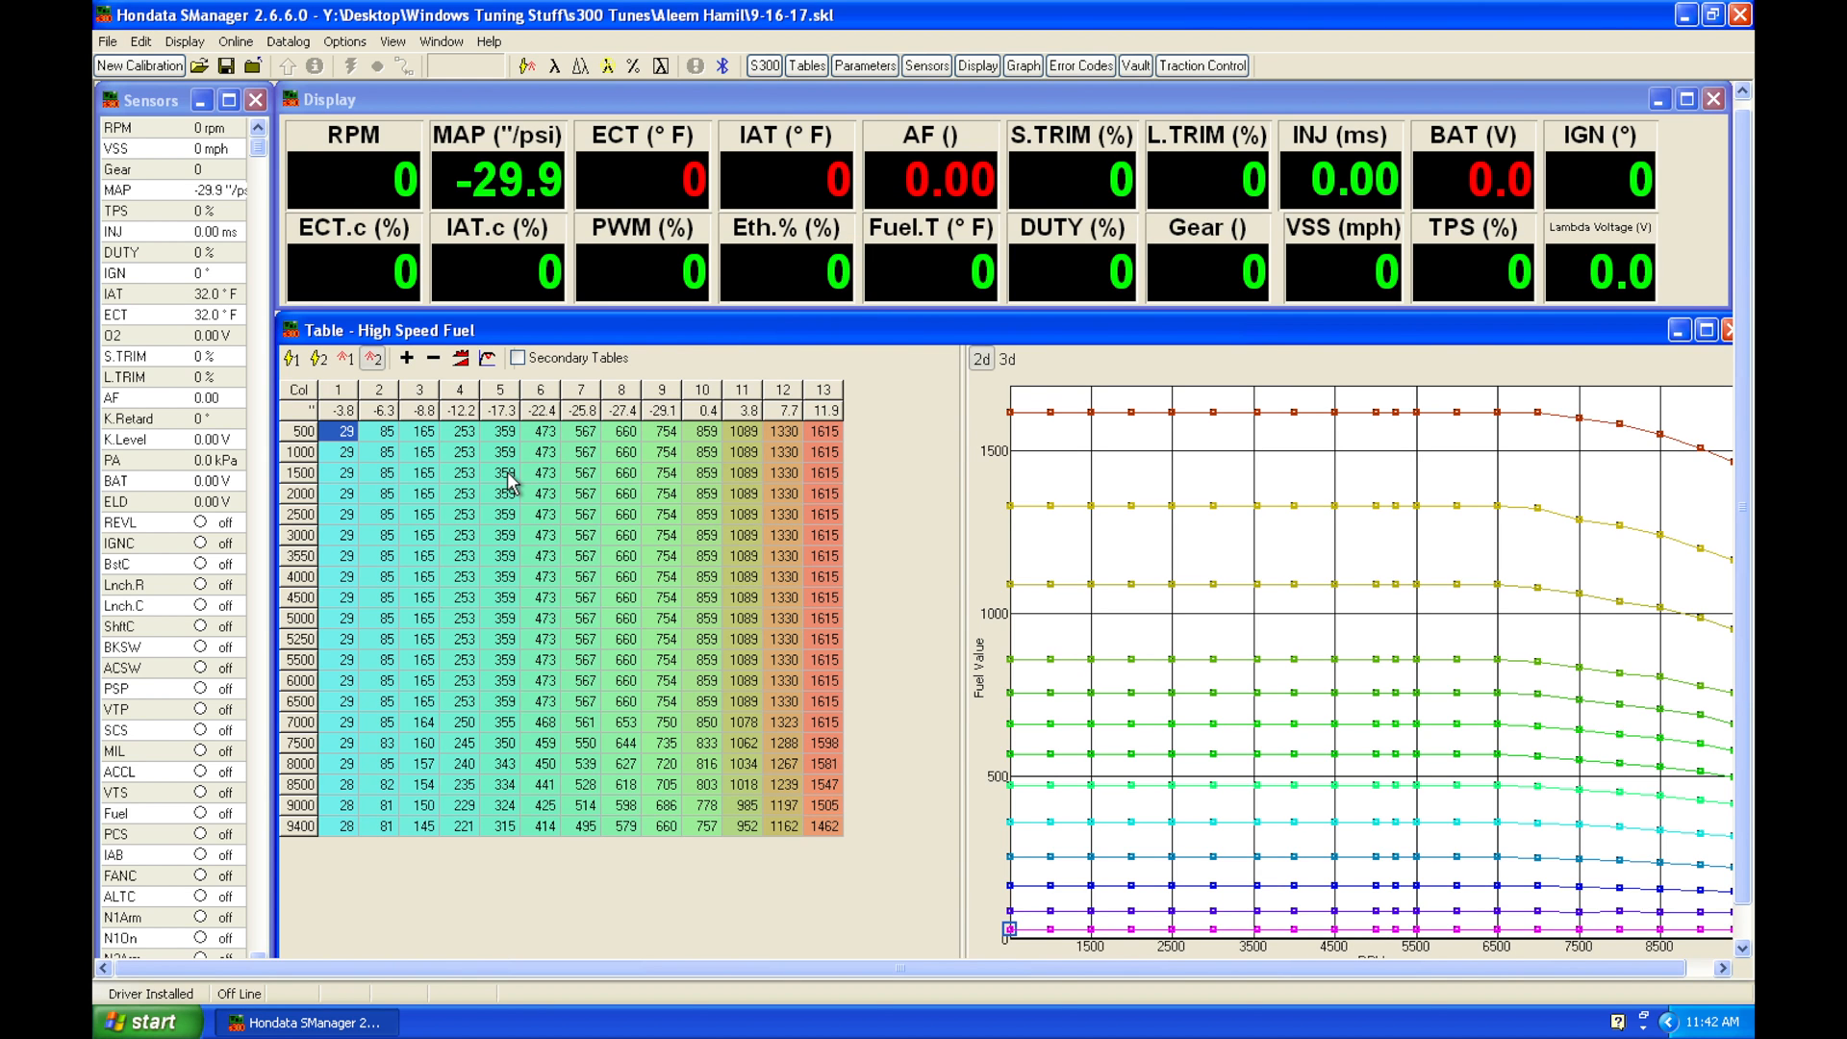
pyautogui.moveTo(436, 65)
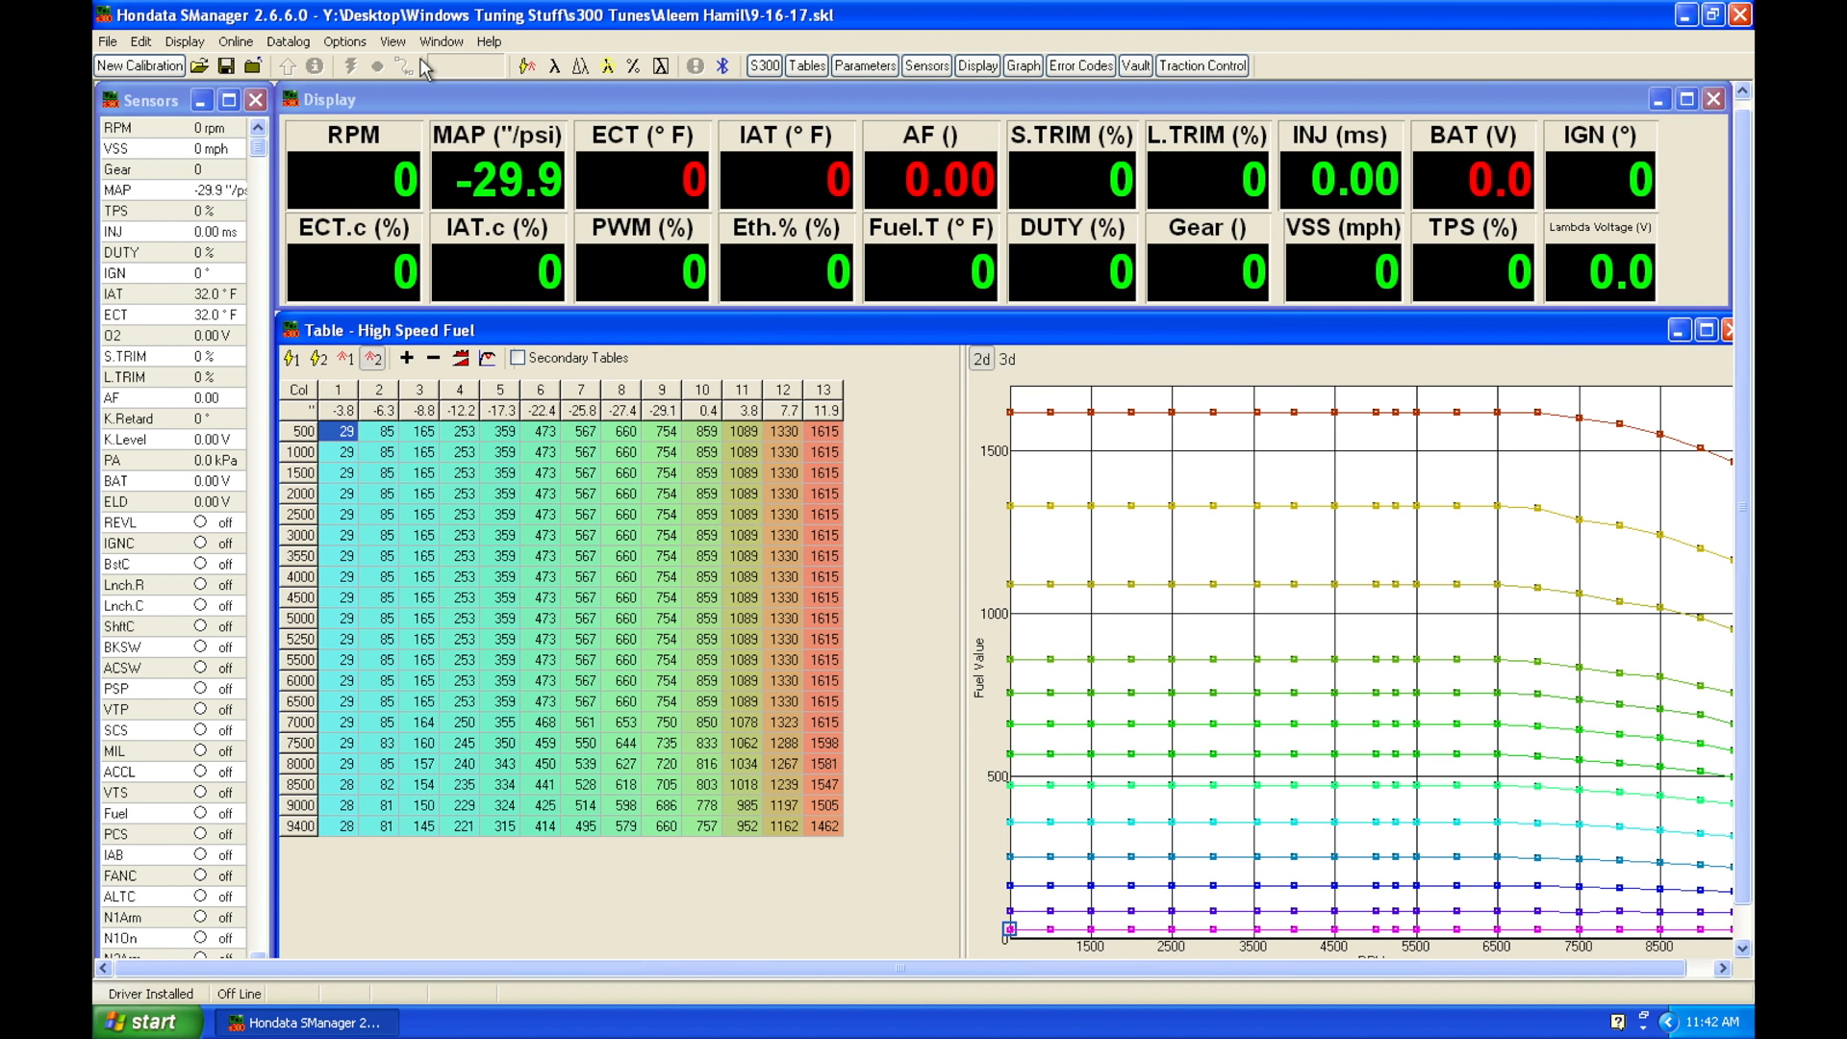
pyautogui.moveTo(100, 66)
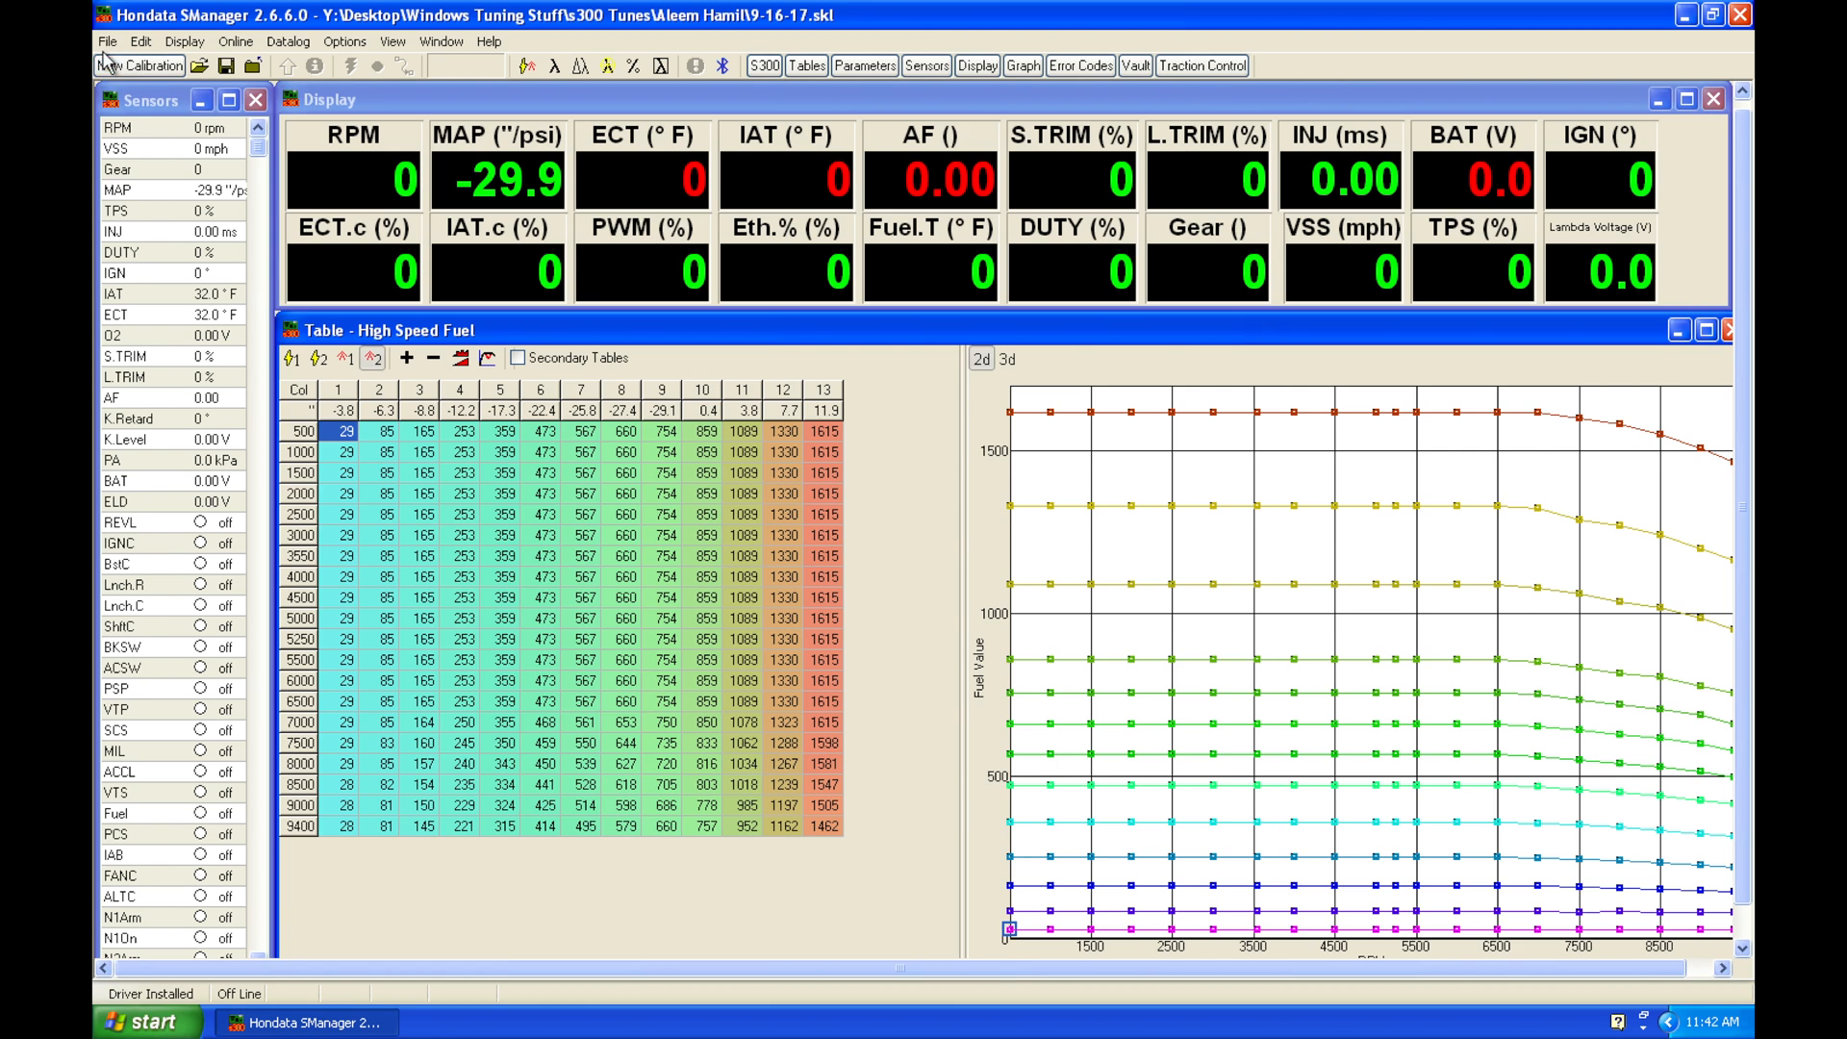
pyautogui.click(110, 38)
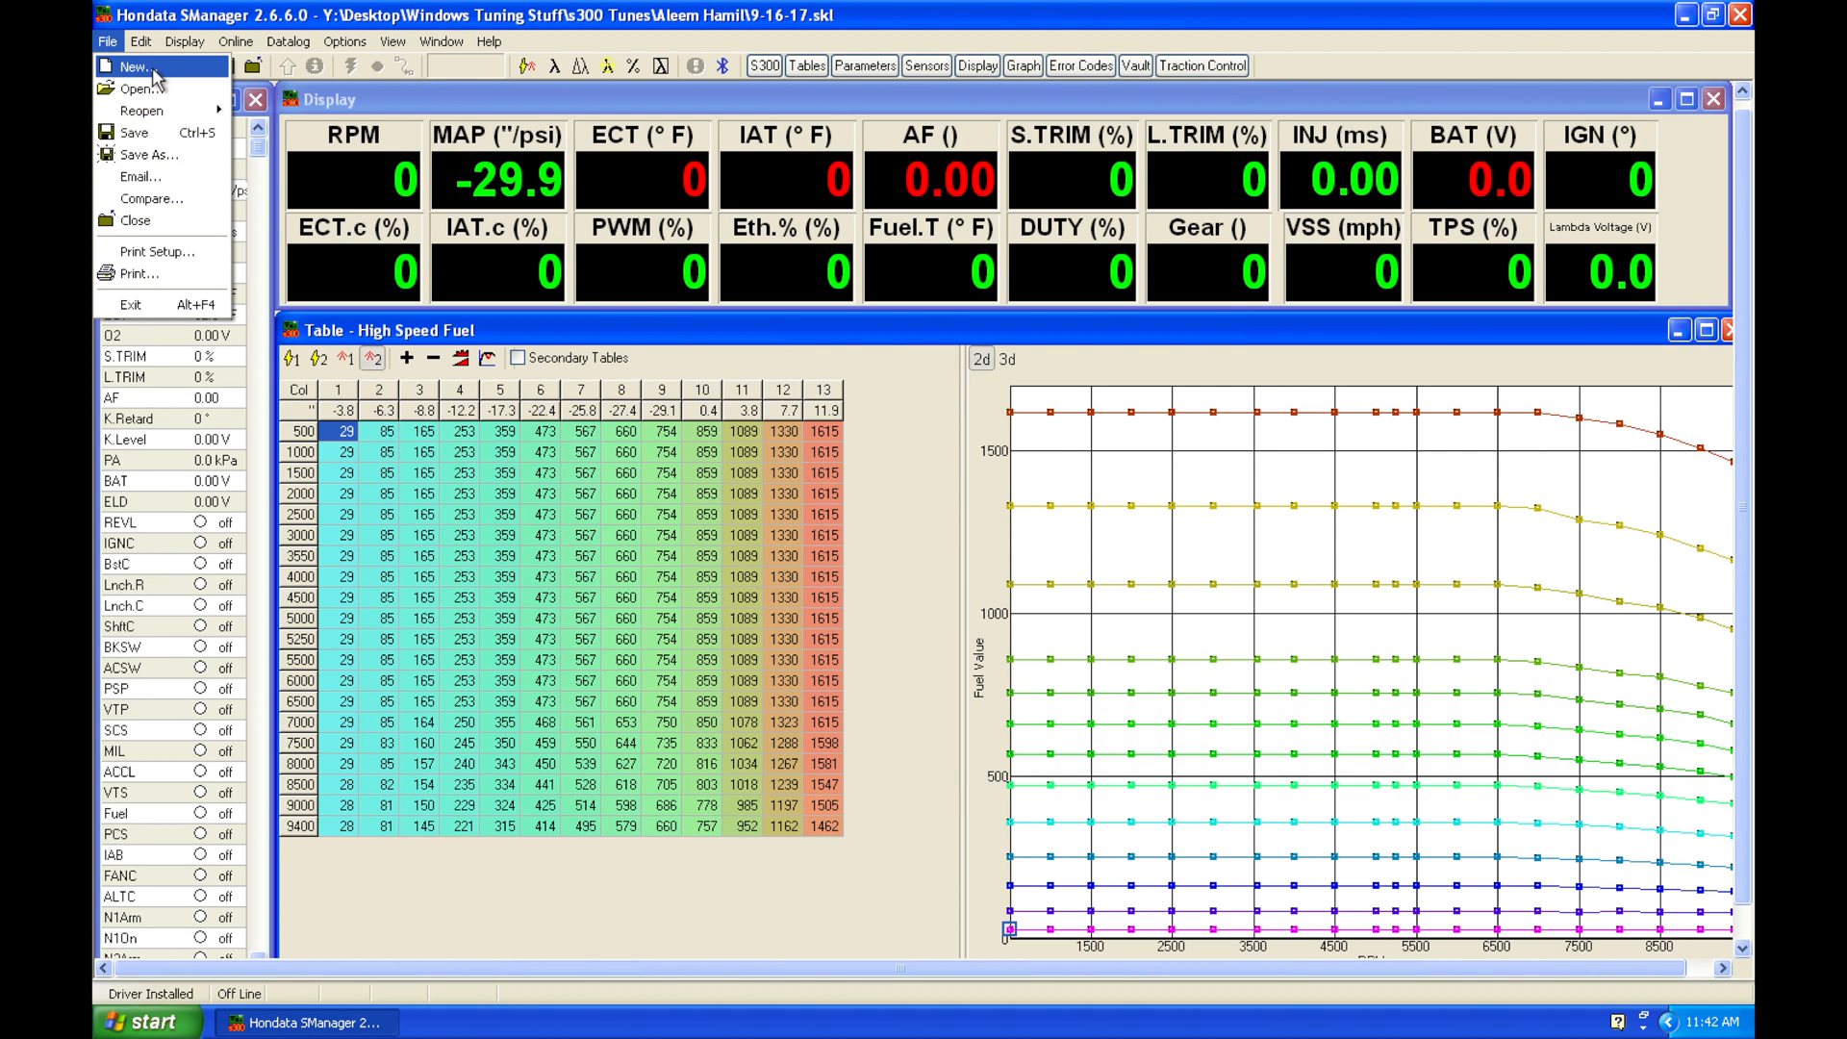
pyautogui.click(134, 65)
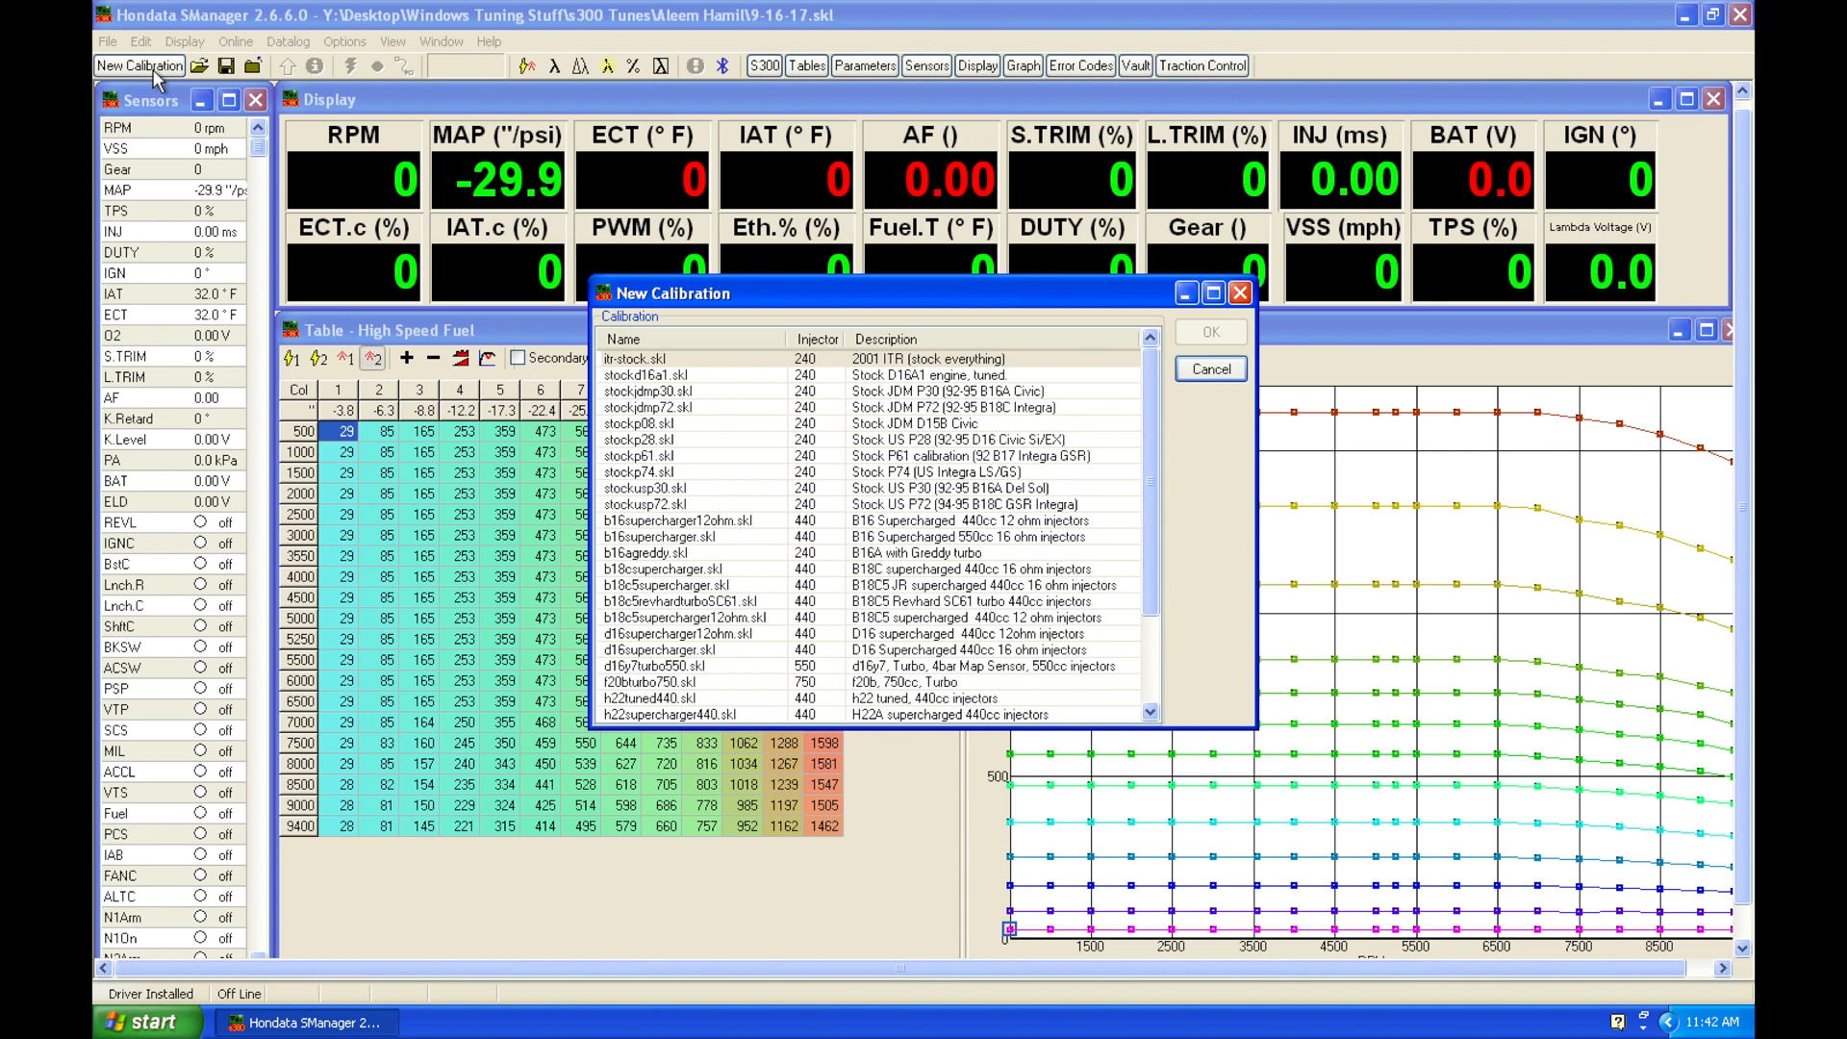
pyautogui.click(1210, 367)
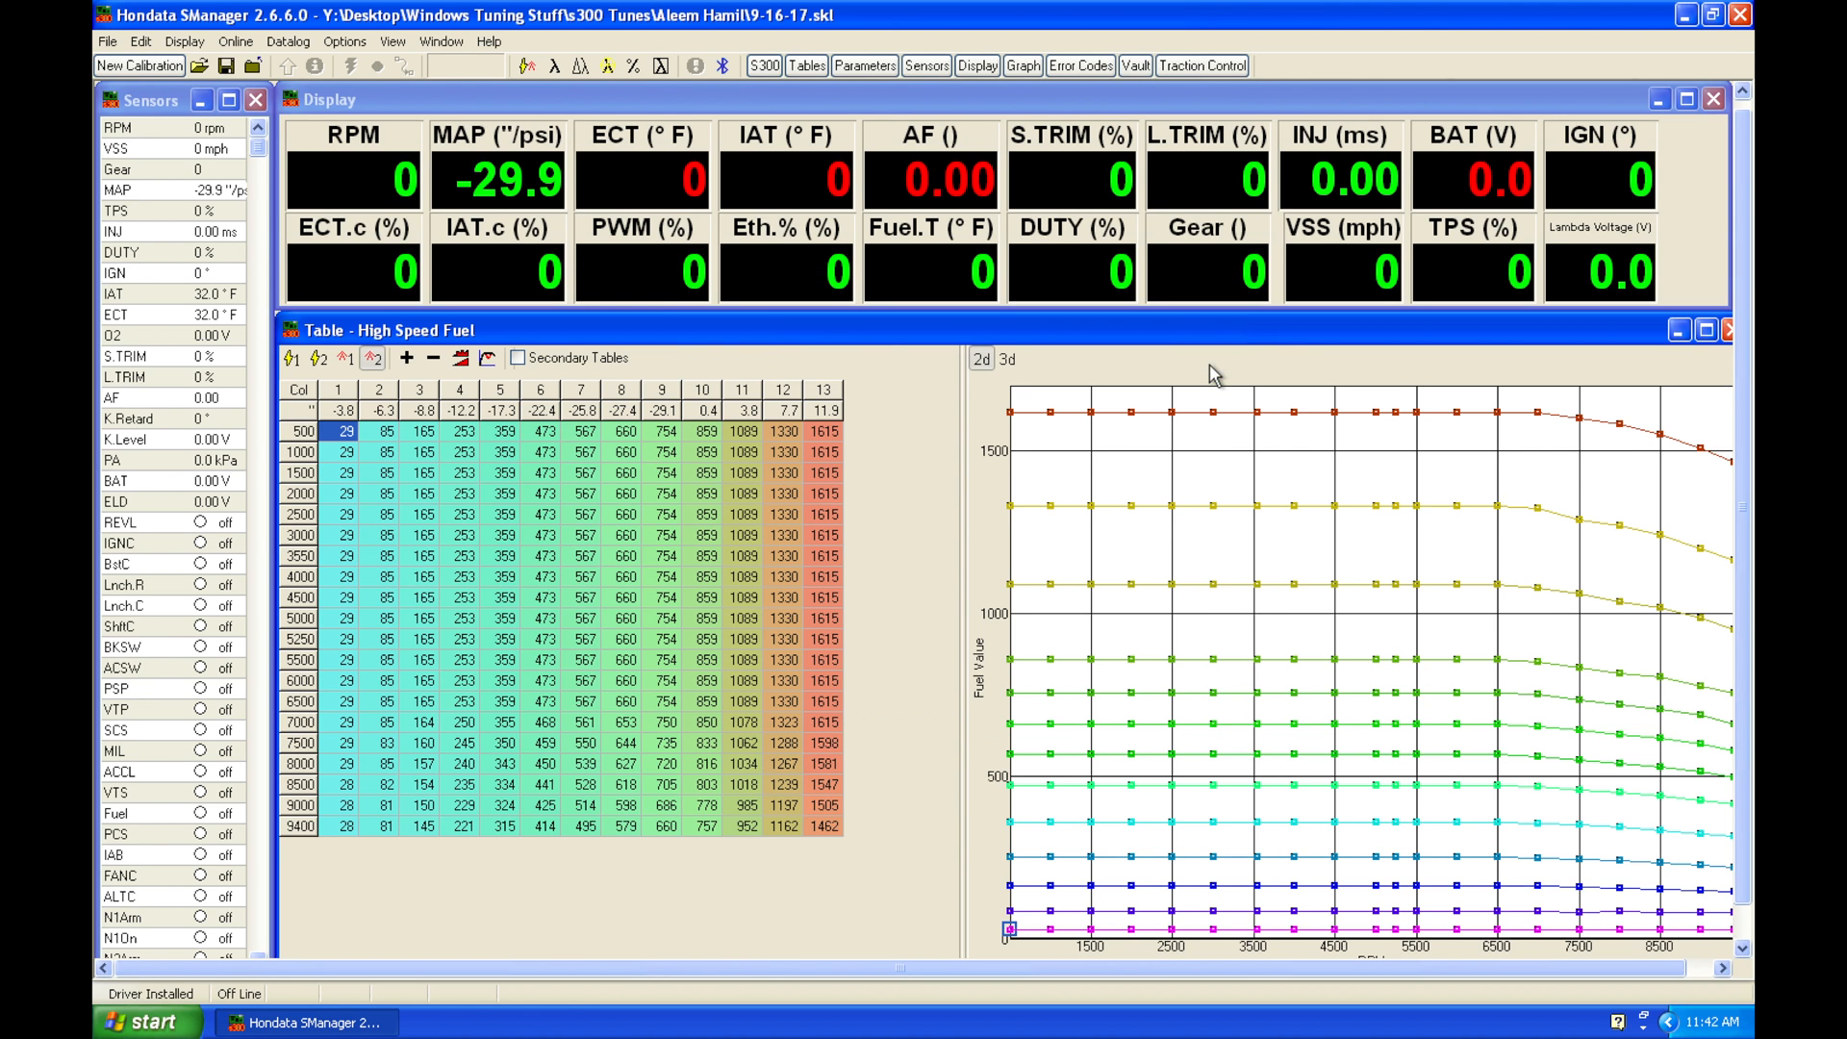
pyautogui.click(144, 66)
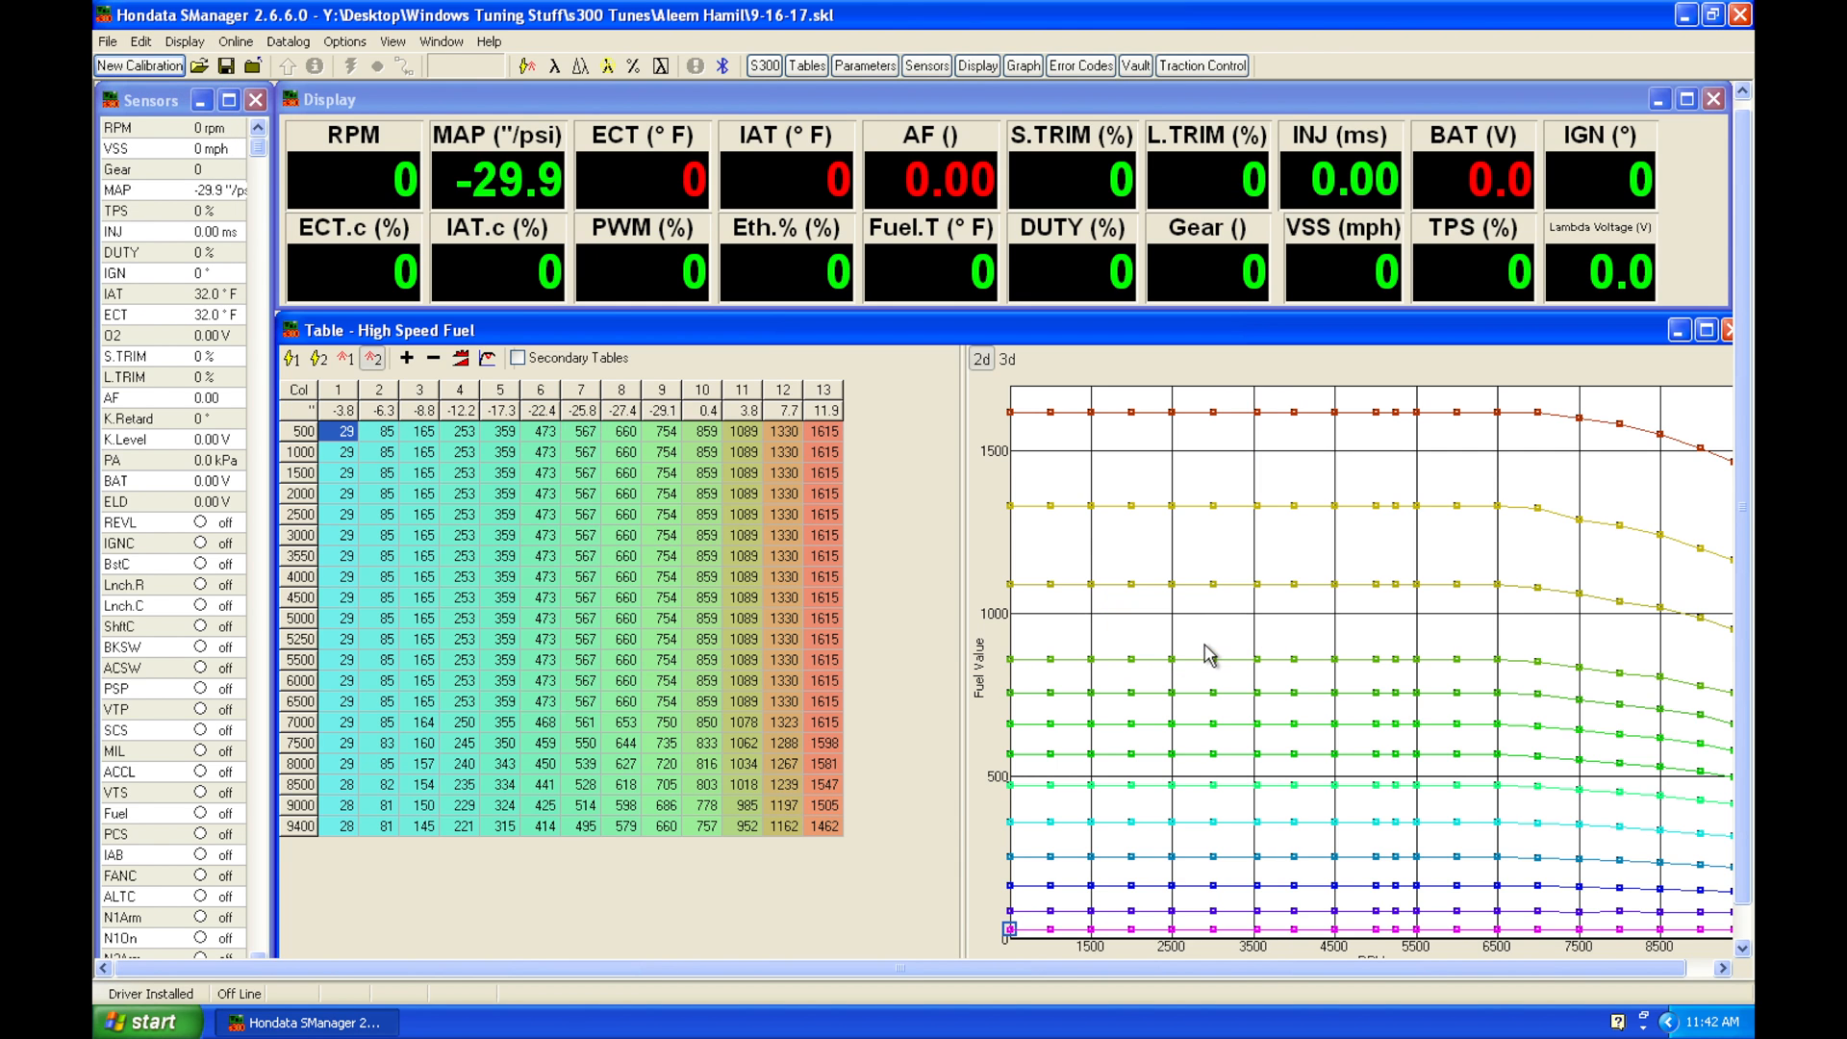
pyautogui.moveTo(192, 66)
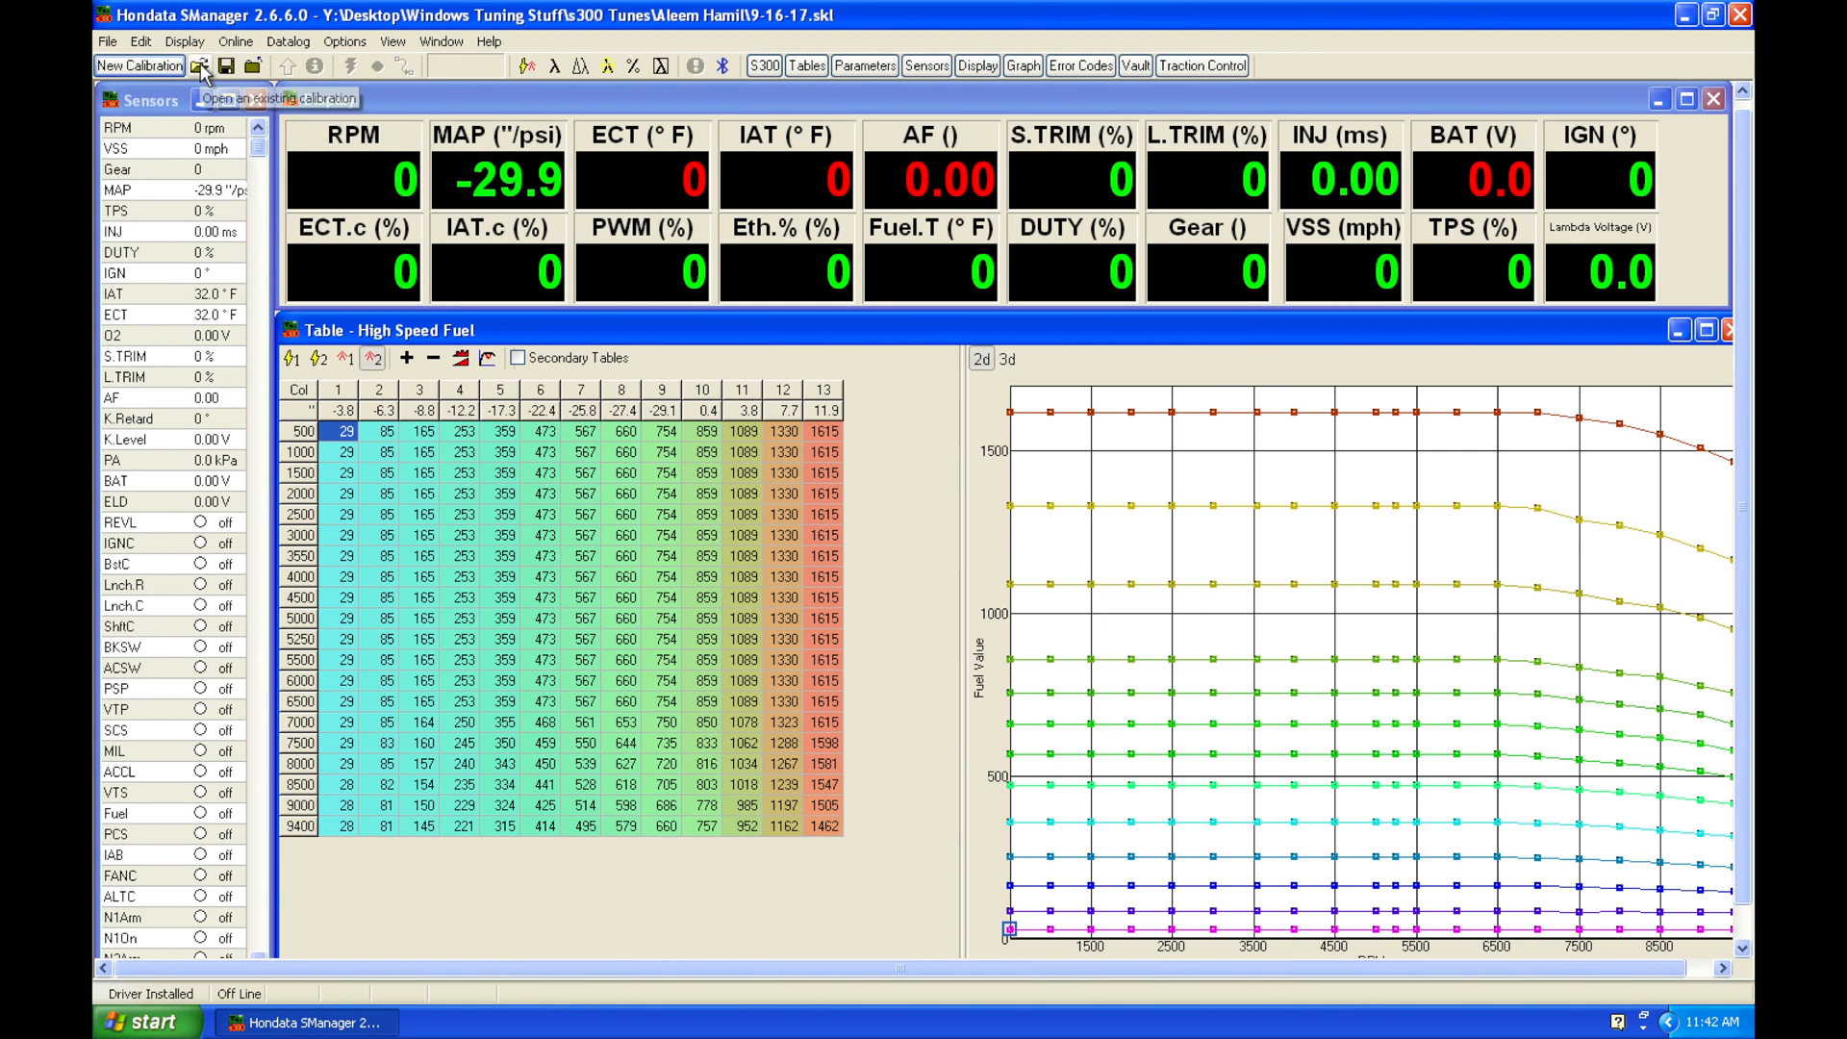
pyautogui.click(107, 42)
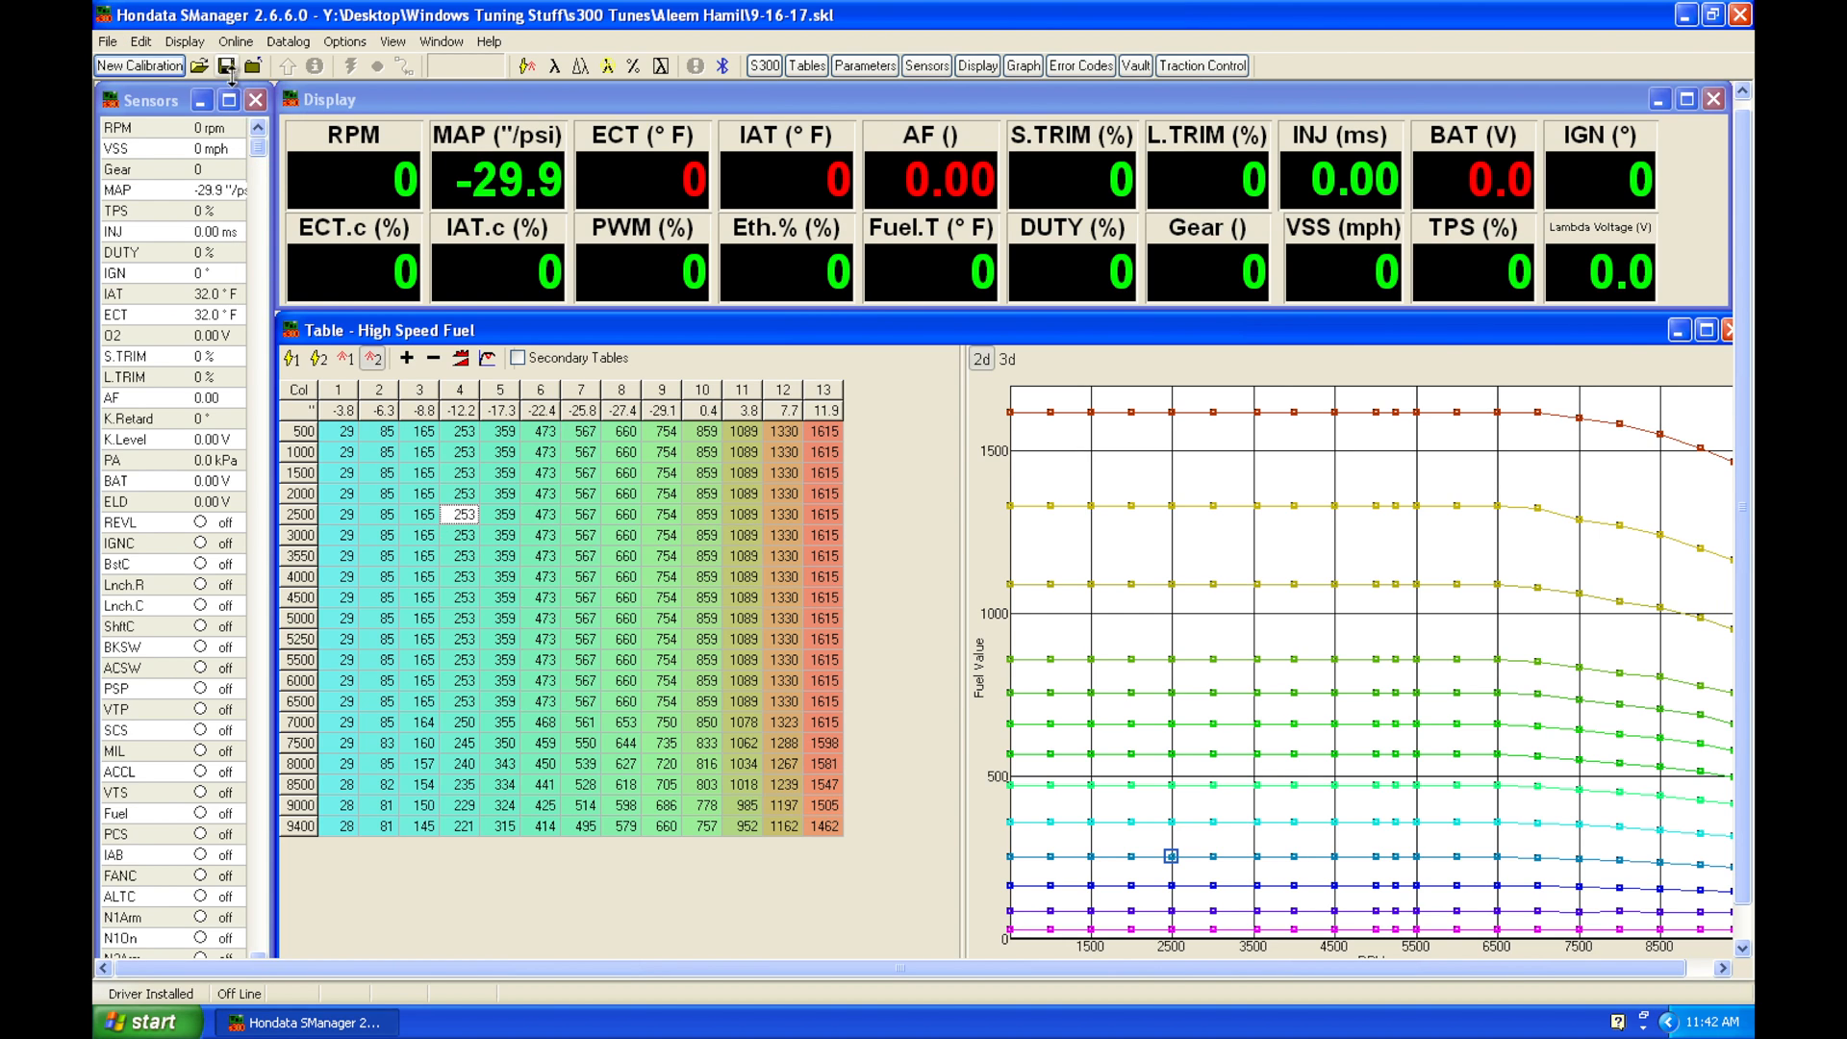
pyautogui.moveTo(229, 66)
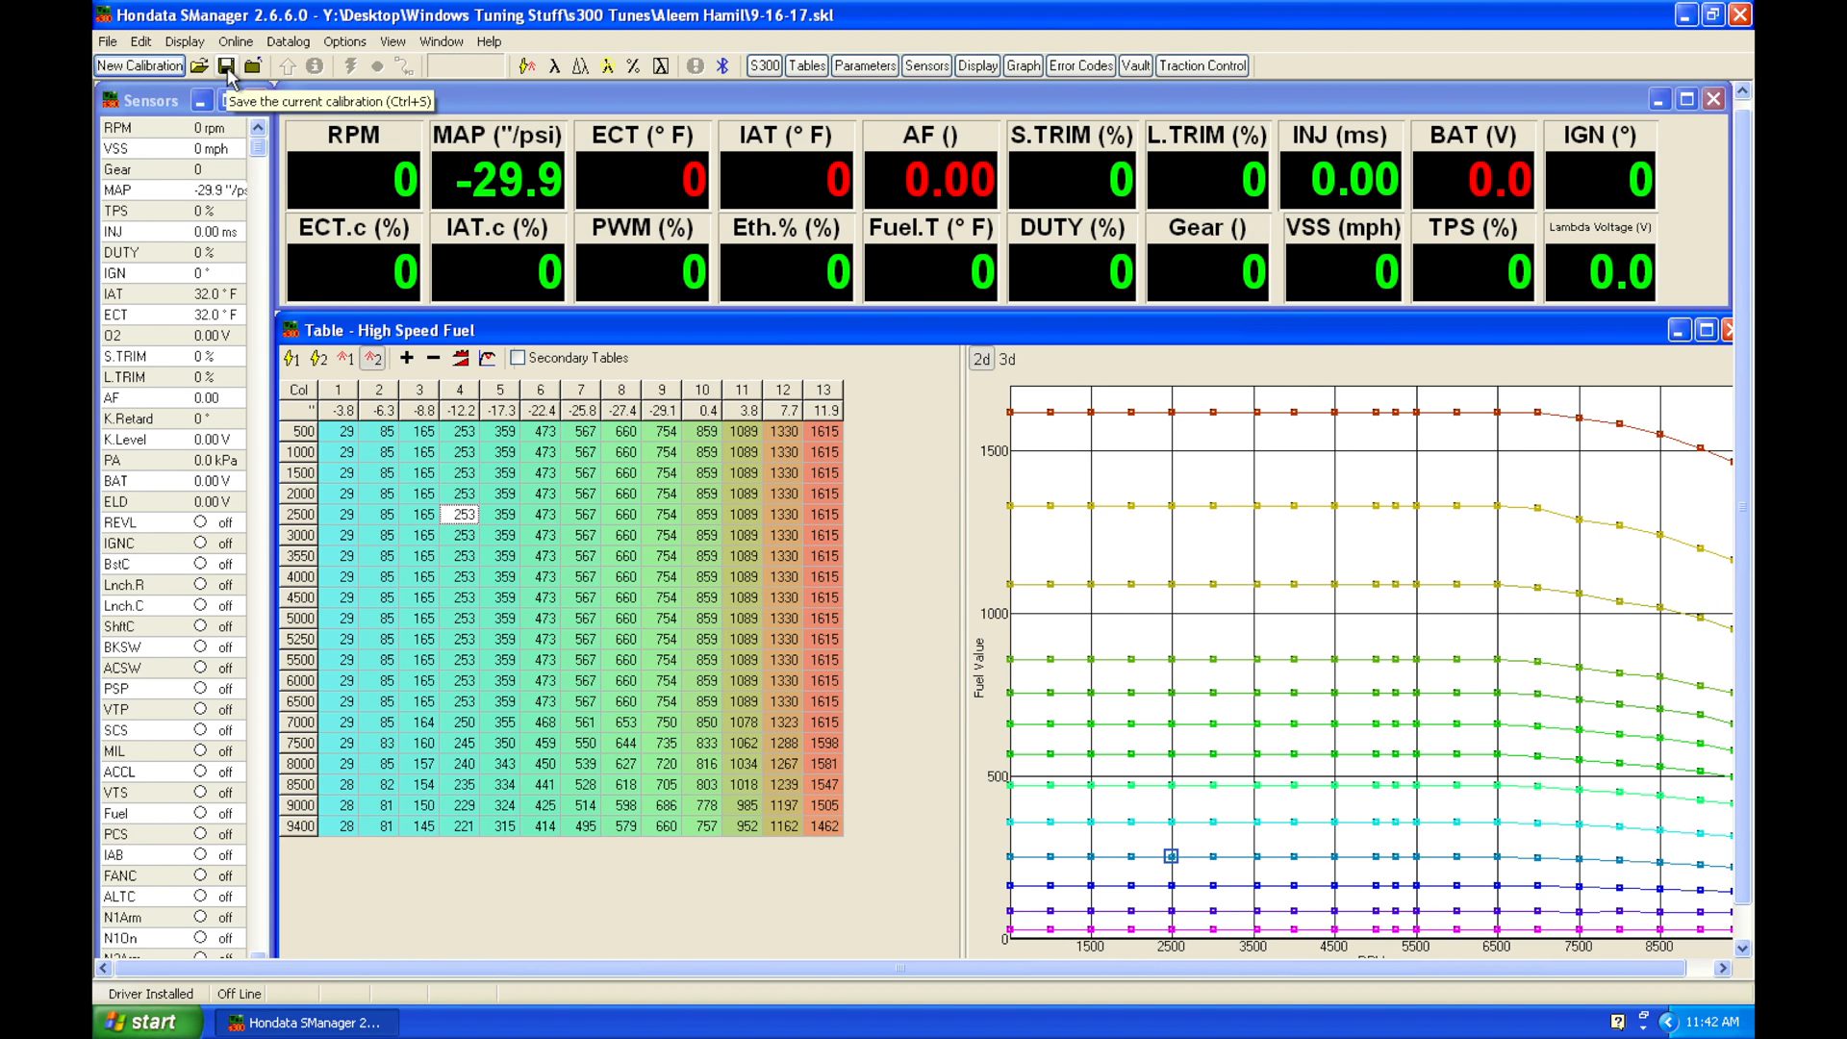
pyautogui.moveTo(131, 65)
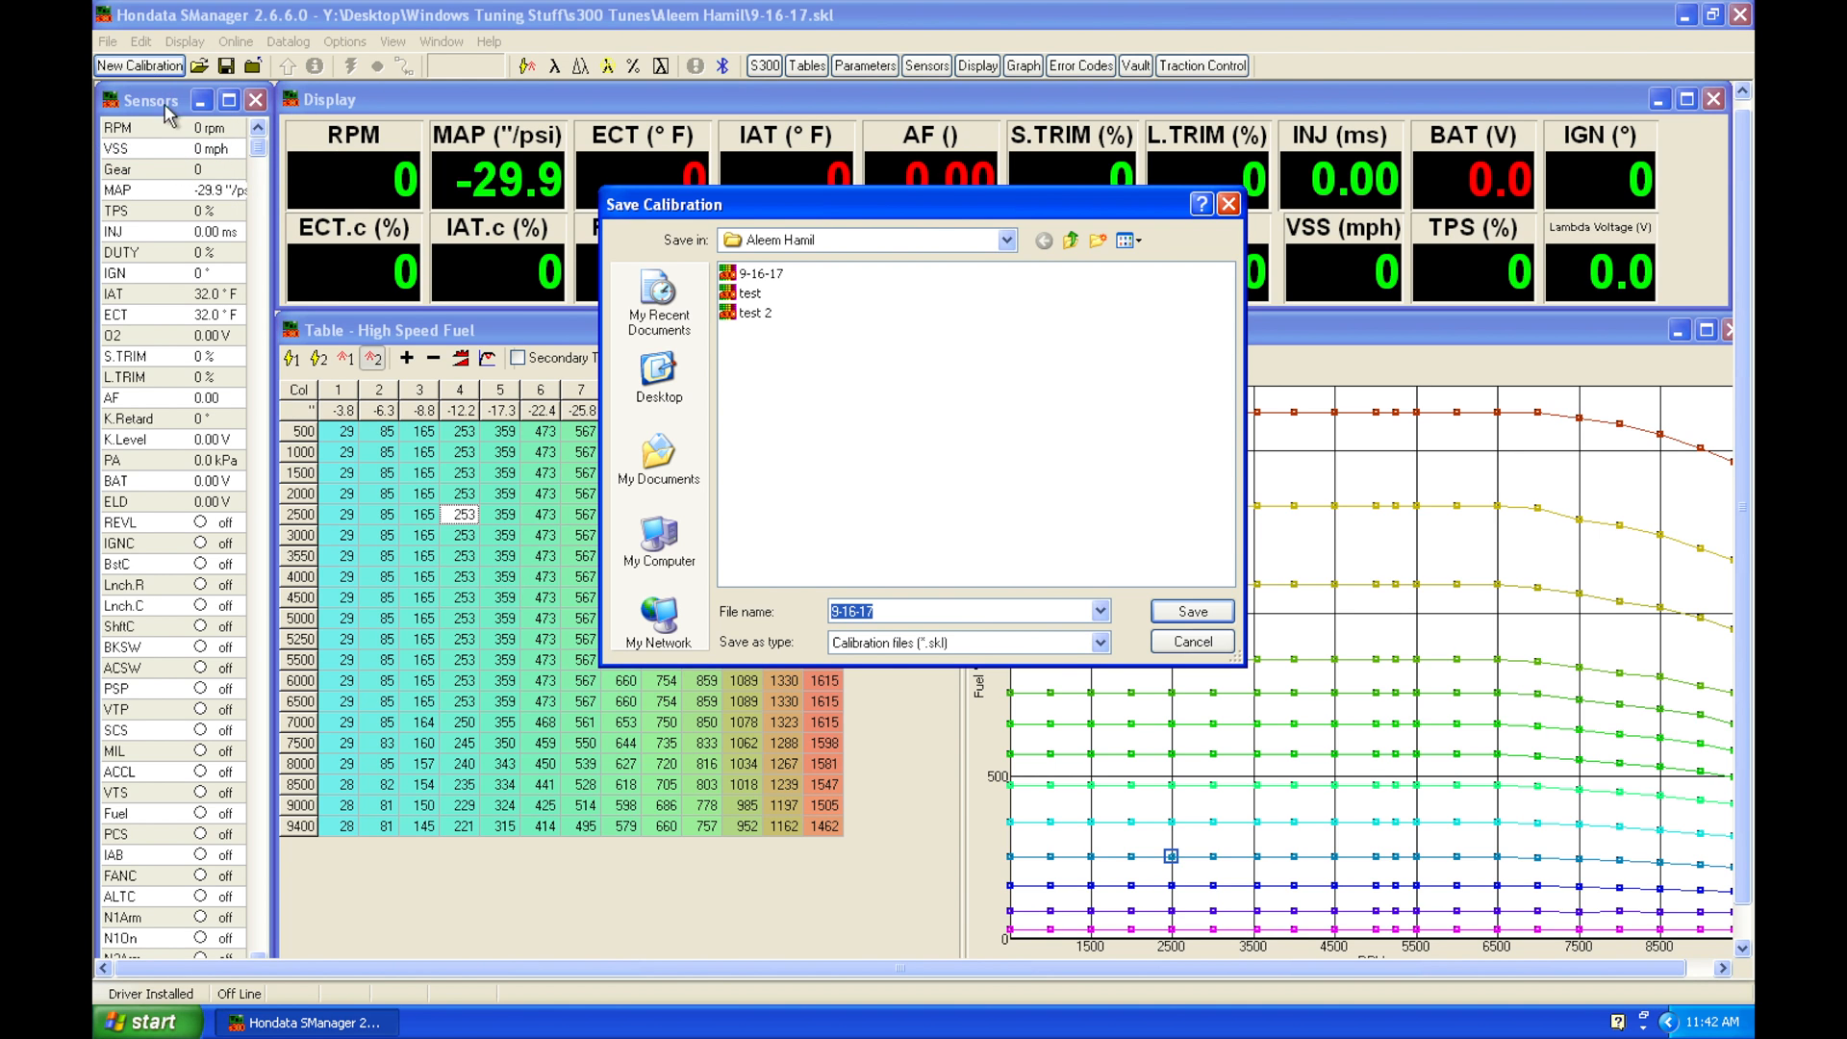
# Step: Save the calibration under the new name '9-16-17 rev 1'
pyautogui.click(966, 612)
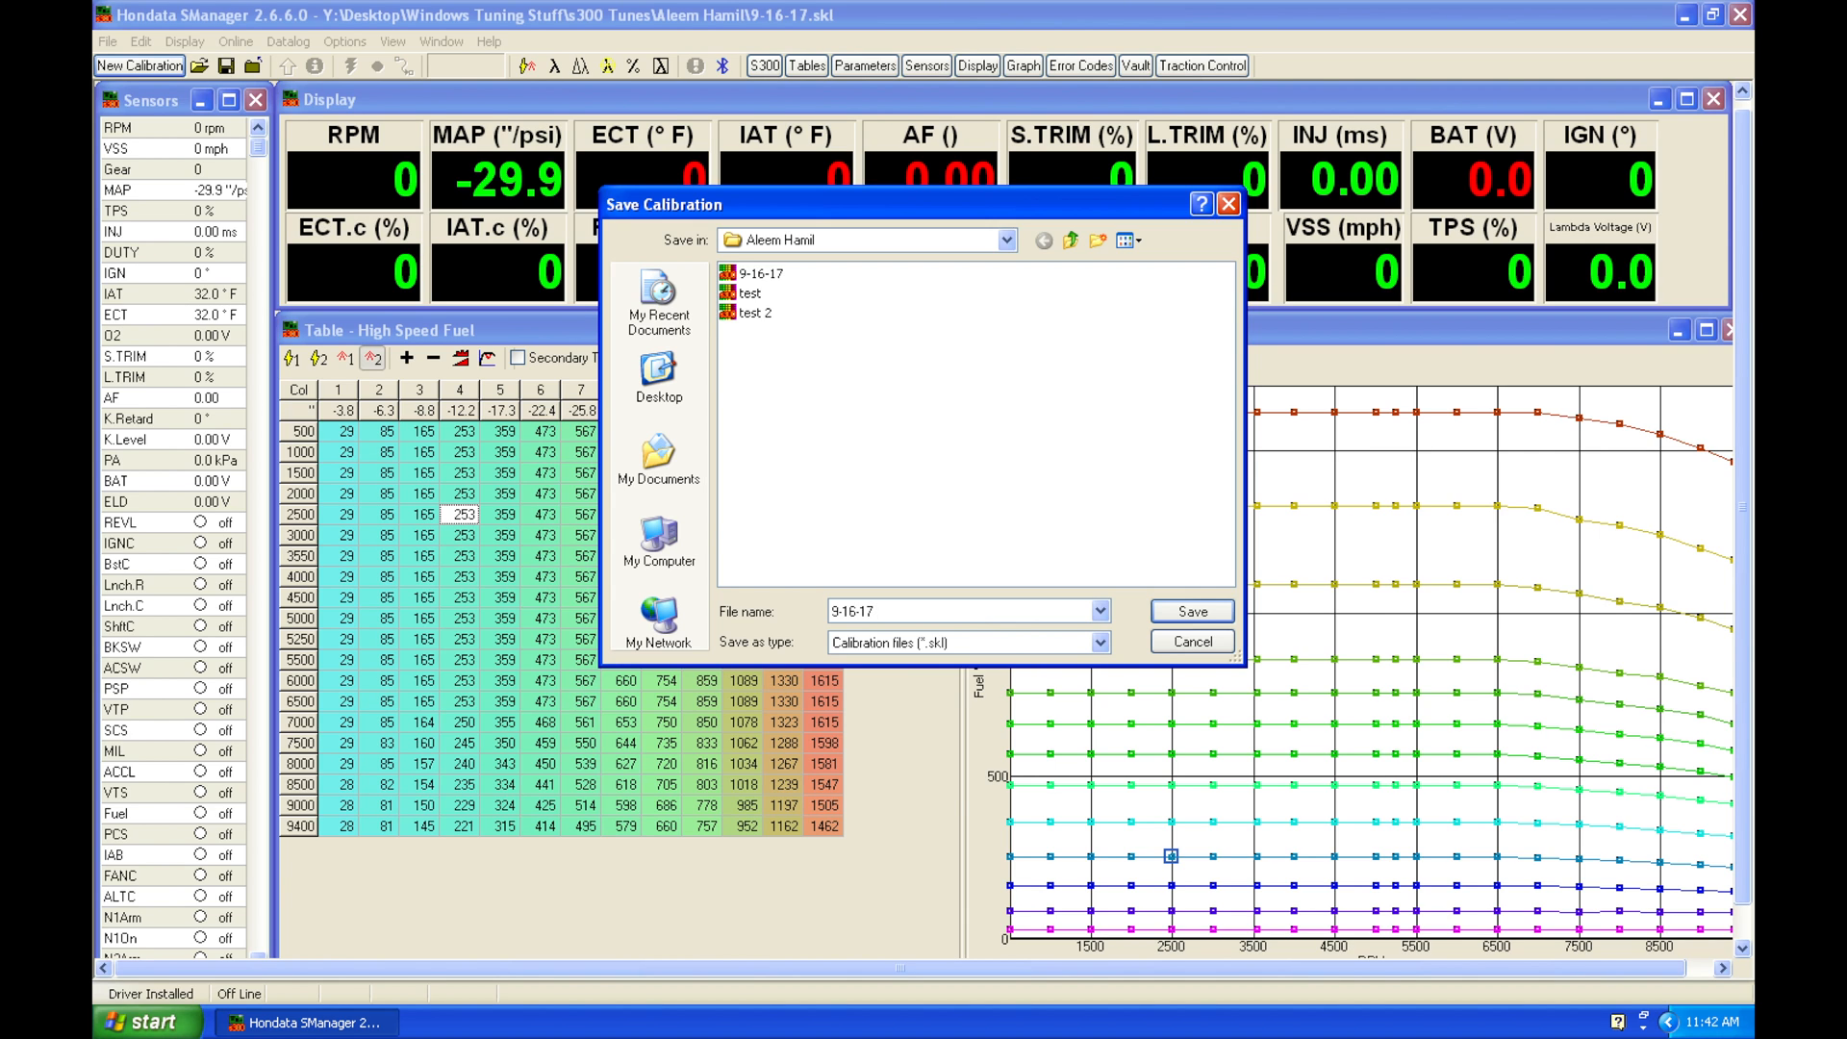
pyautogui.write('rev 1')
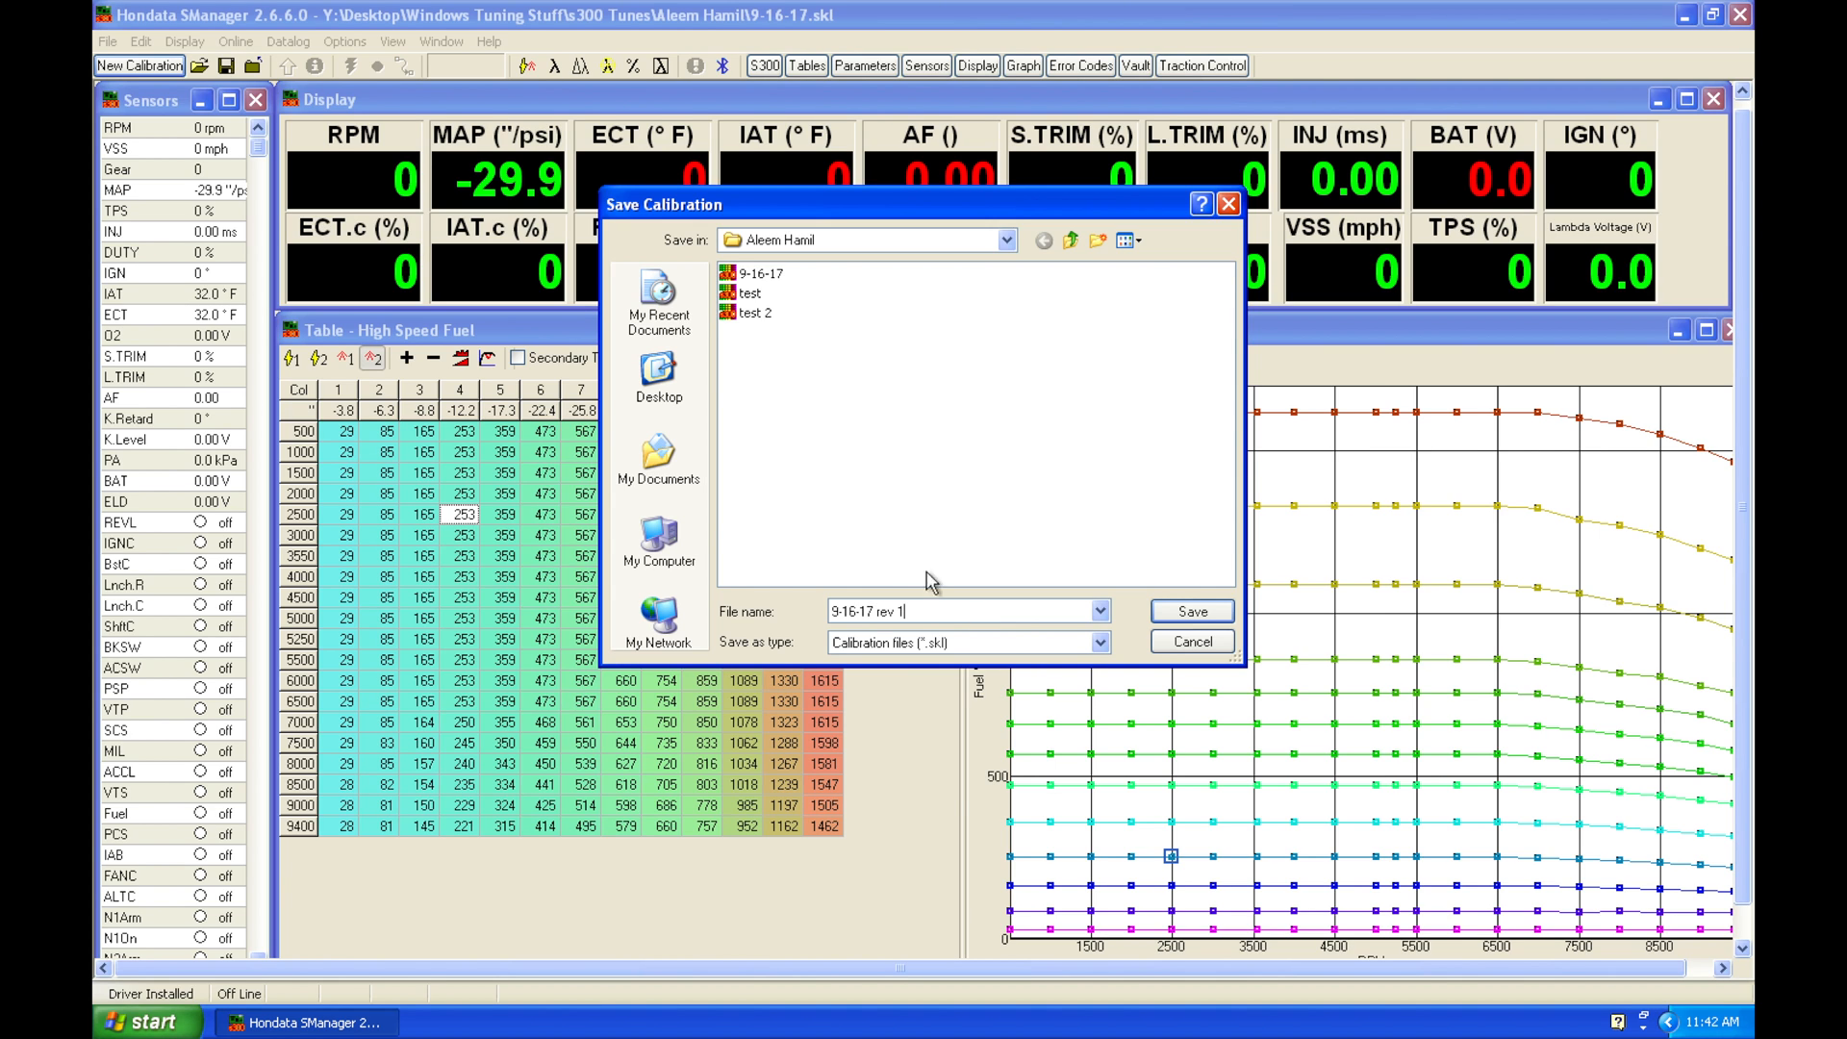
pyautogui.click(1192, 612)
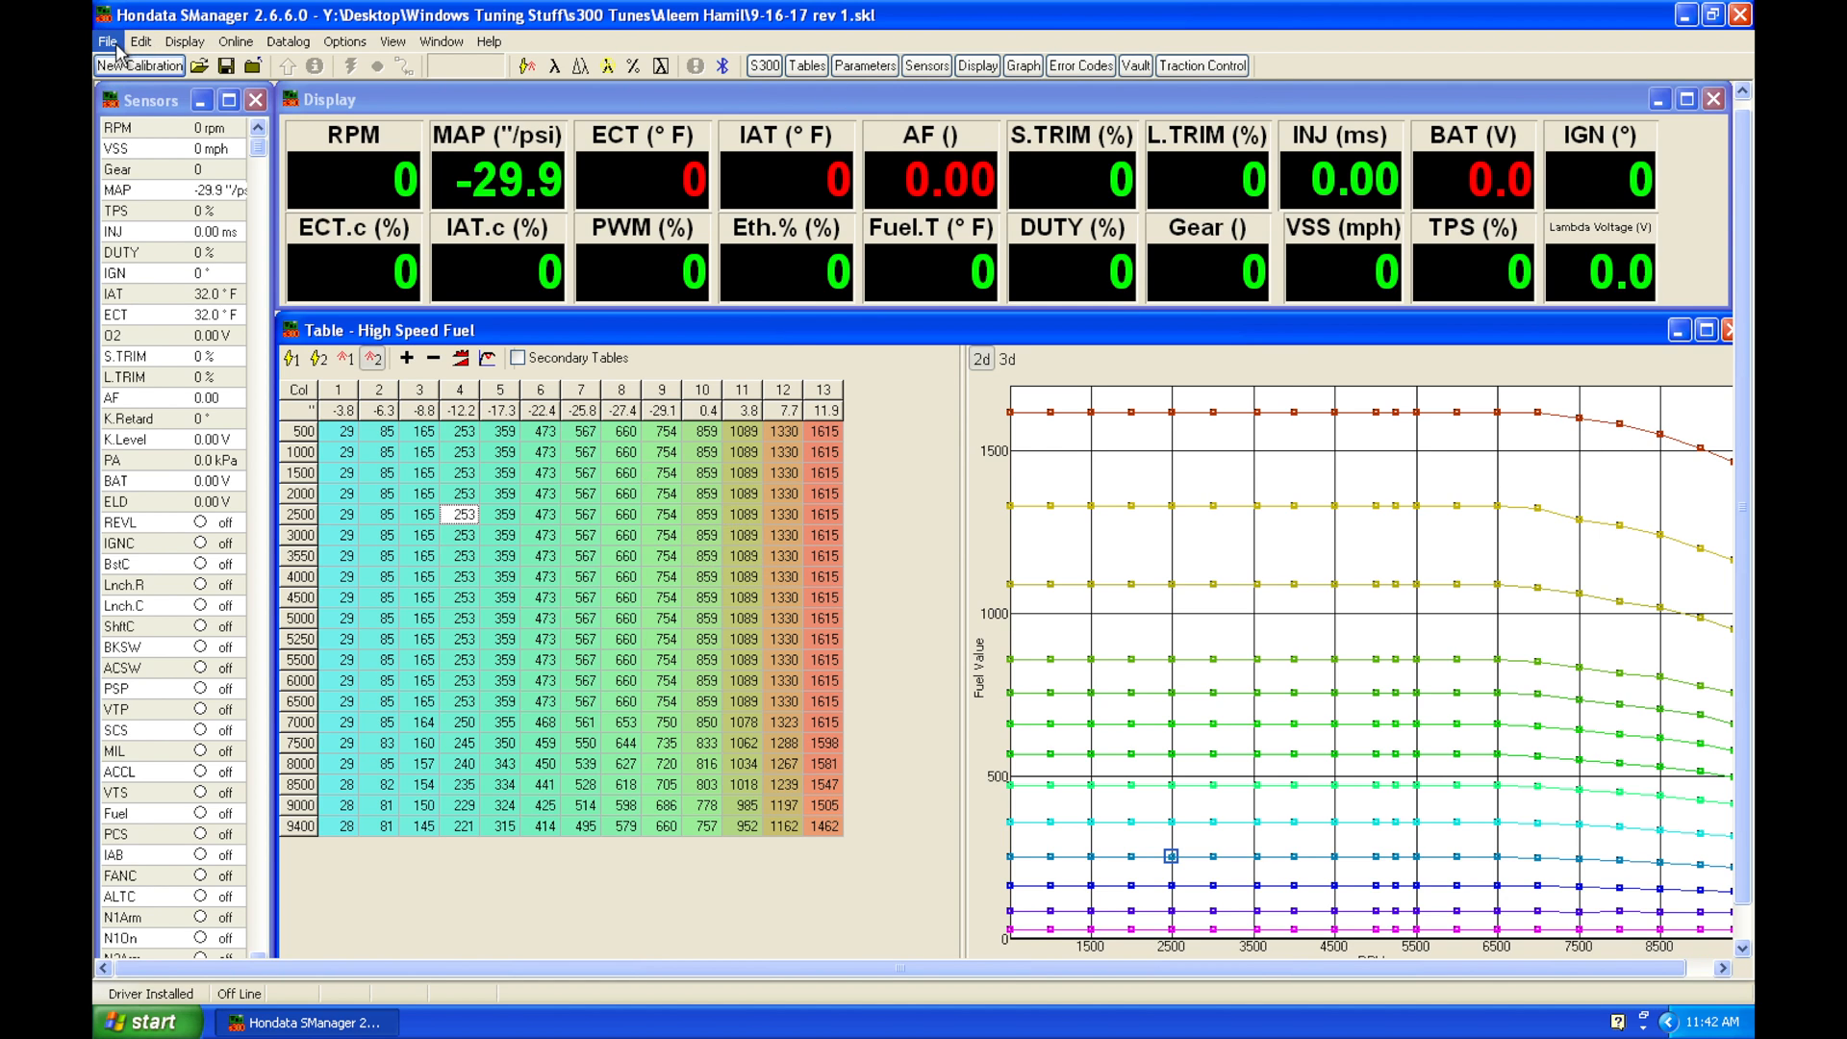
# Step: Bring up the File menu commands to reach Compare for the rev 1 calibration
pyautogui.click(100, 43)
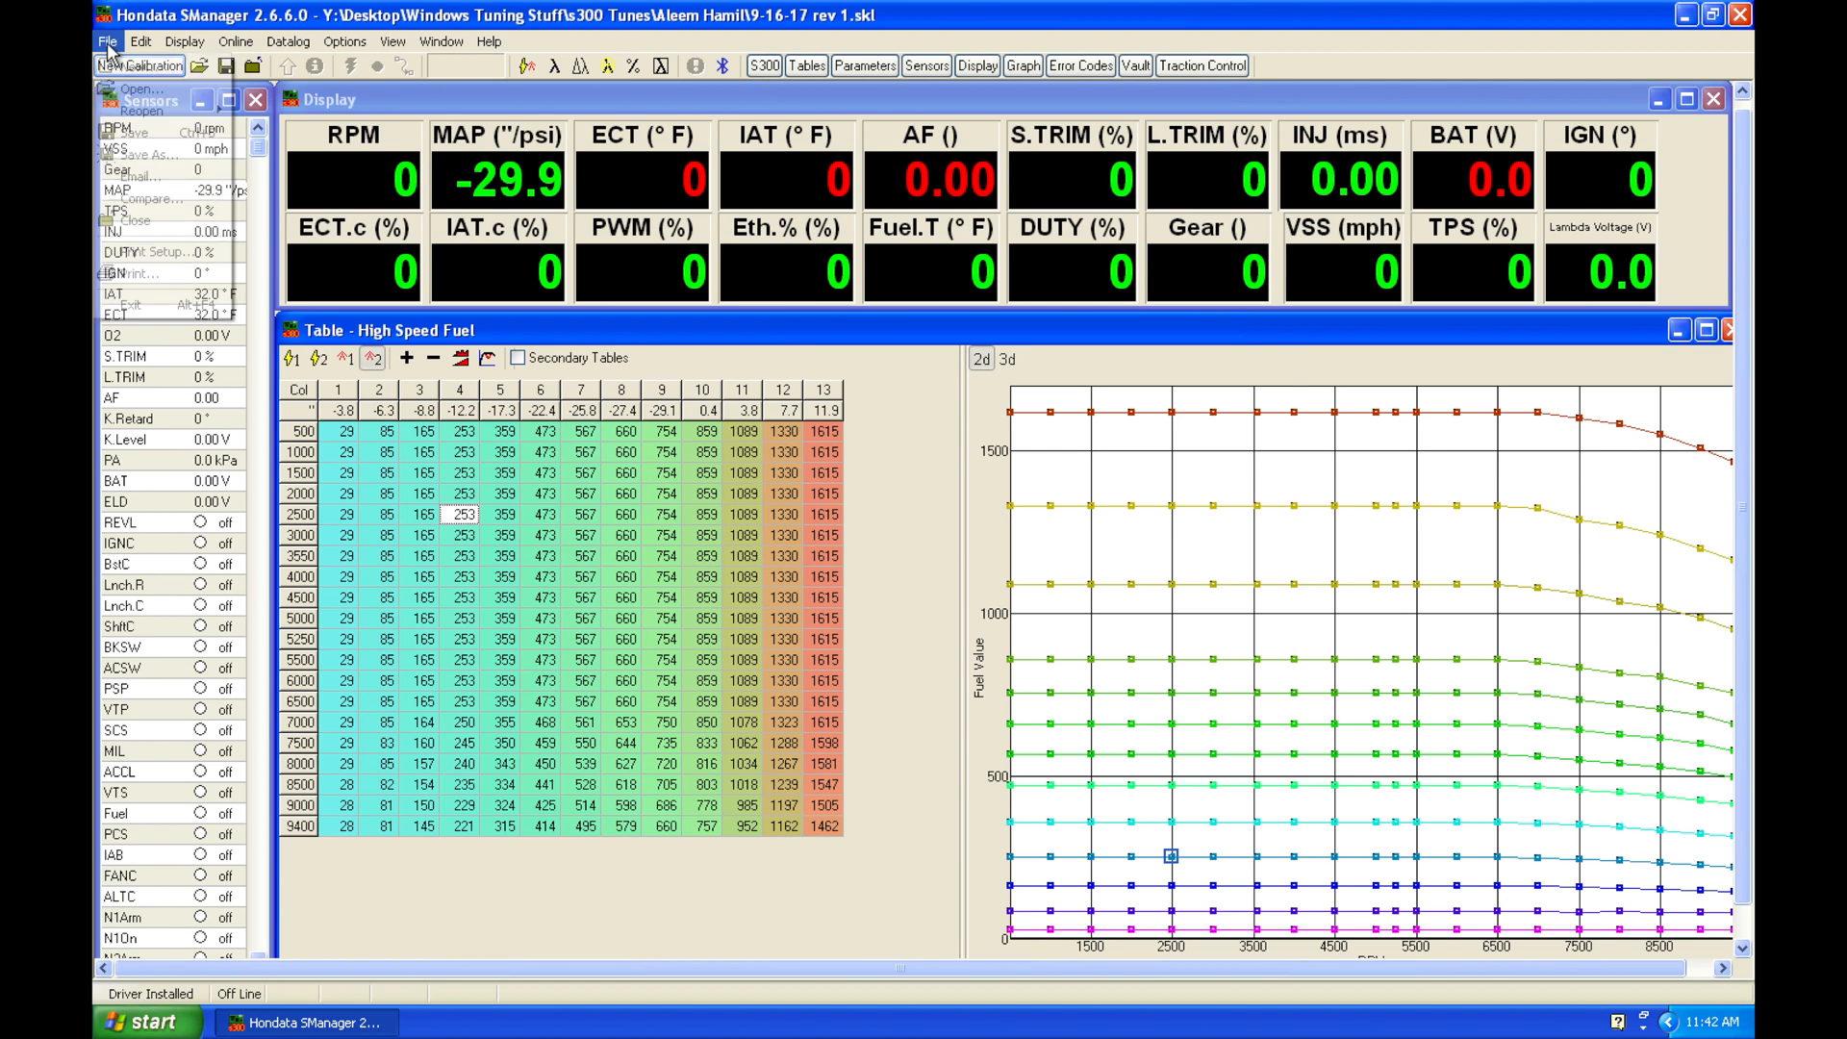
pyautogui.click(102, 40)
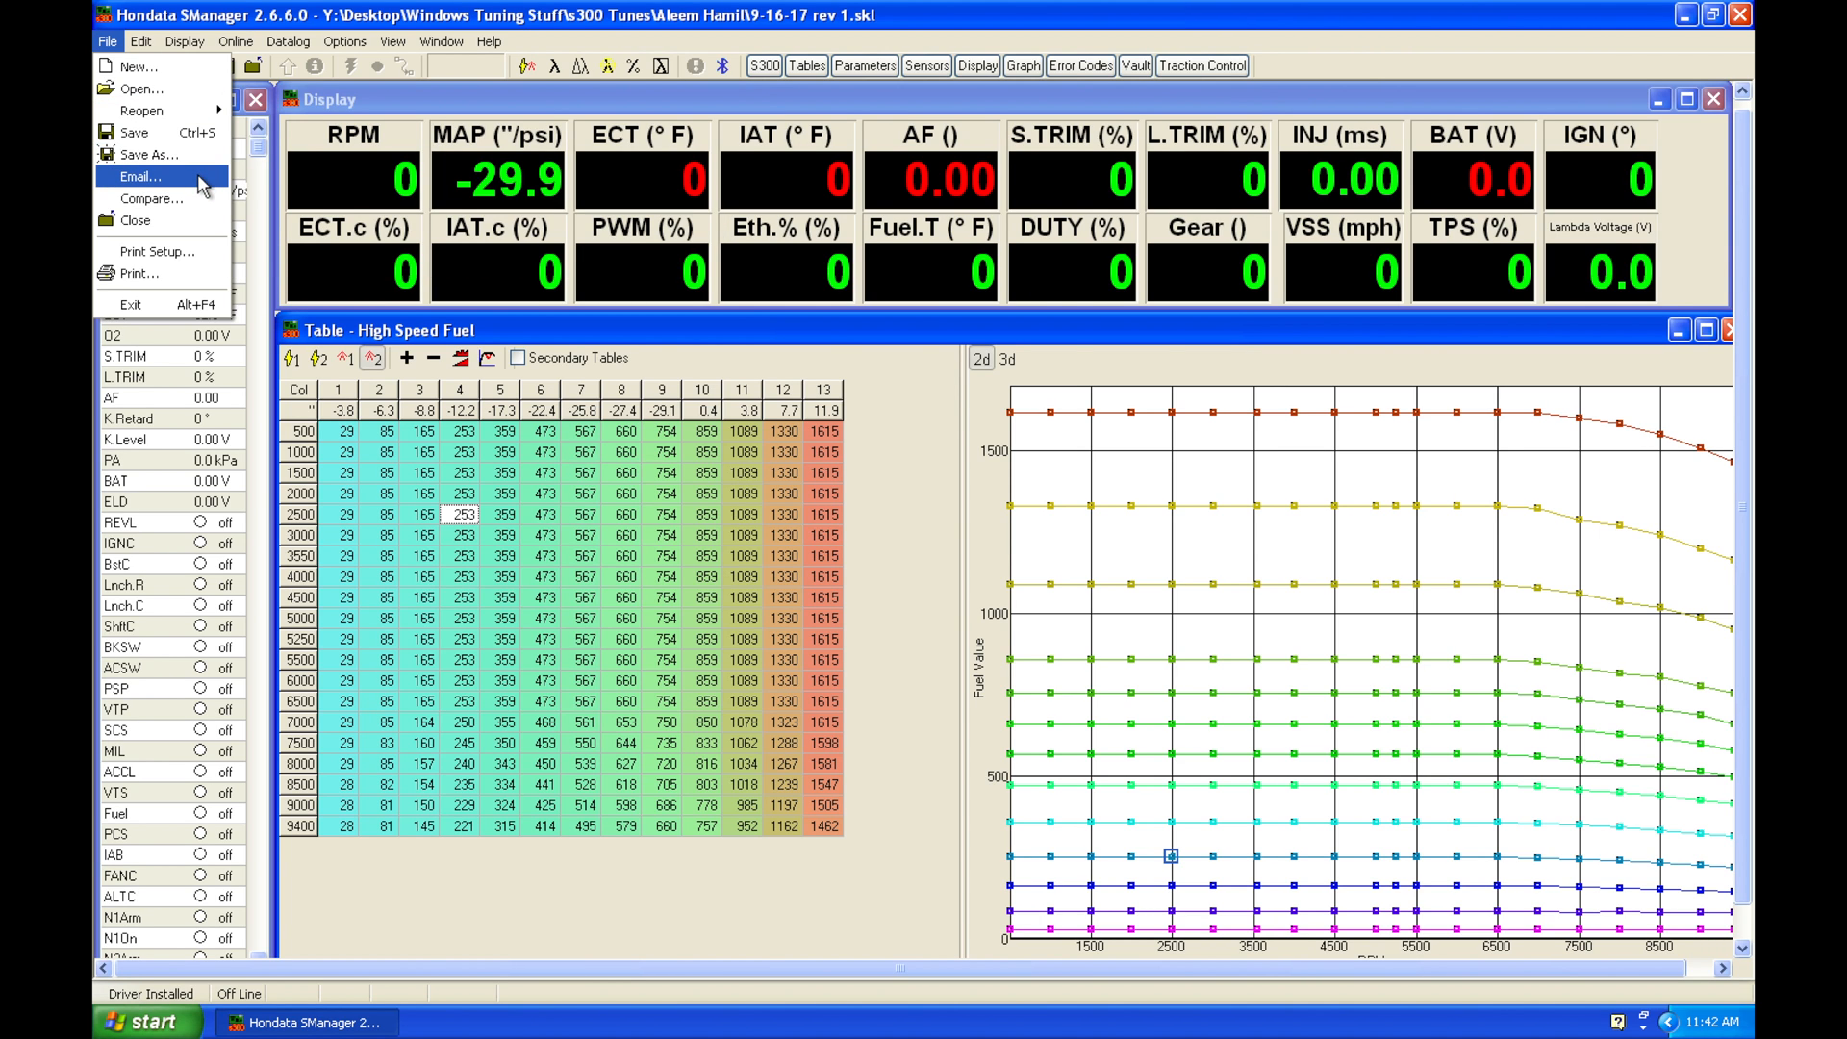
pyautogui.moveTo(196, 202)
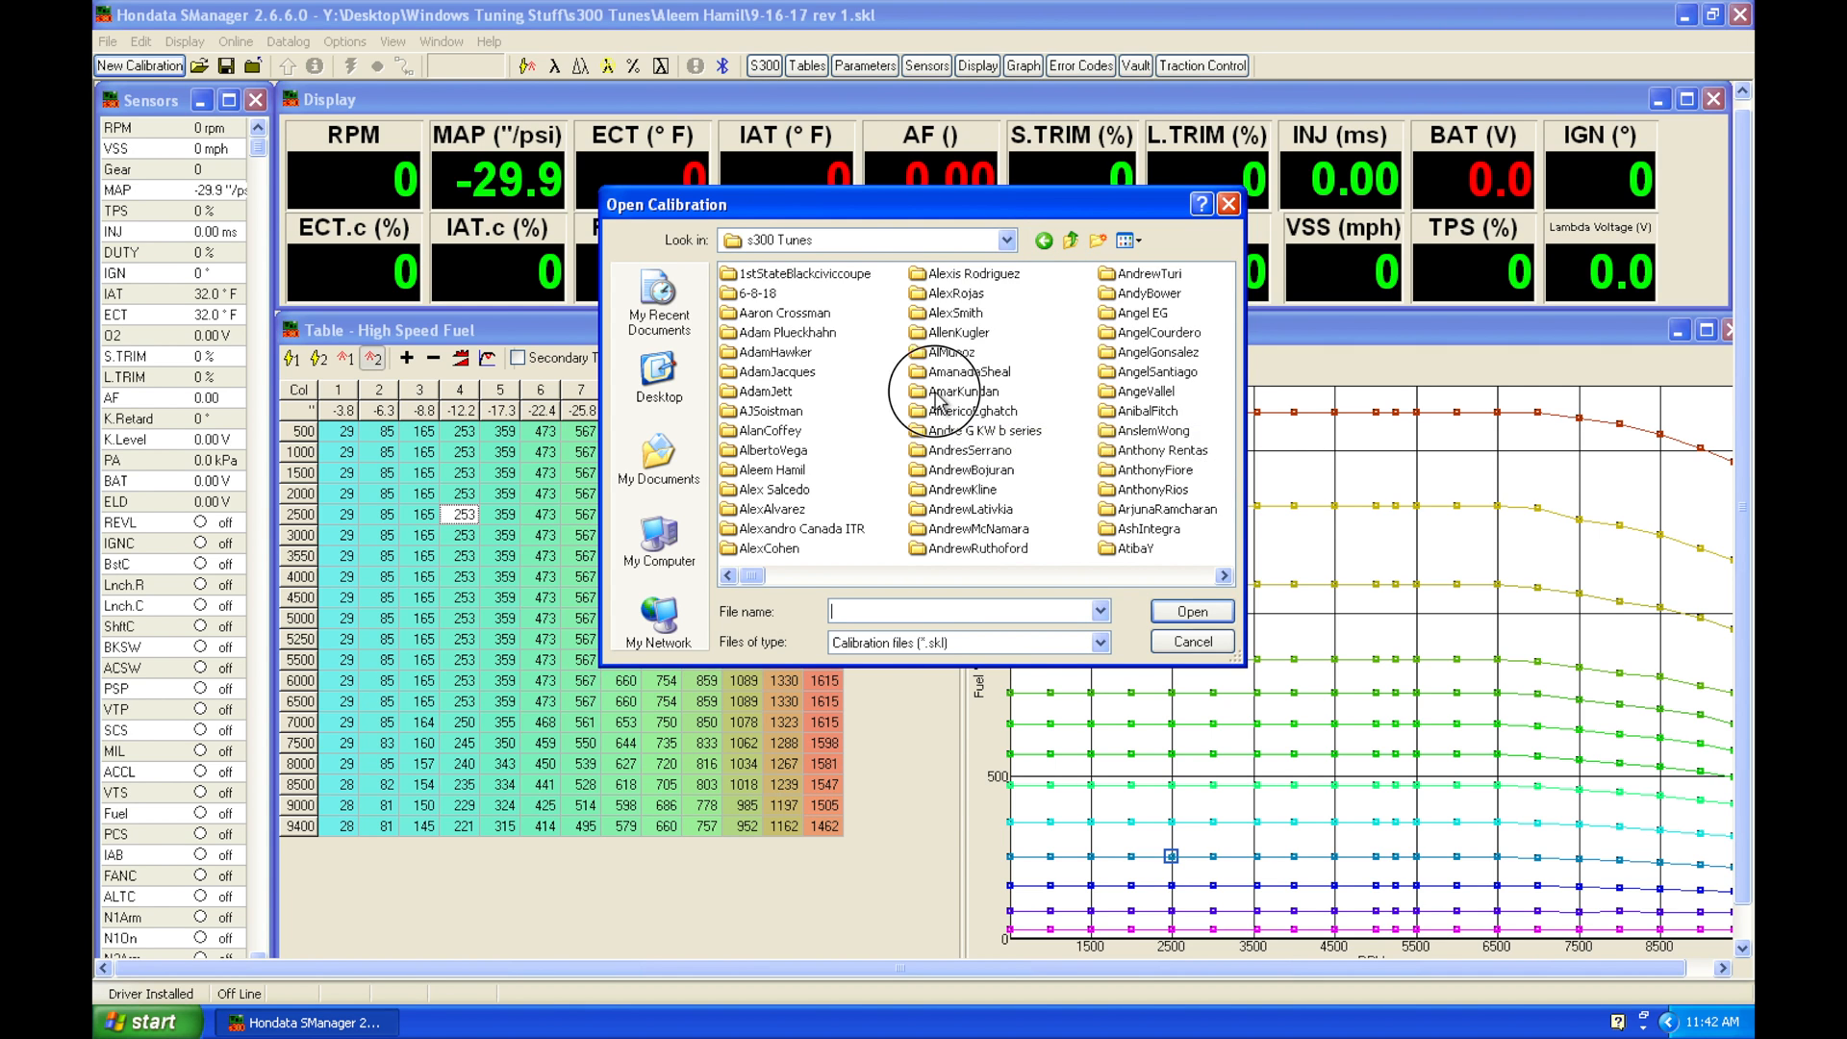
# Step: Browse the s300 Tunes customer folders and choose 10_13_13_ET map for comparison
pyautogui.doubleClick(958, 390)
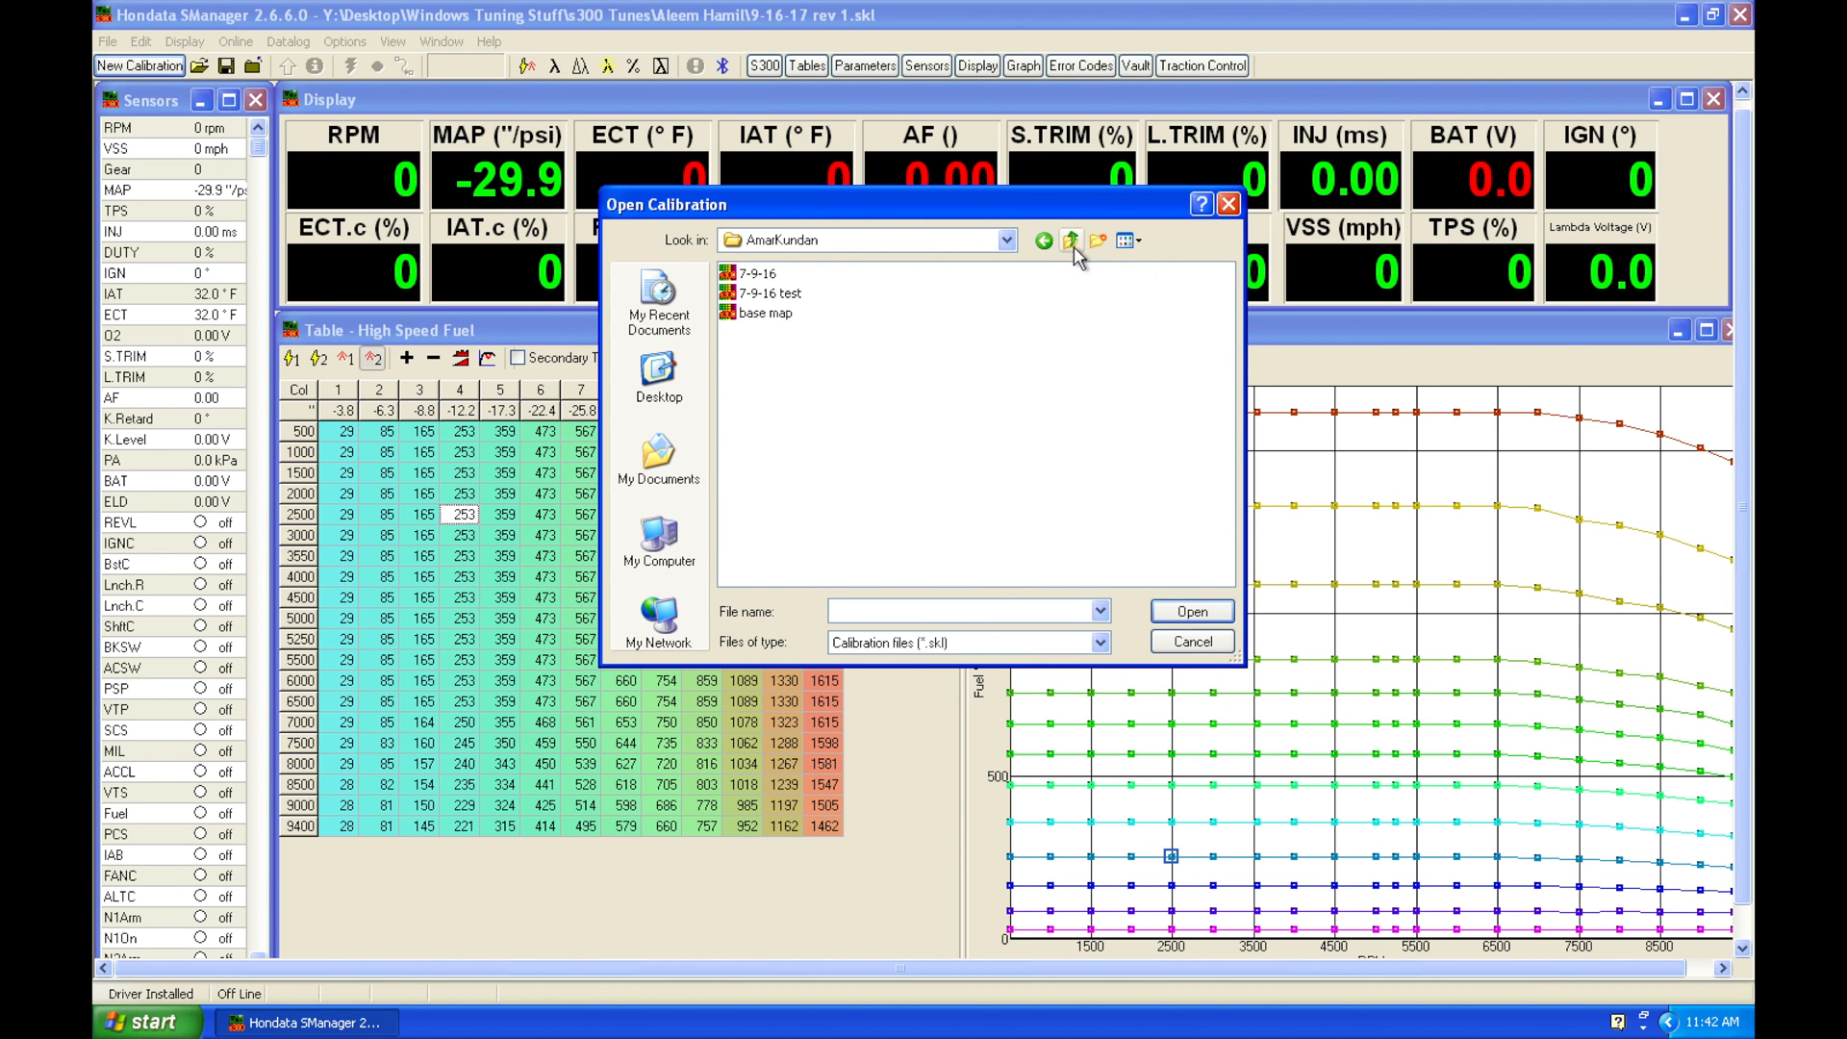
pyautogui.click(777, 352)
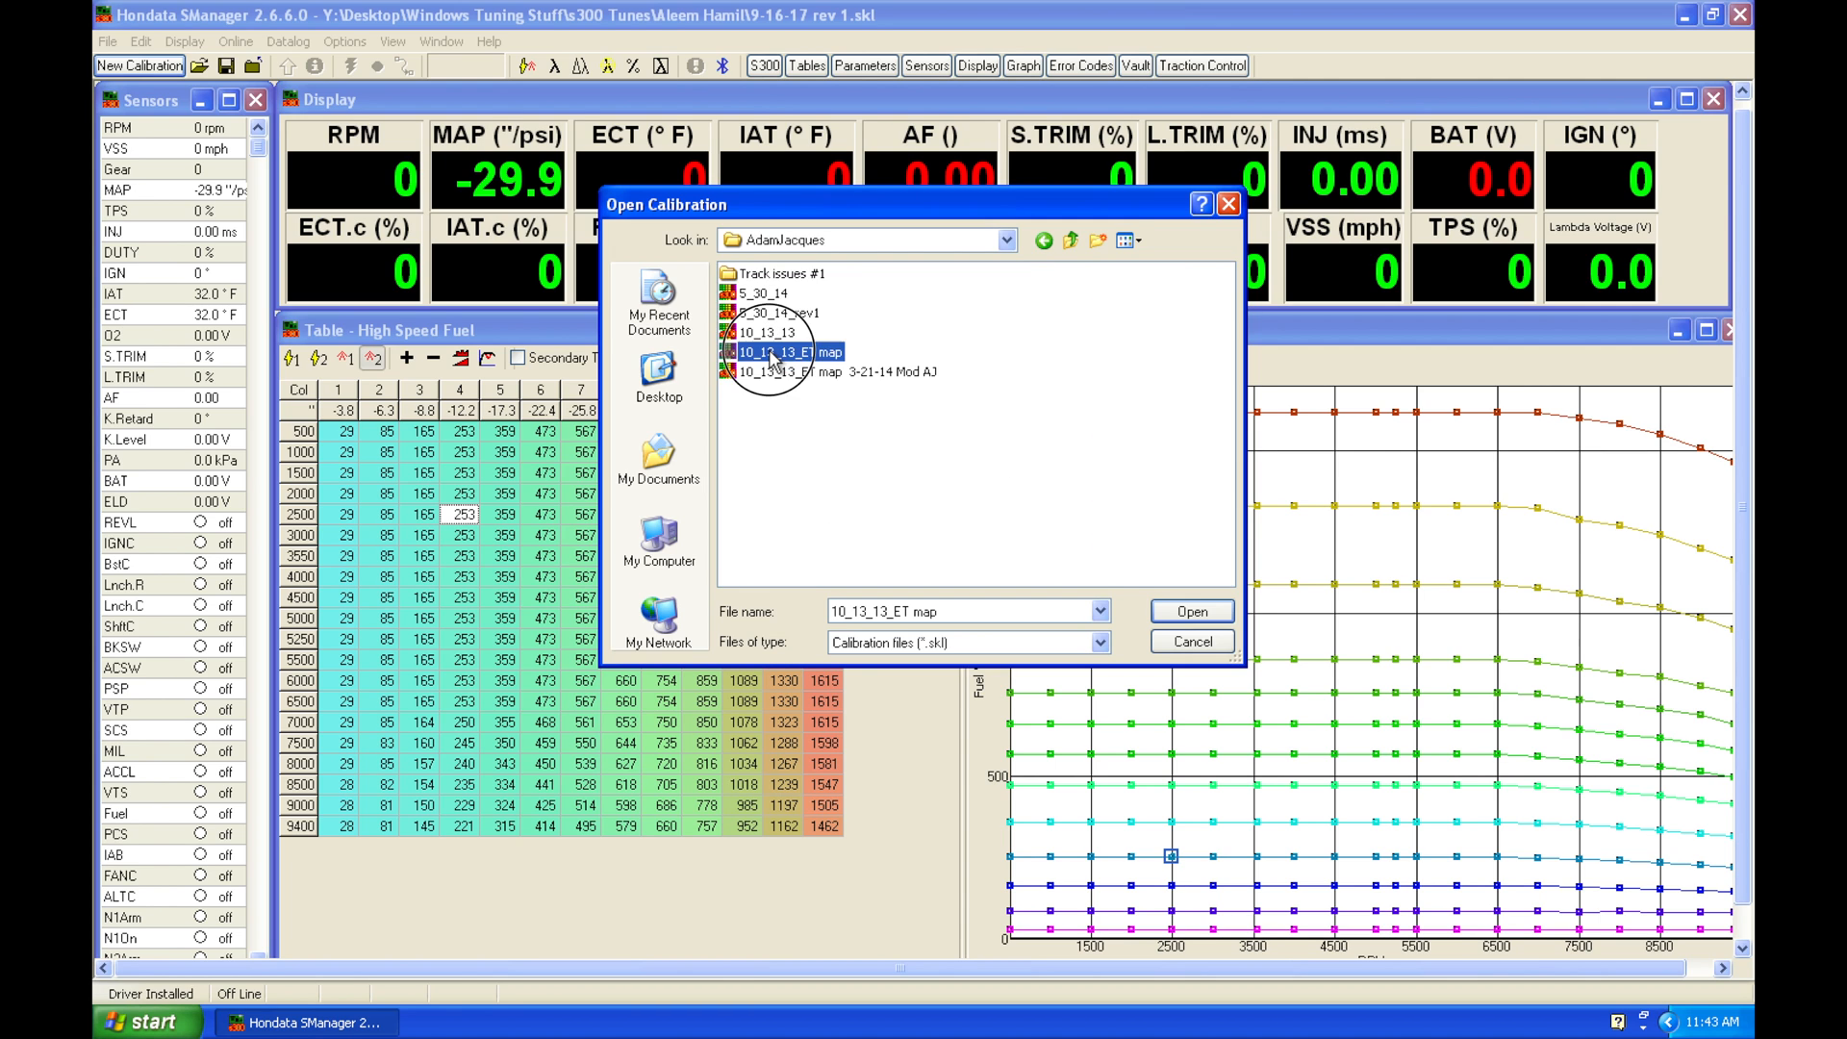
pyautogui.click(1191, 612)
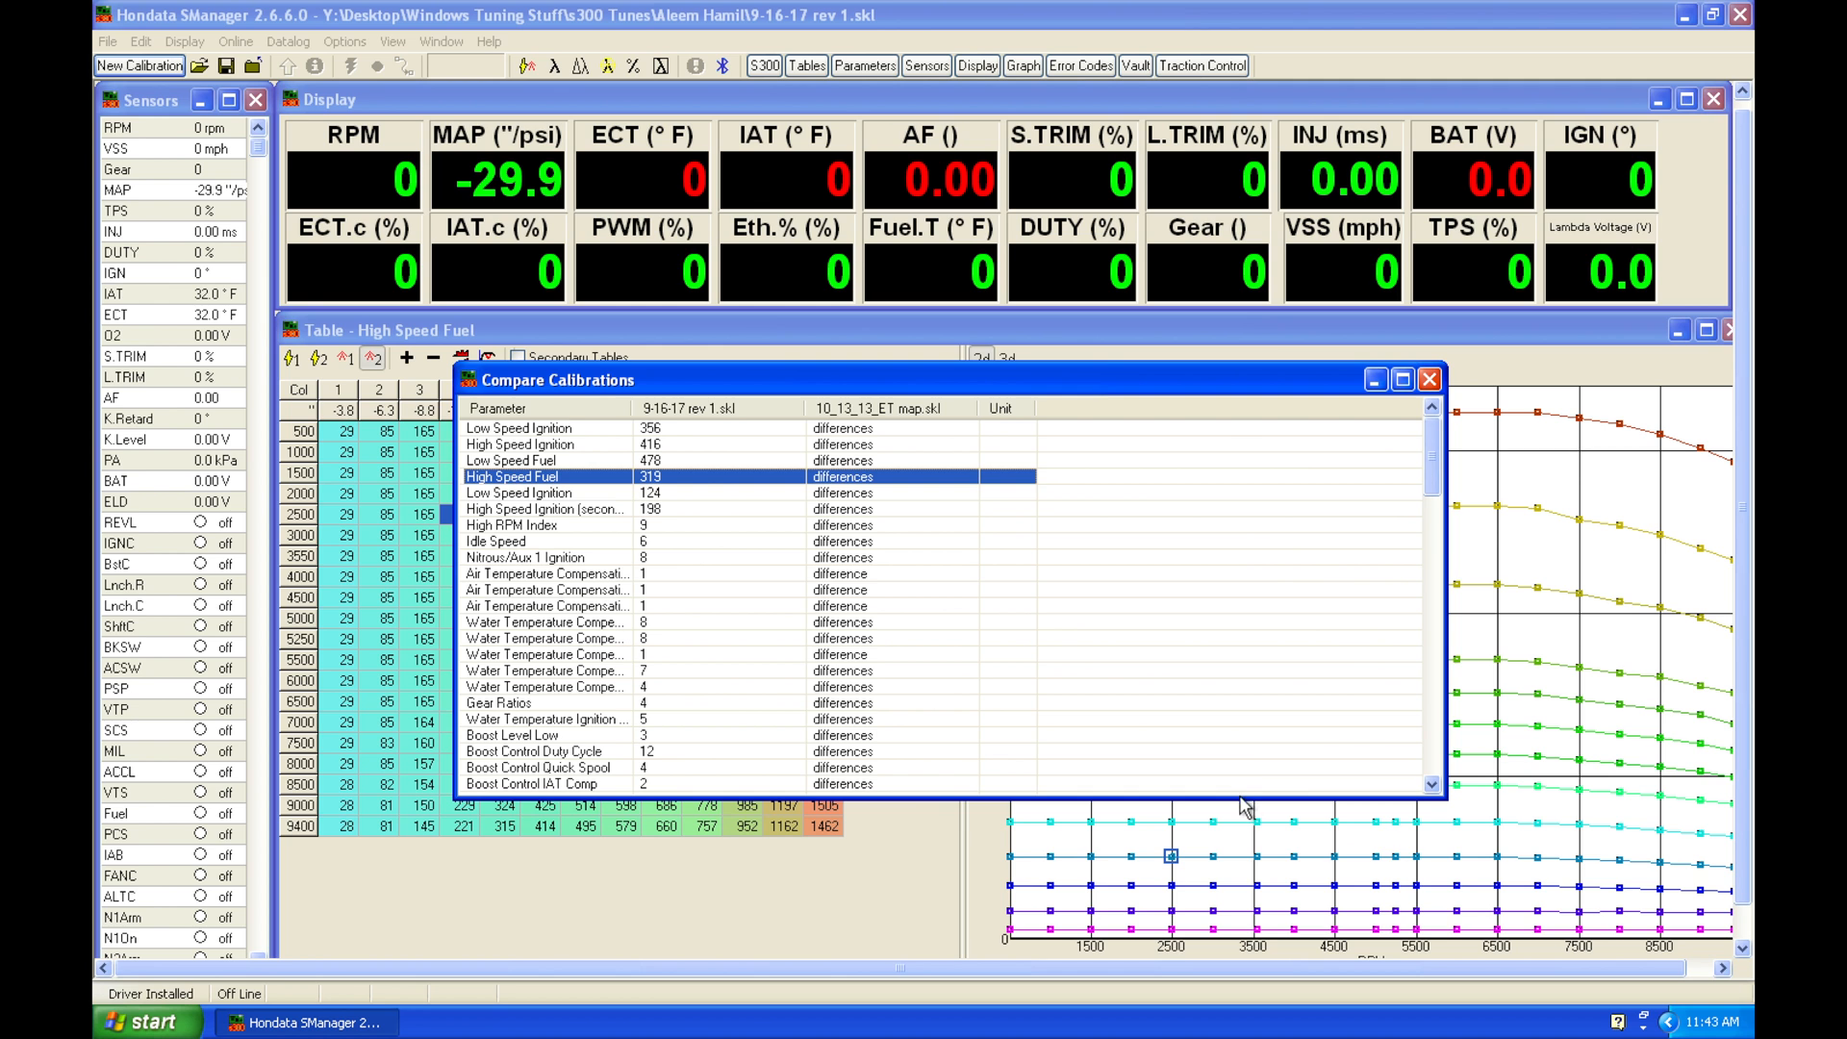
# Step: Review Nitrous/Aux 1 Ignition and water temperature compensation differences, then close the comparison
pyautogui.moveTo(1431, 454); pyautogui.dragTo(1431, 537)
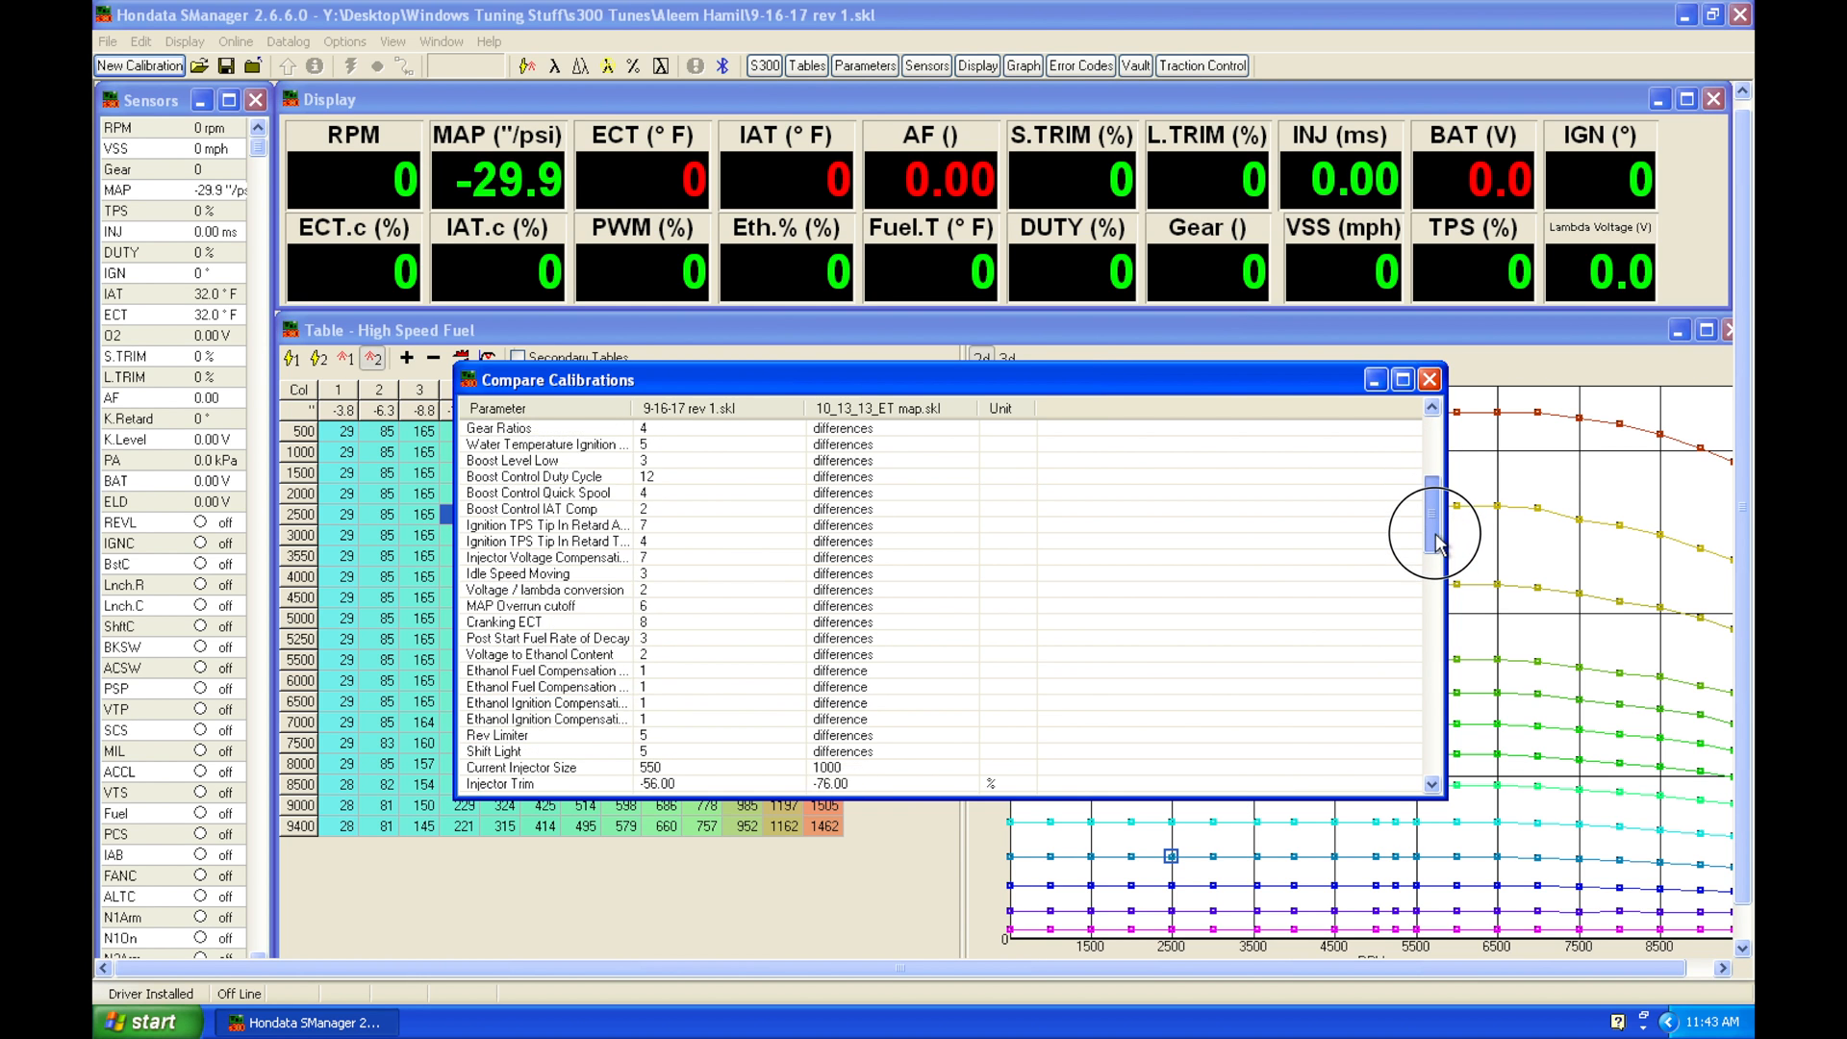
pyautogui.scroll(-3)
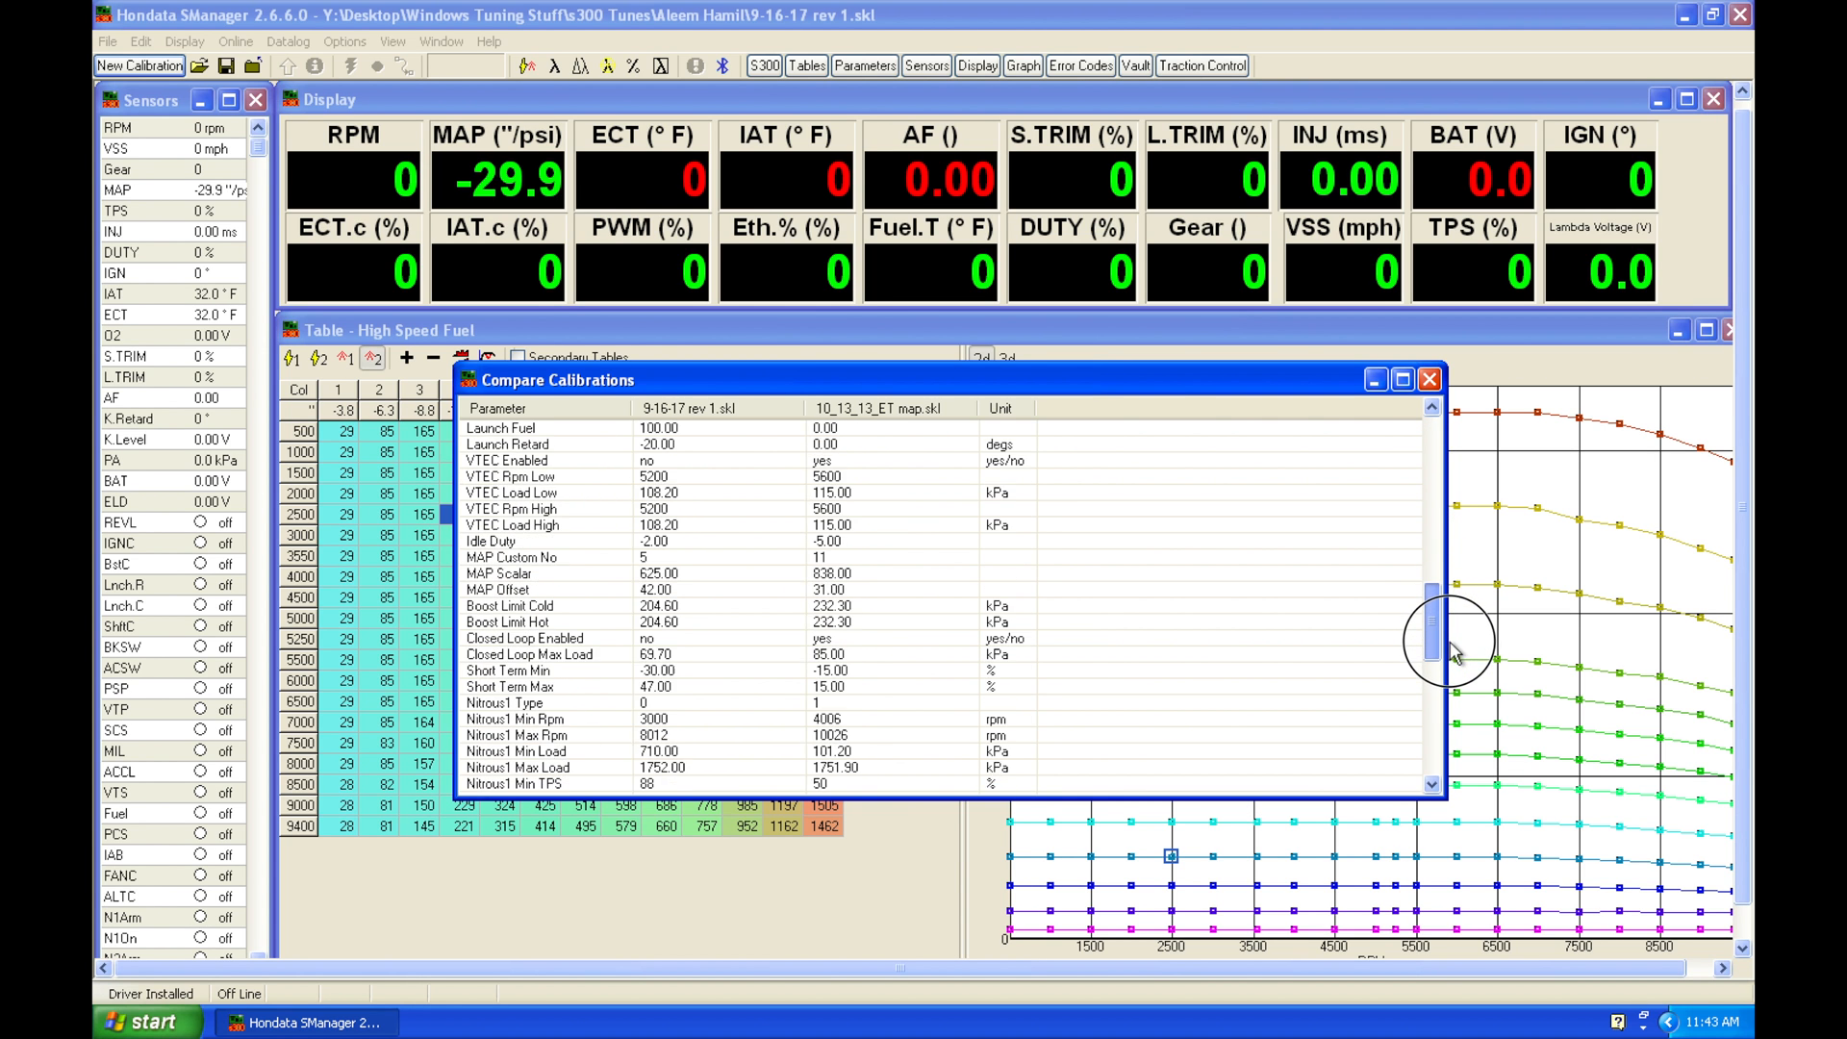
pyautogui.scroll(-3)
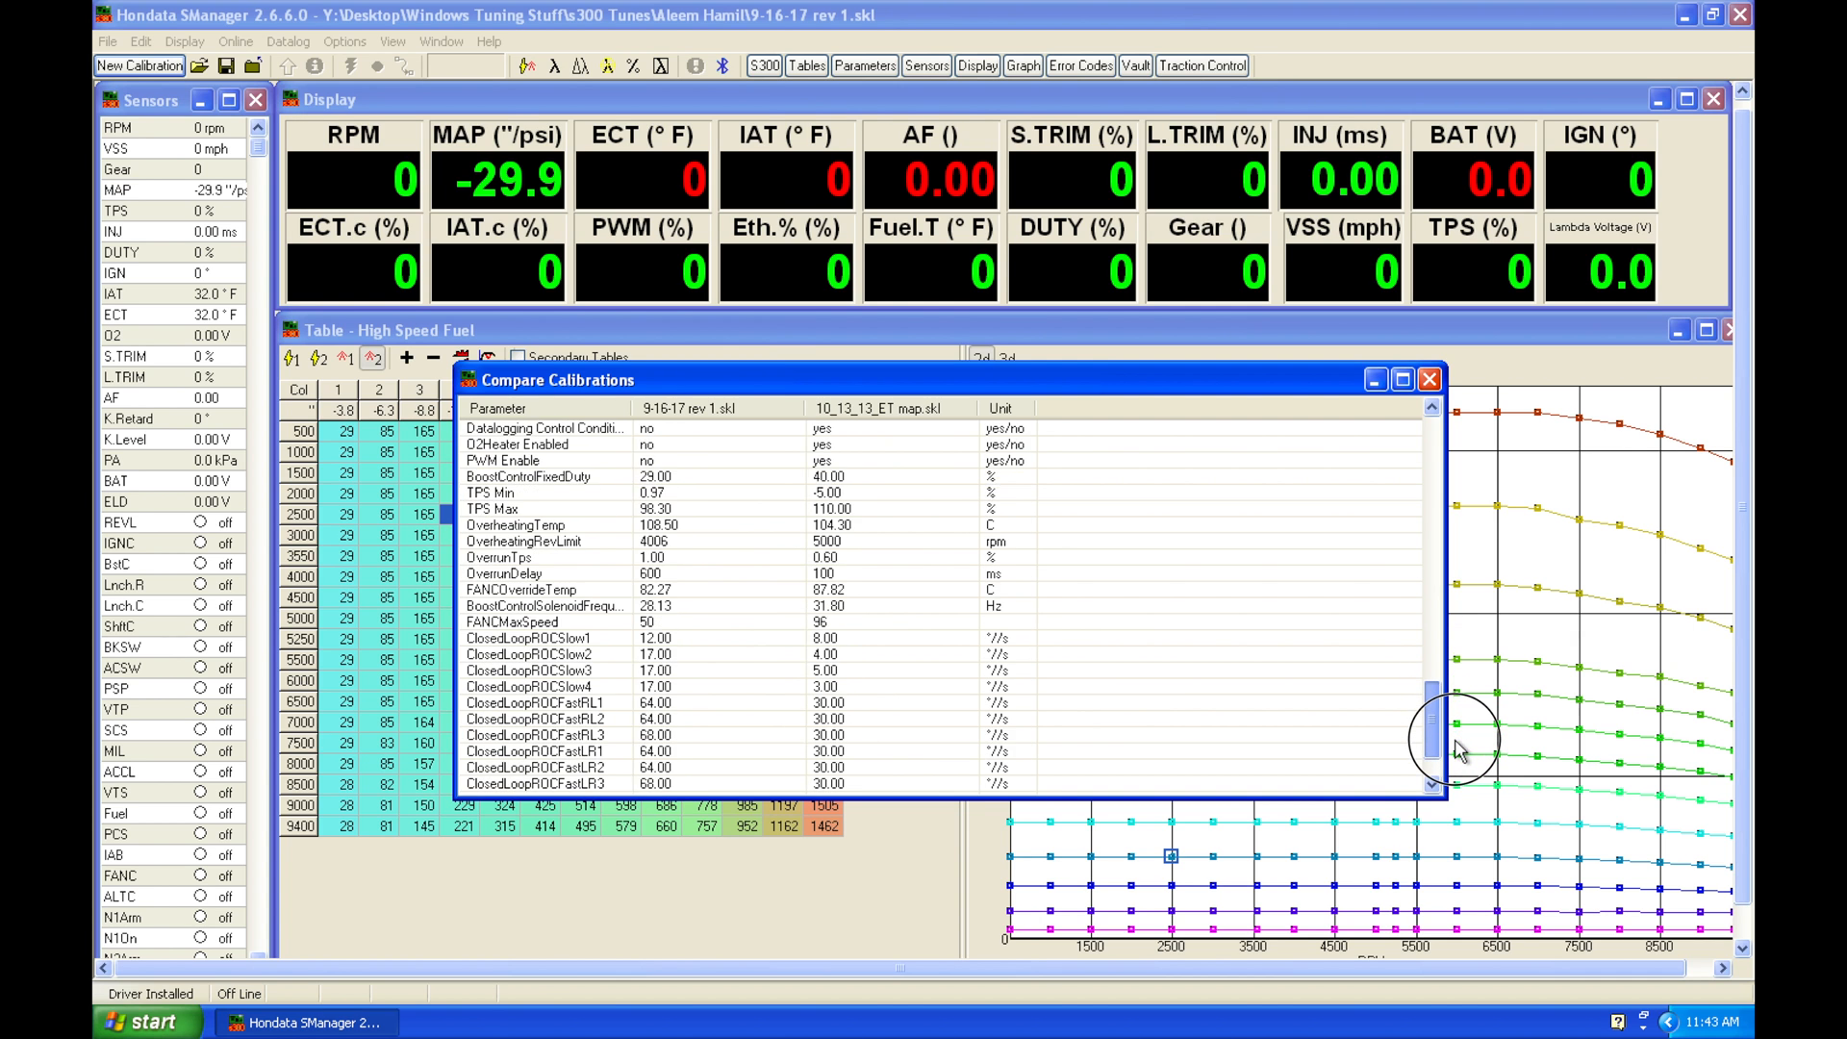
pyautogui.scroll(-3)
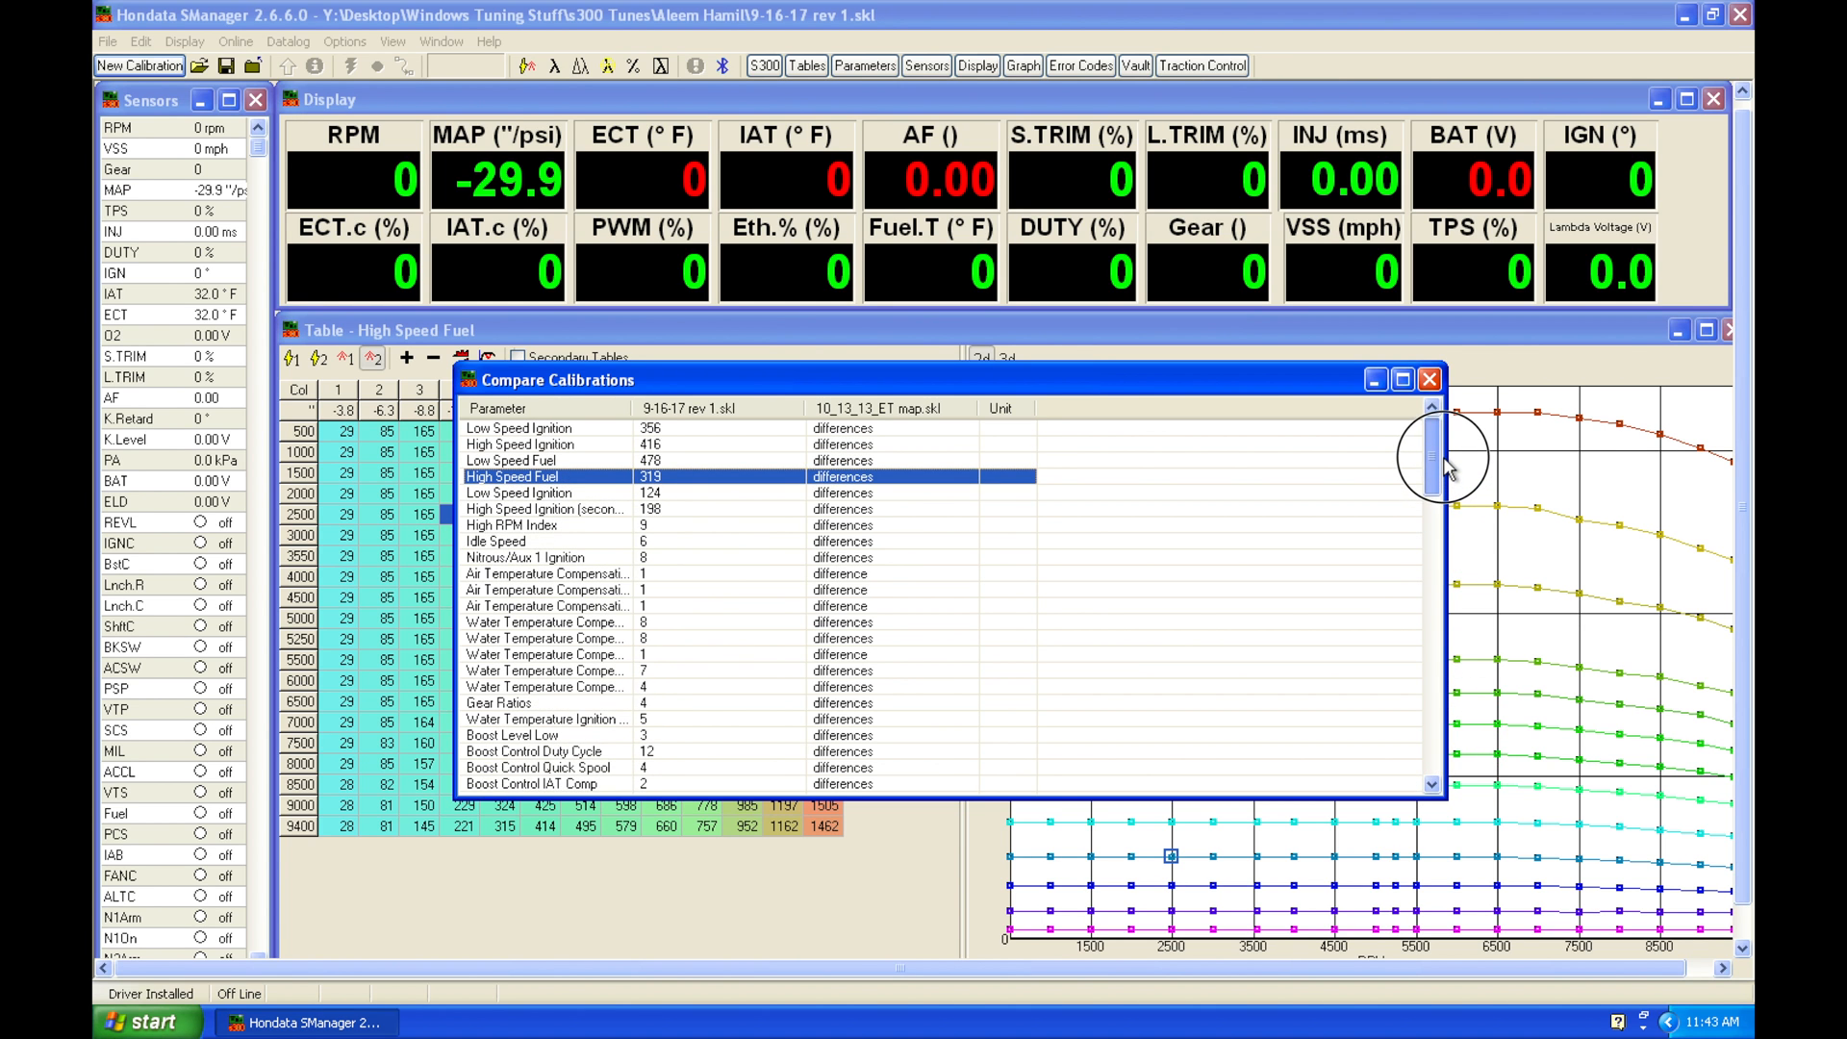
pyautogui.click(525, 558)
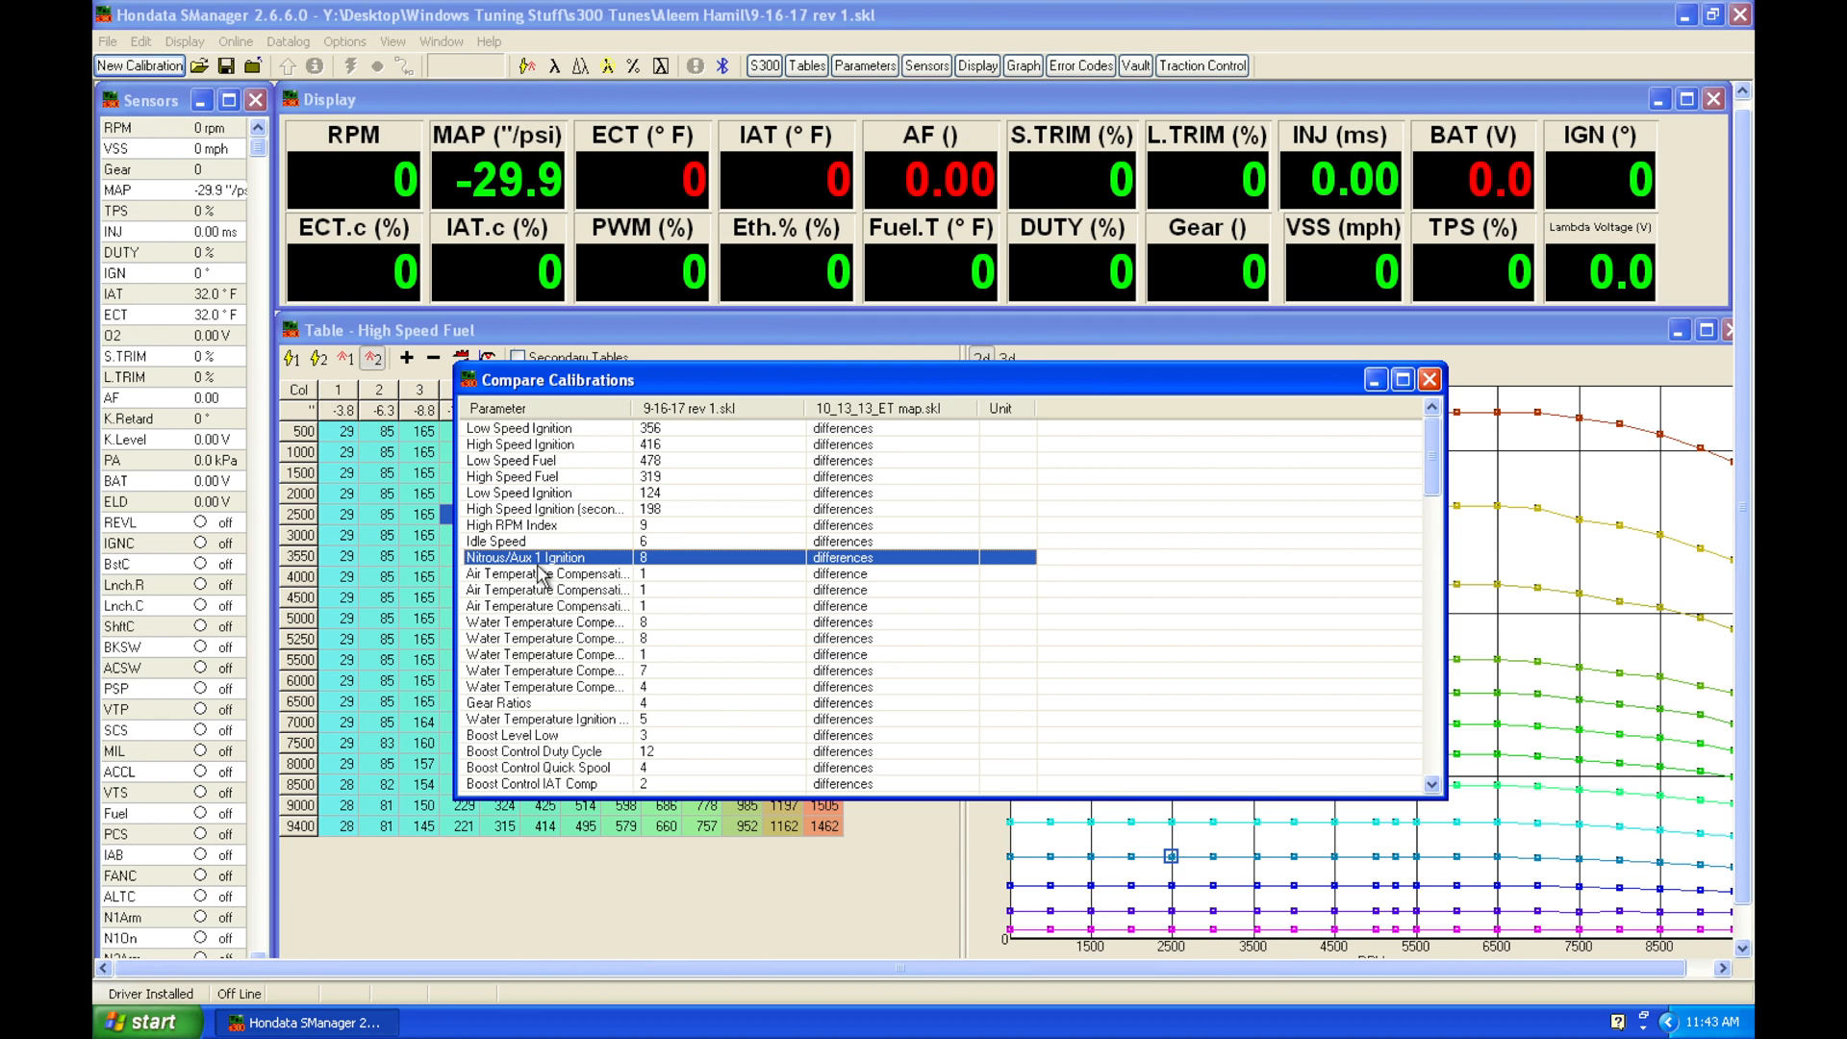
pyautogui.click(544, 670)
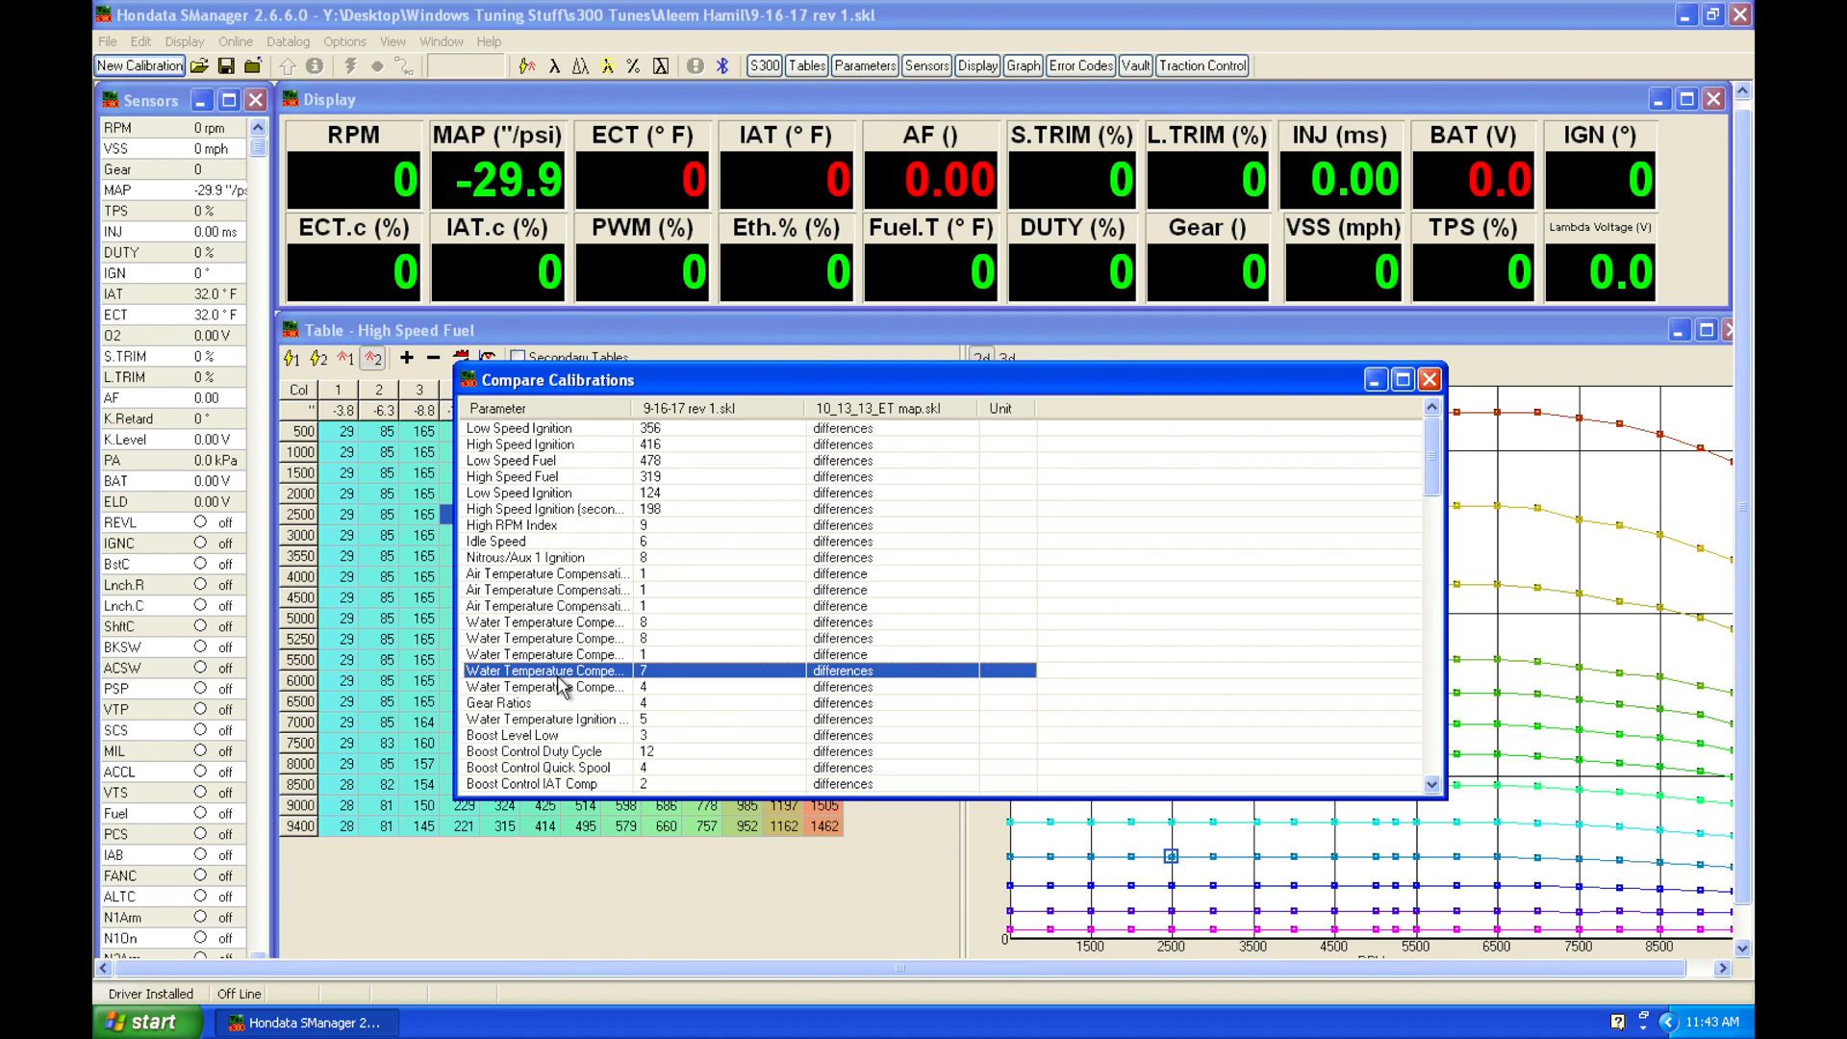
pyautogui.click(544, 685)
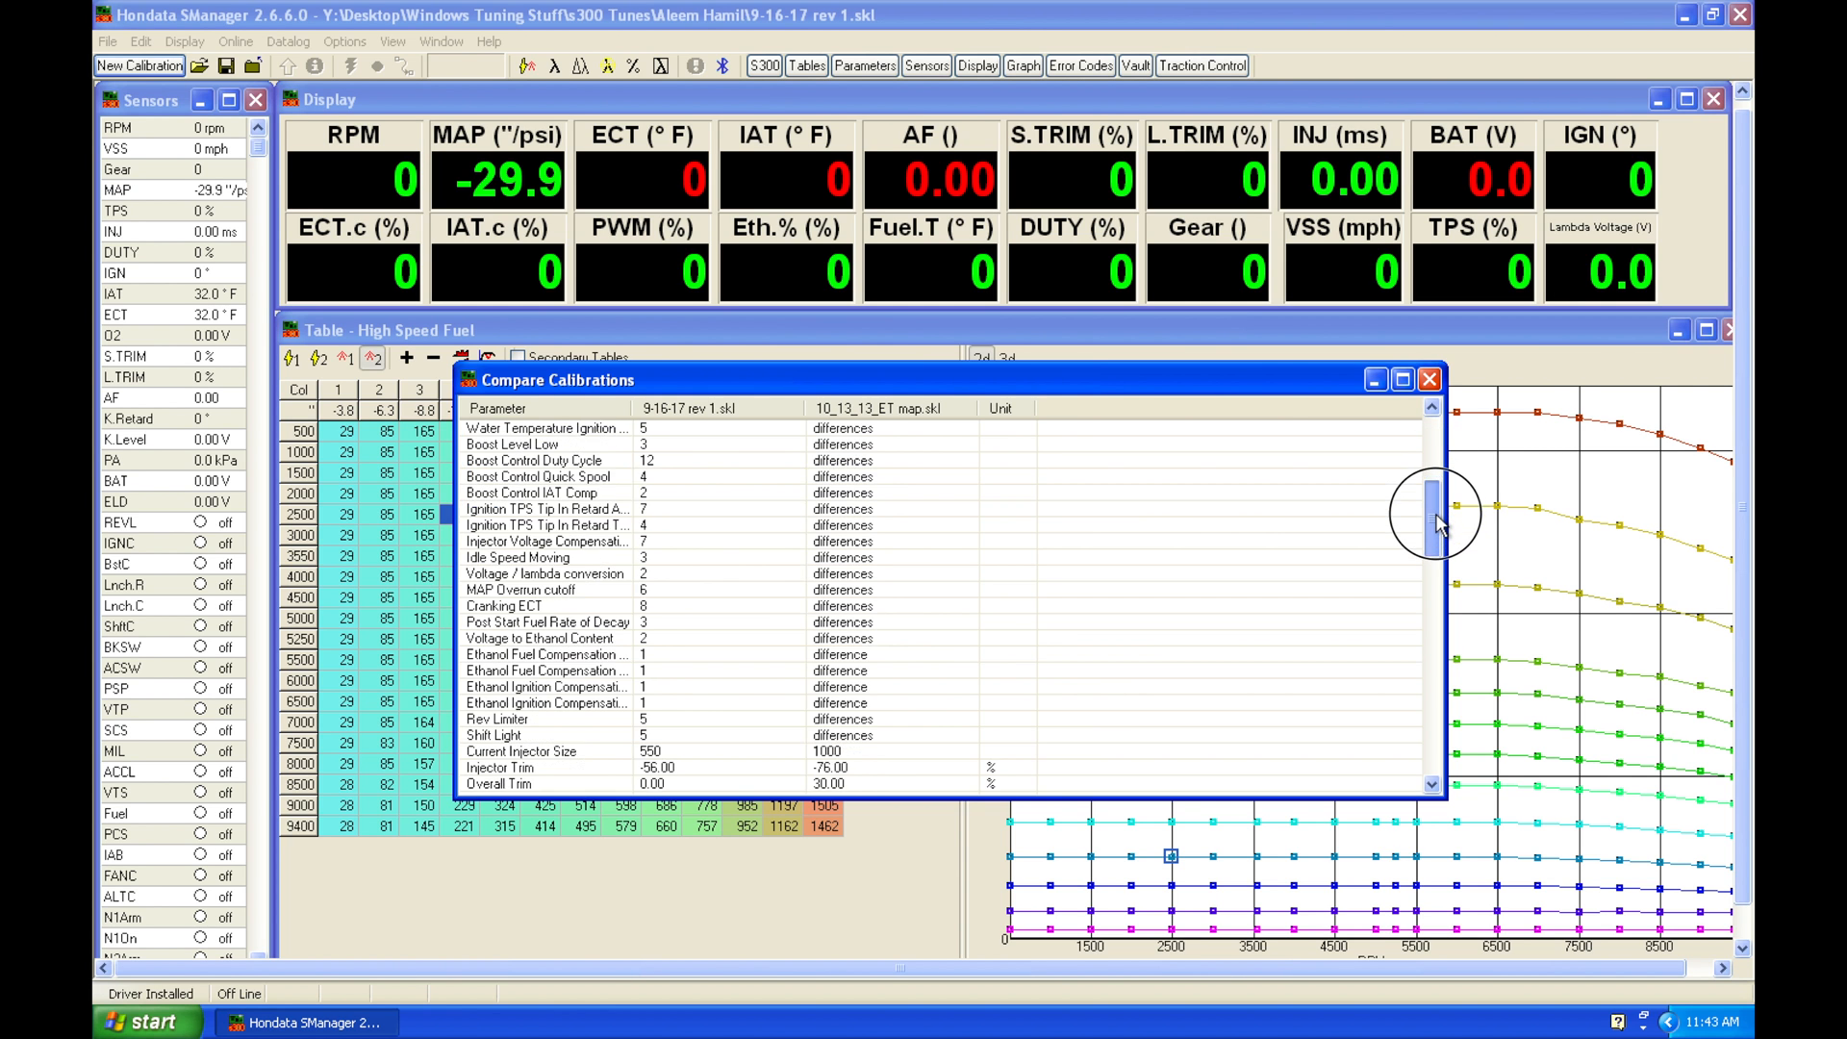
pyautogui.moveTo(1435, 512); pyautogui.dragTo(1435, 637)
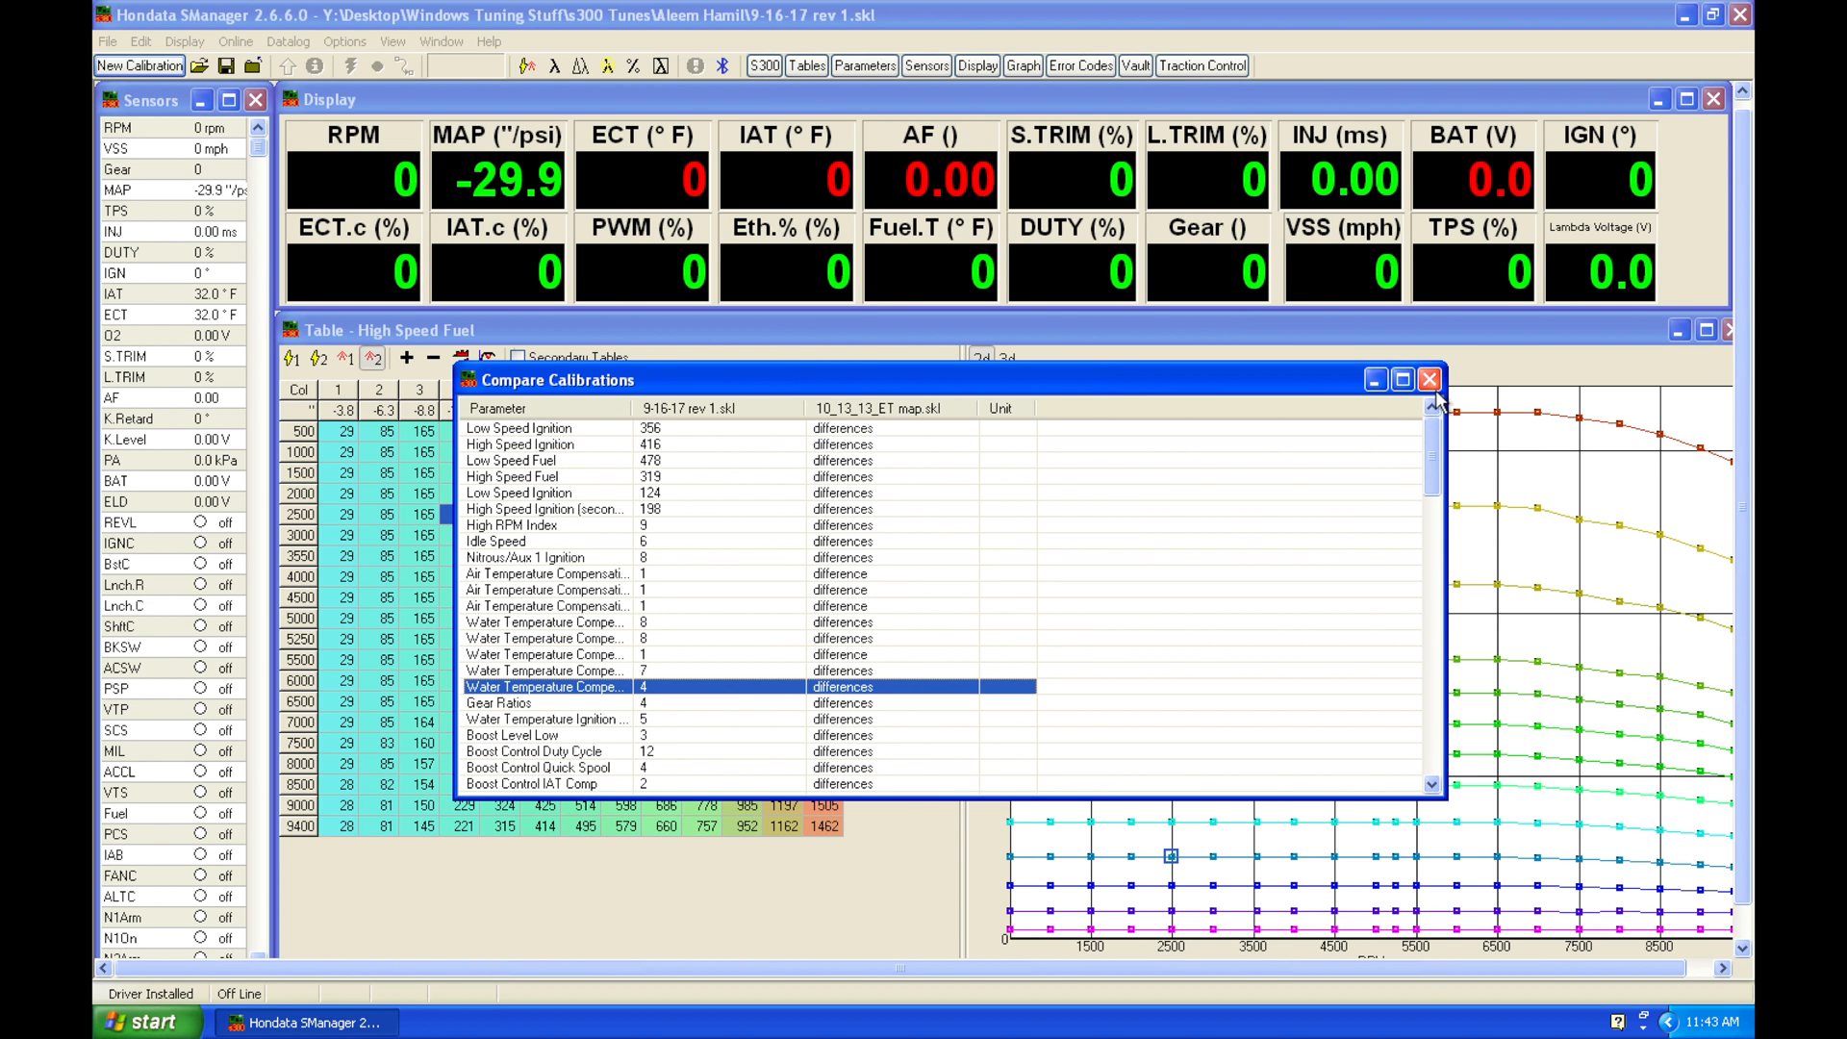
pyautogui.moveTo(1423, 419)
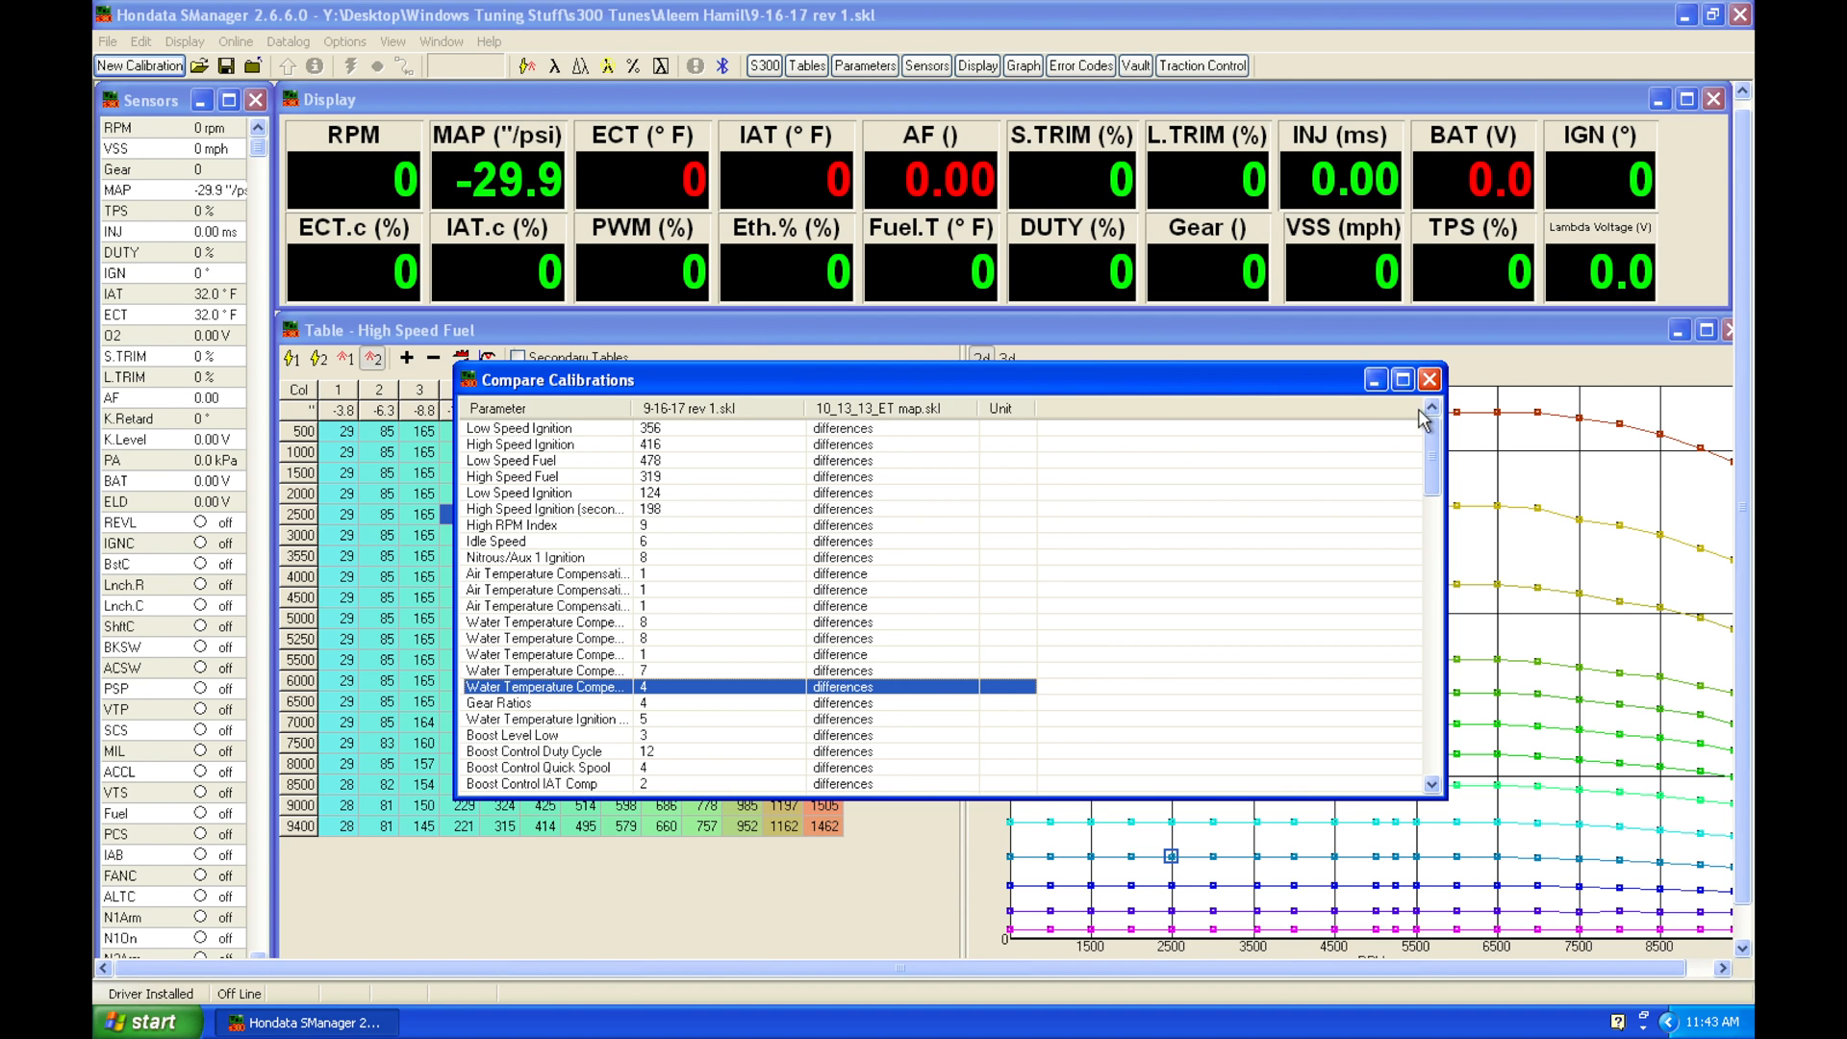
pyautogui.click(1427, 379)
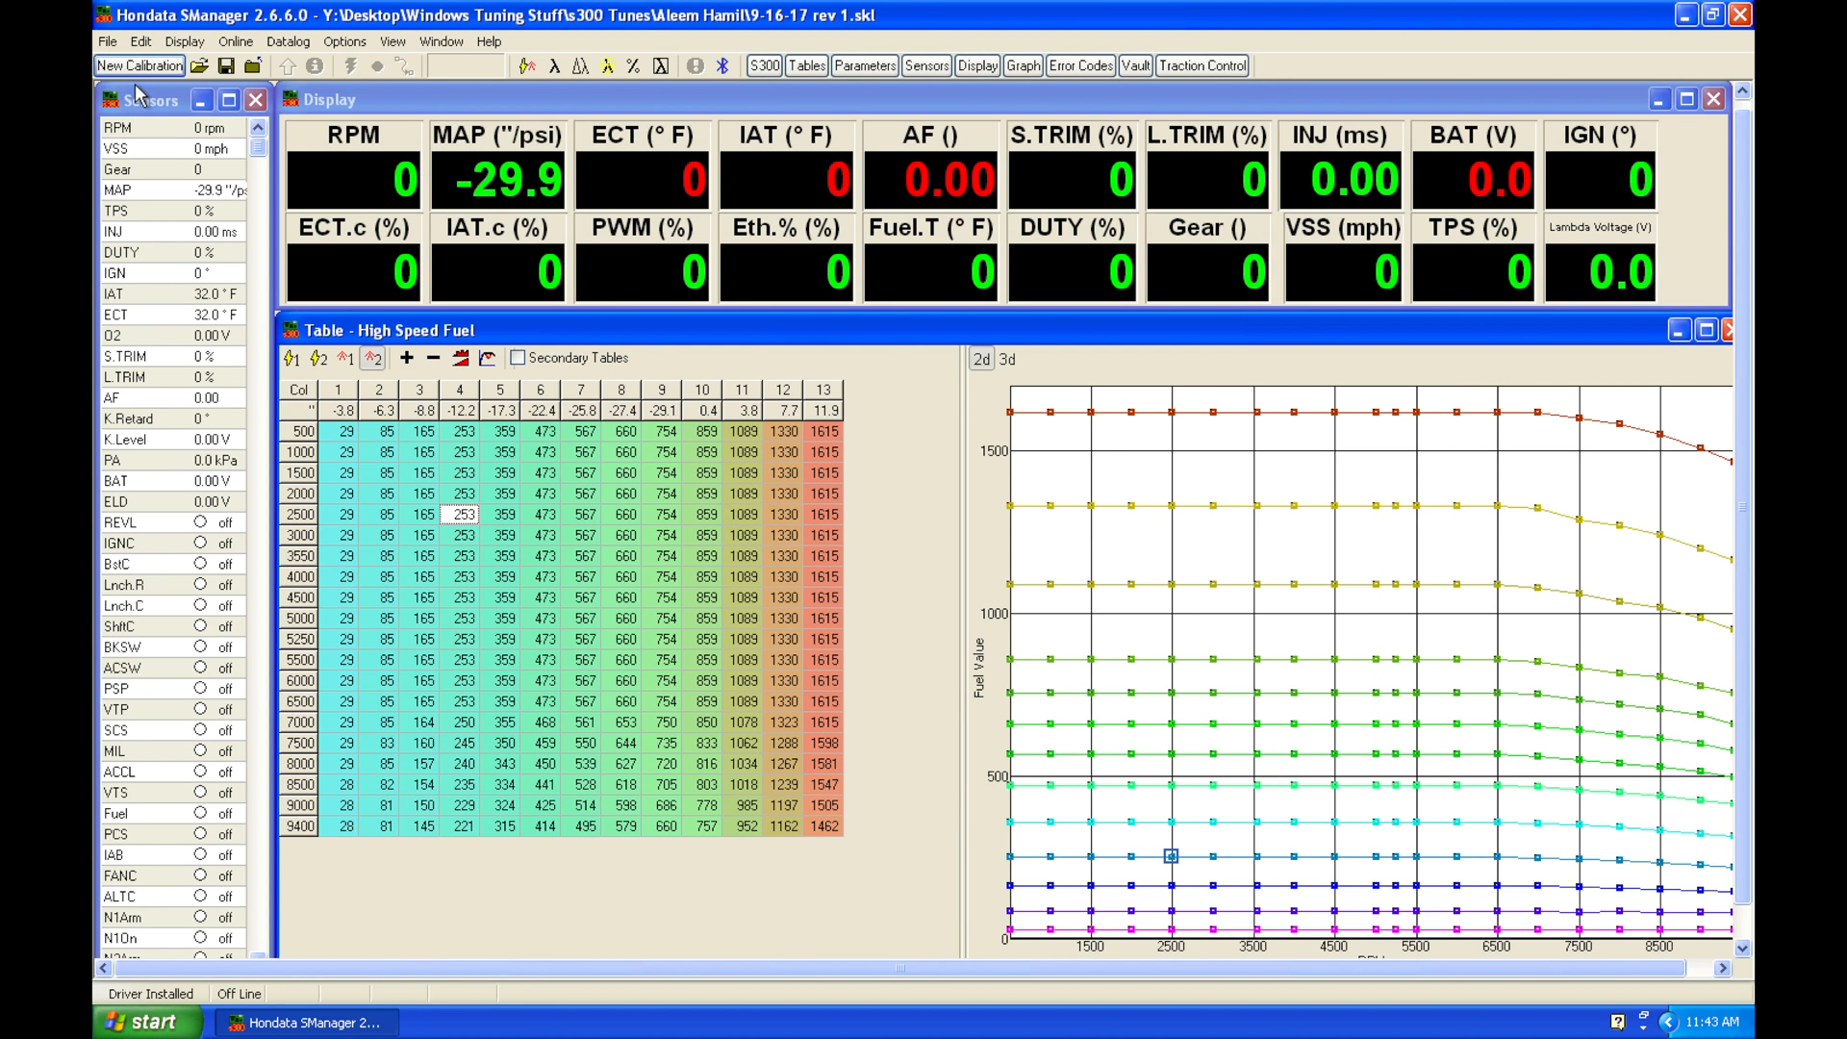
# Step: Apply an Edit-menu table operation slightly lowering High Speed Fuel values, e.g. 253 to 252
pyautogui.click(145, 42)
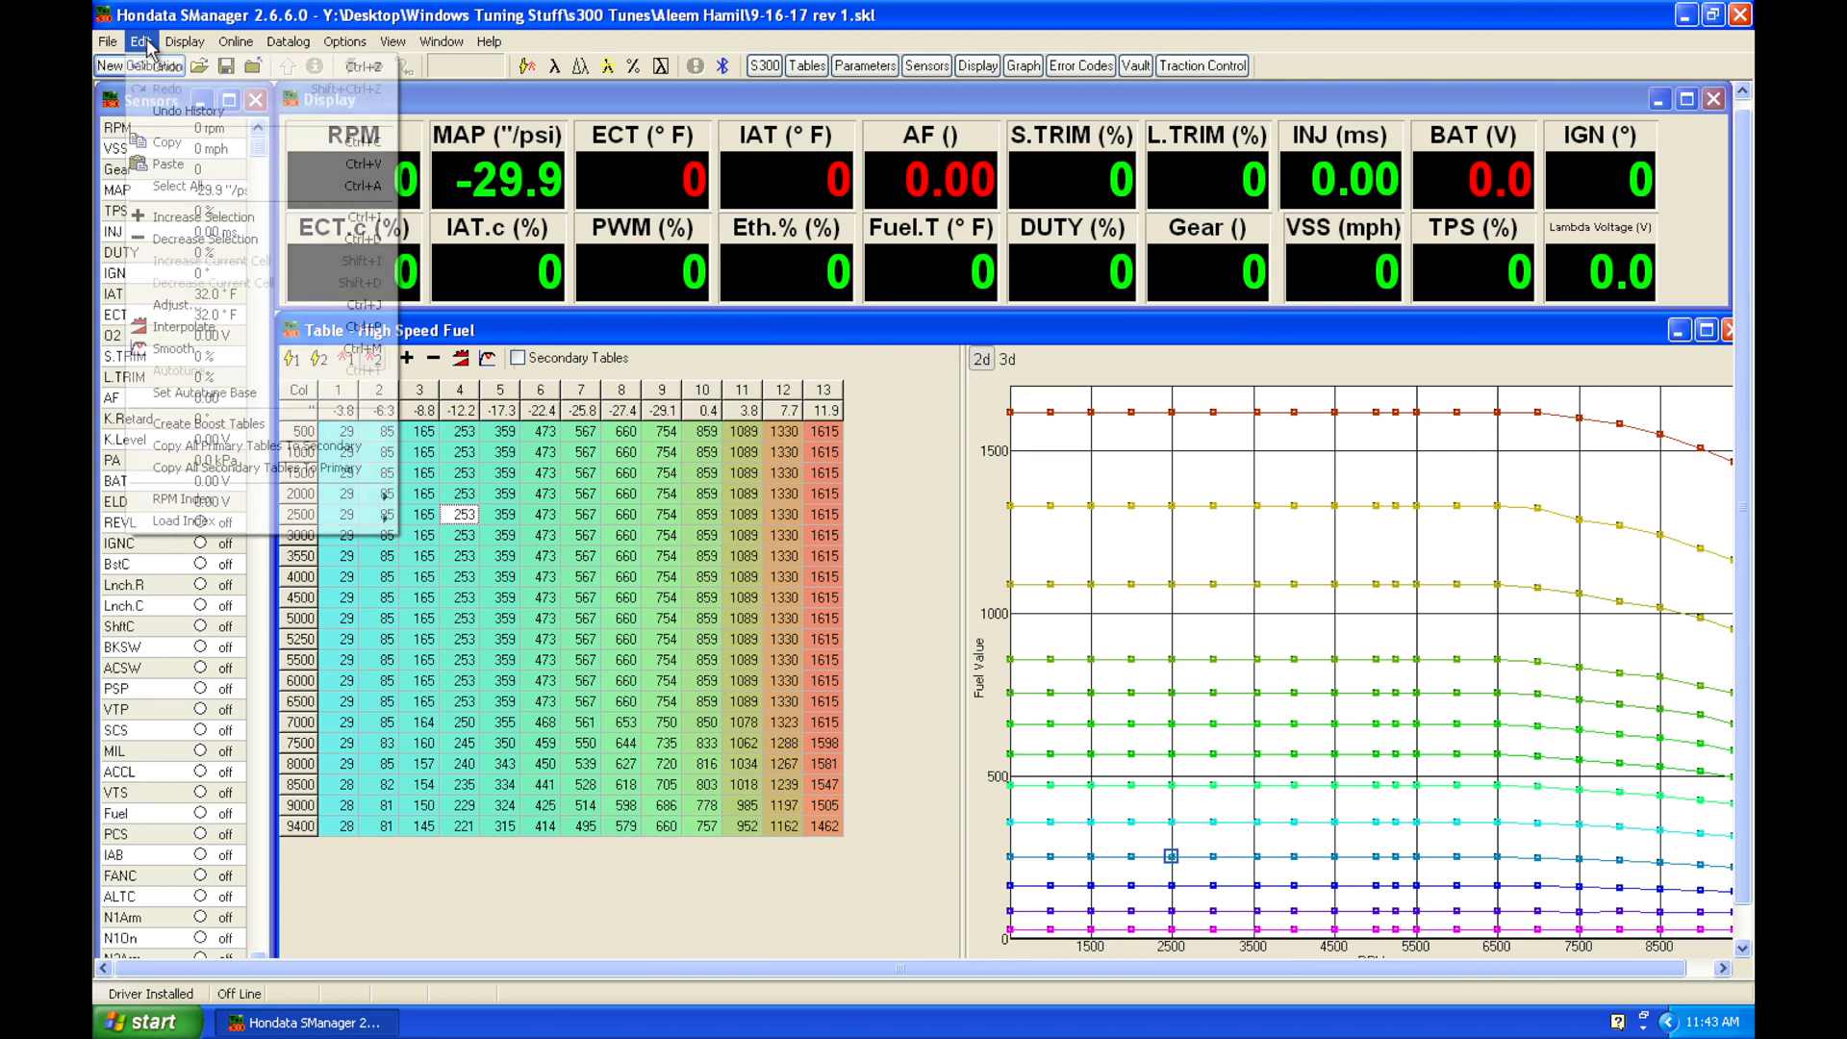
pyautogui.moveTo(220, 143)
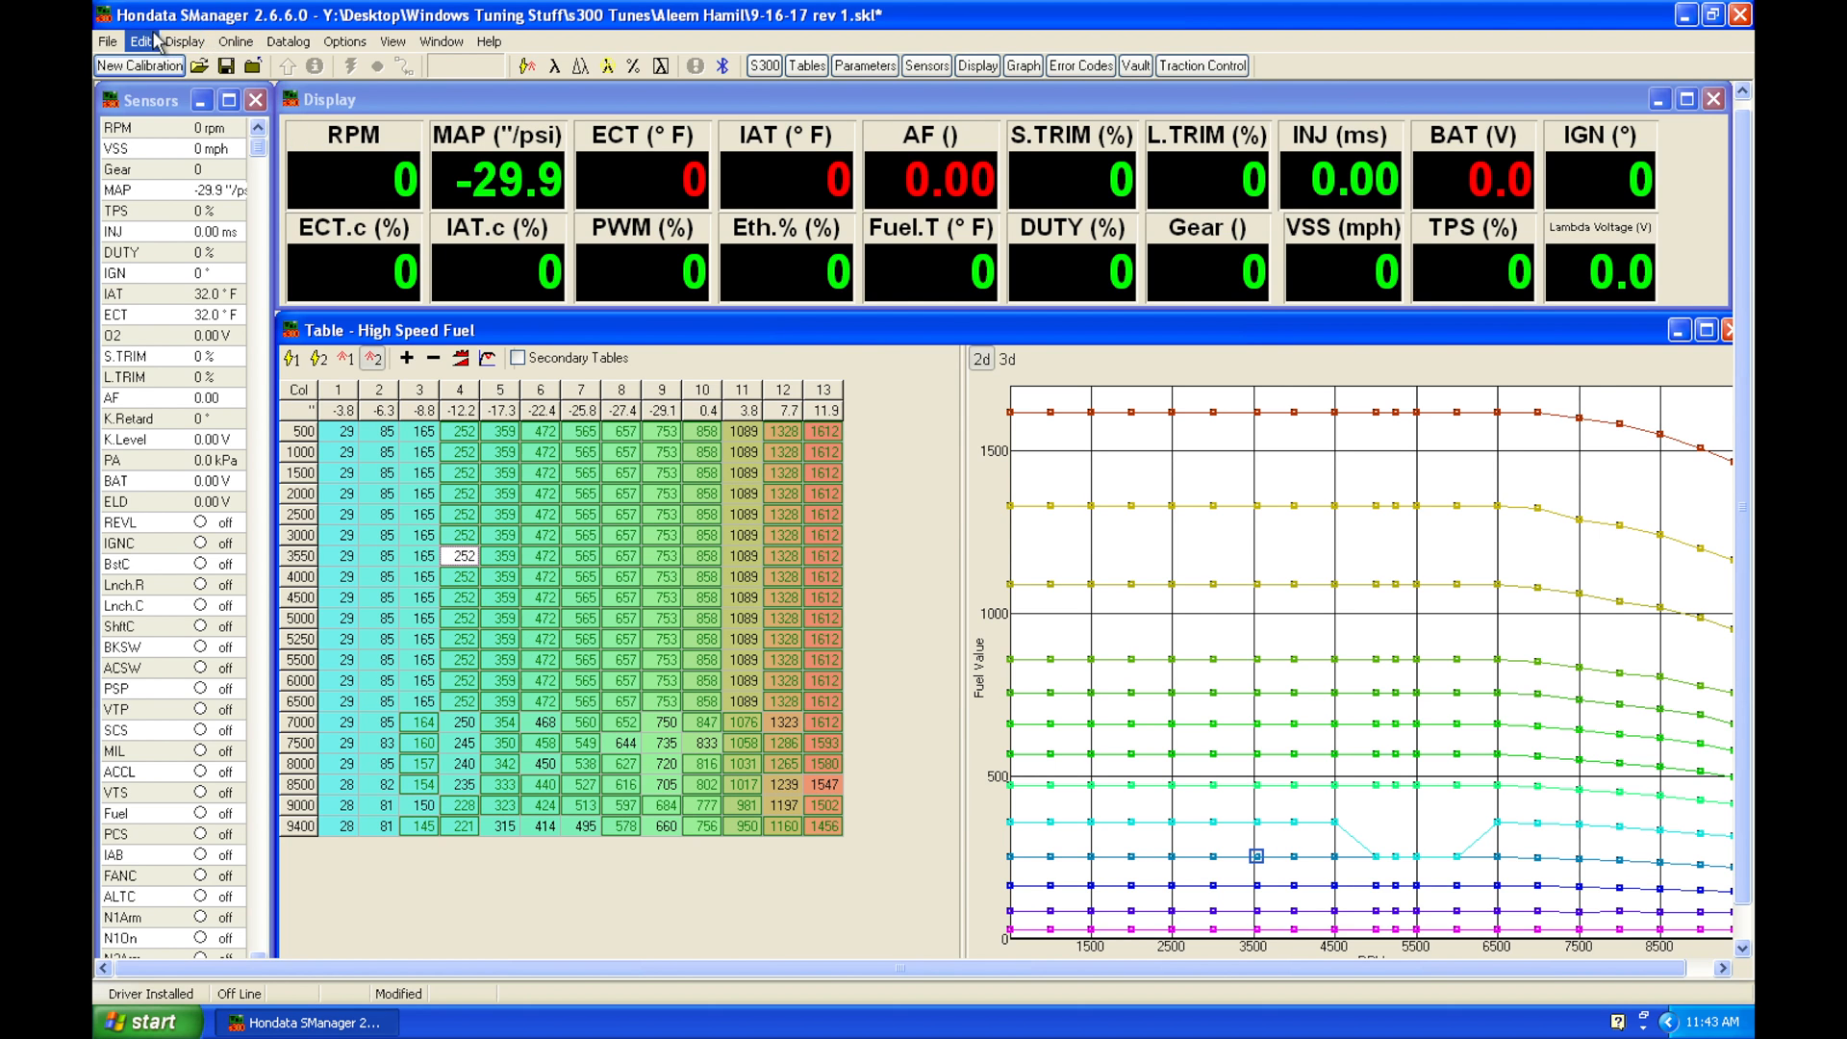
pyautogui.click(153, 42)
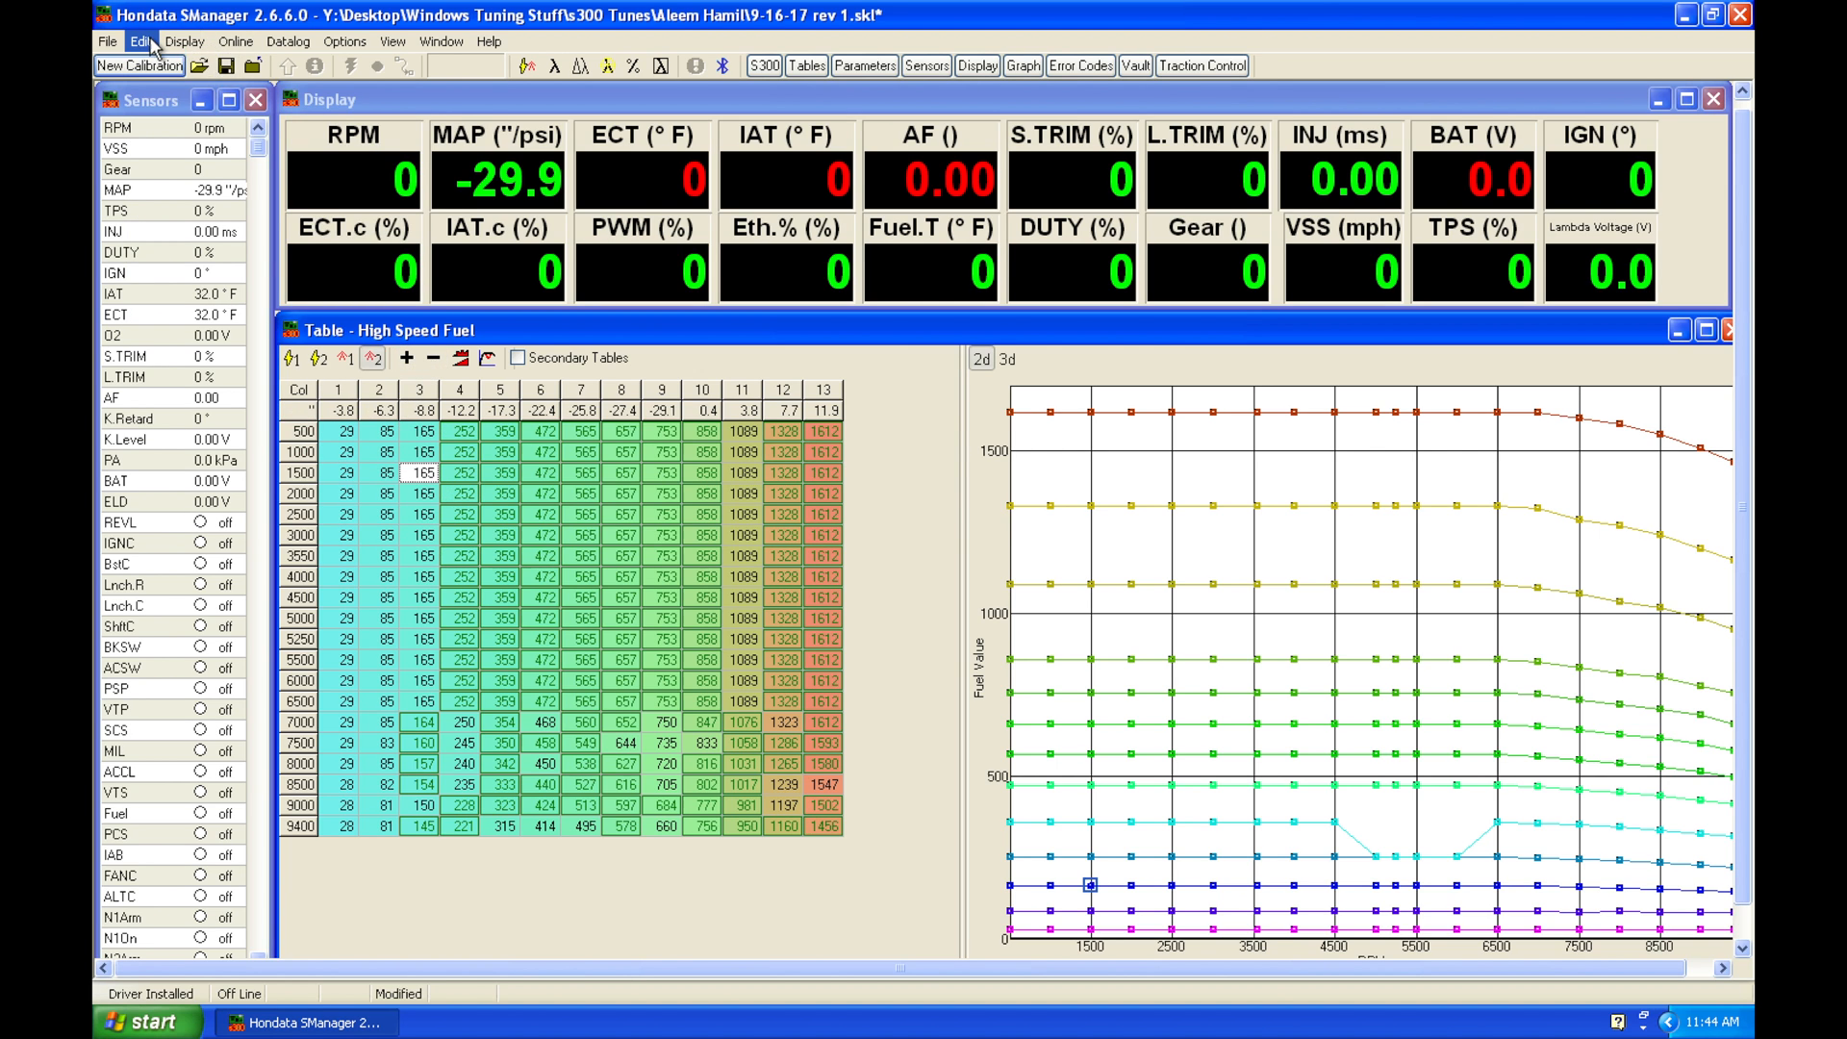
pyautogui.click(142, 42)
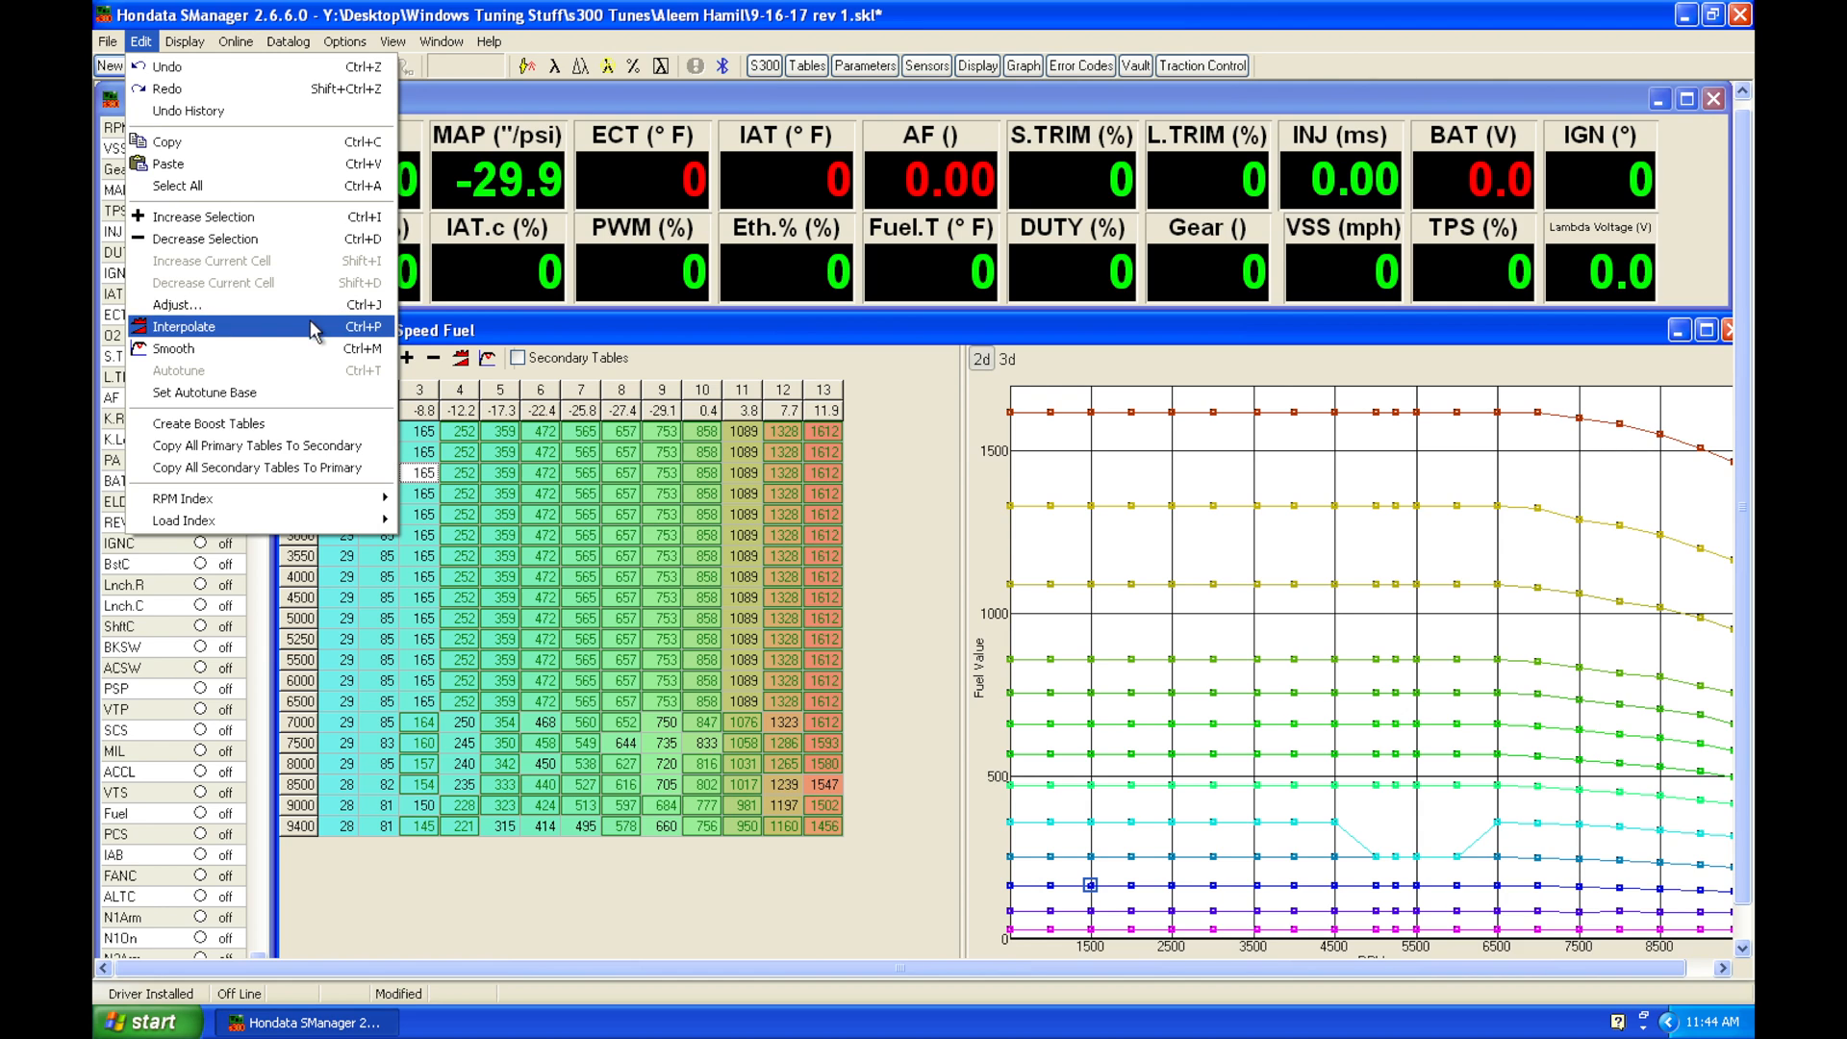
pyautogui.moveTo(478, 563)
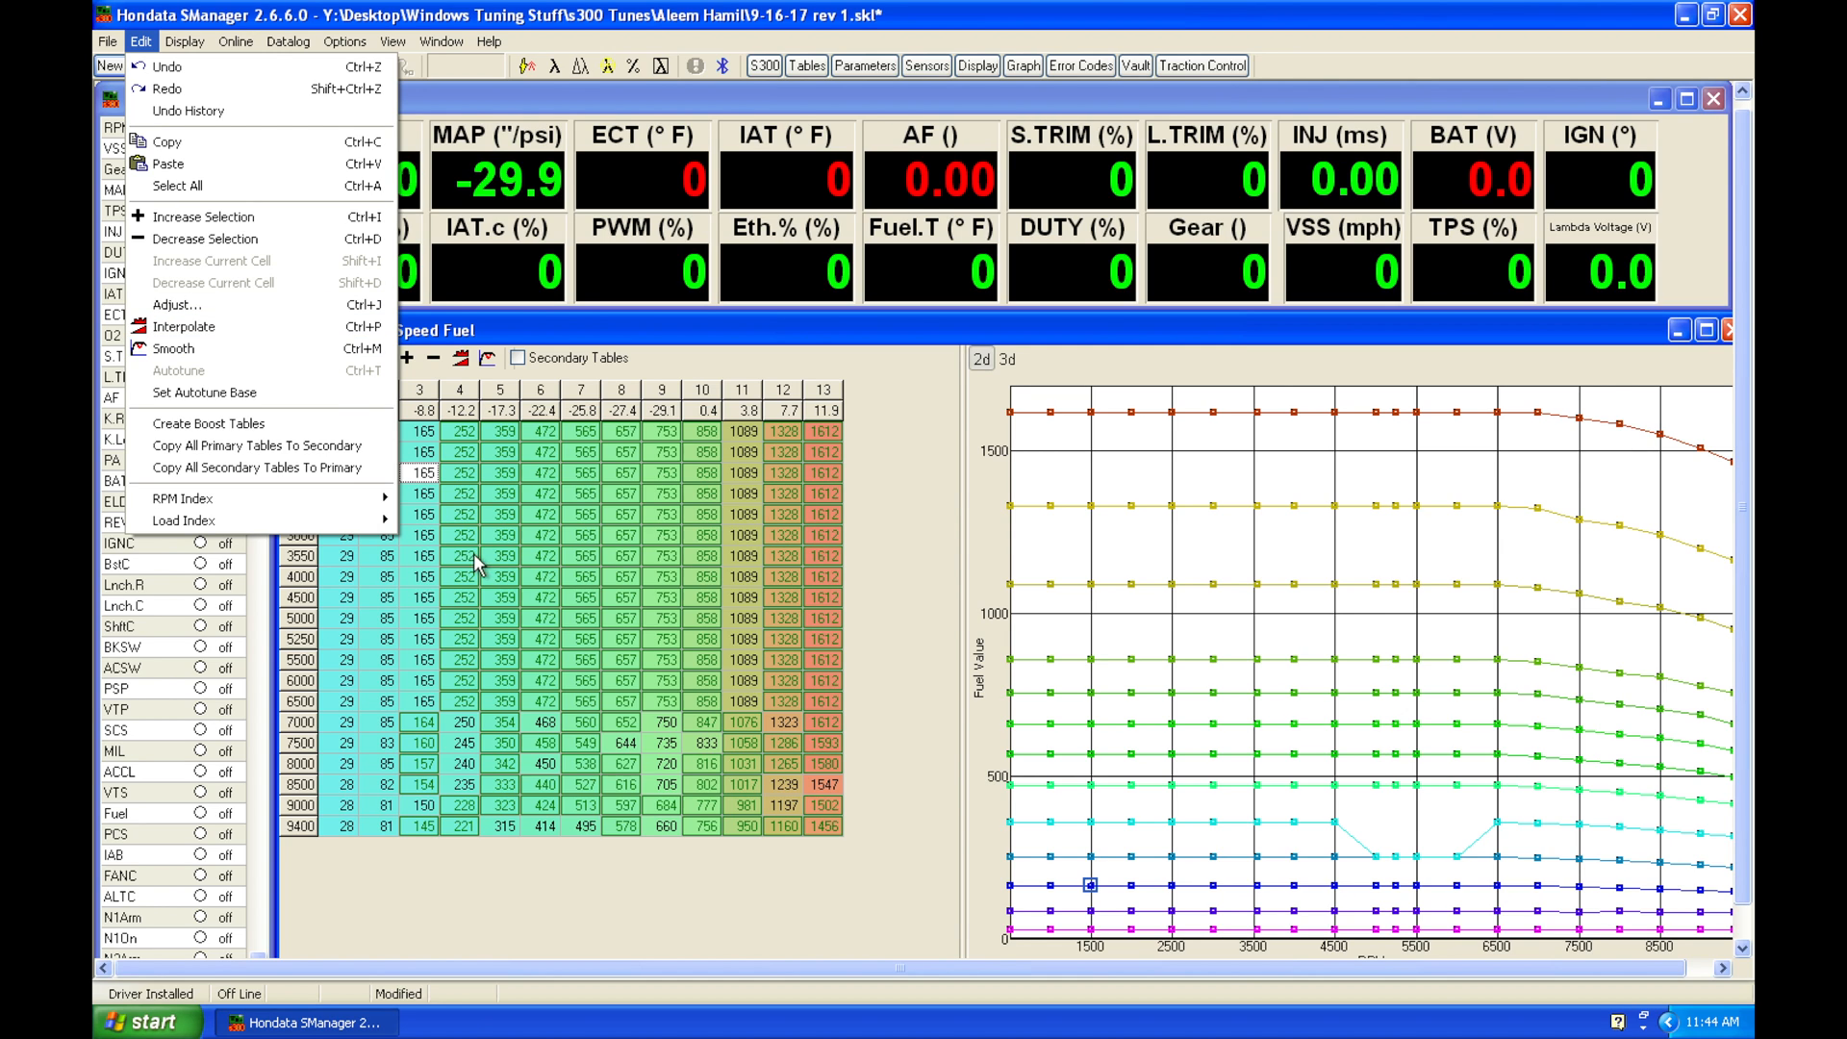
pyautogui.moveTo(183, 325)
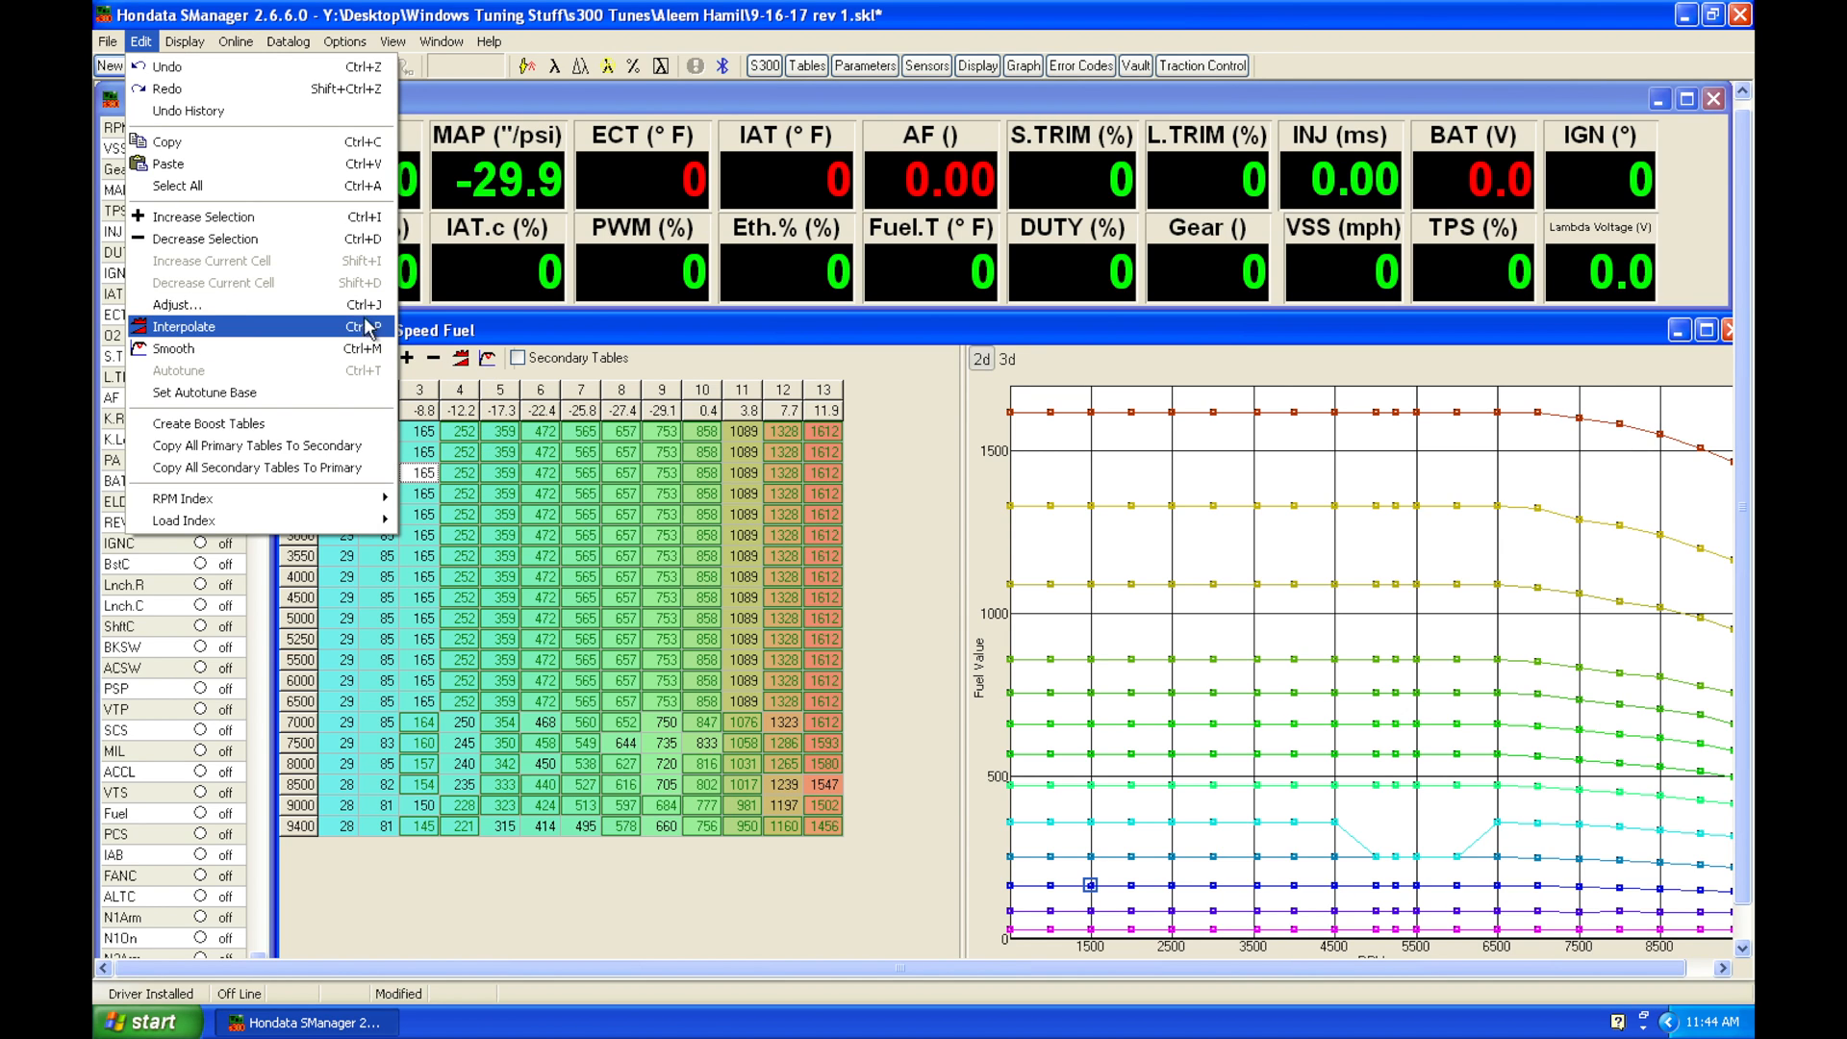
pyautogui.moveTo(202, 306)
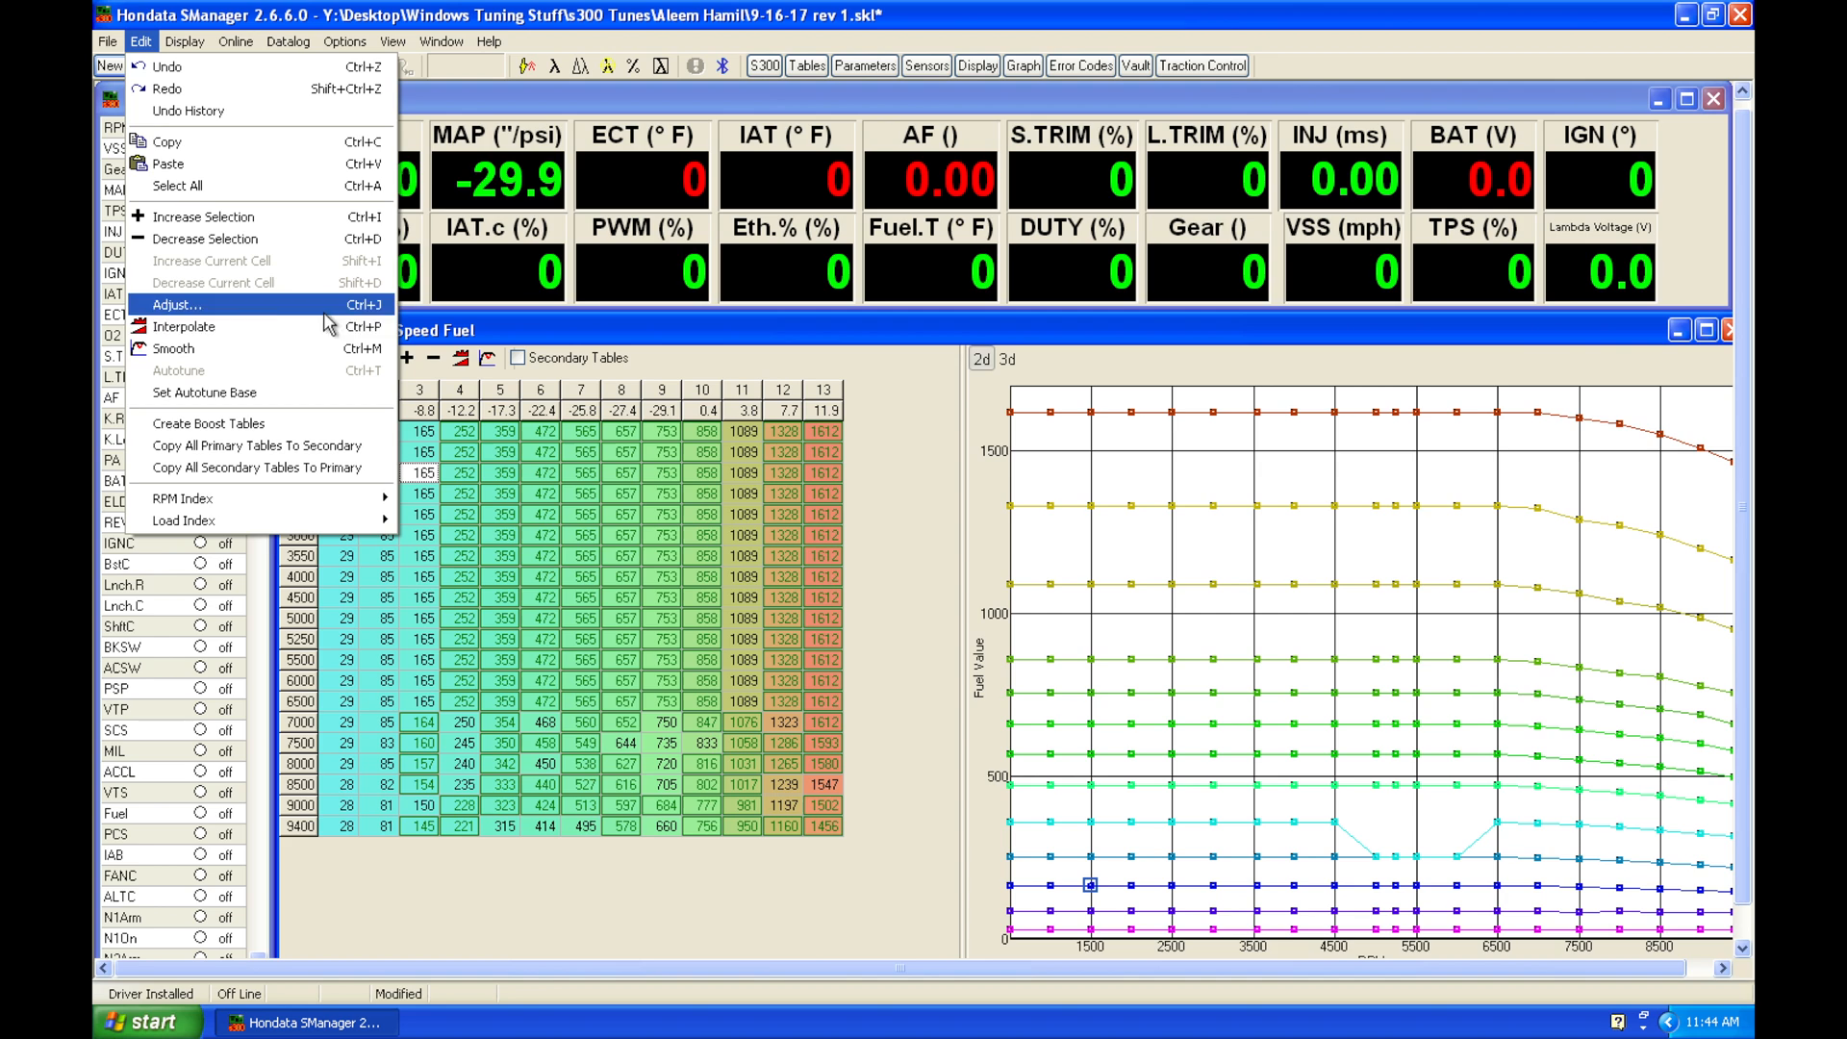
pyautogui.moveTo(366, 317)
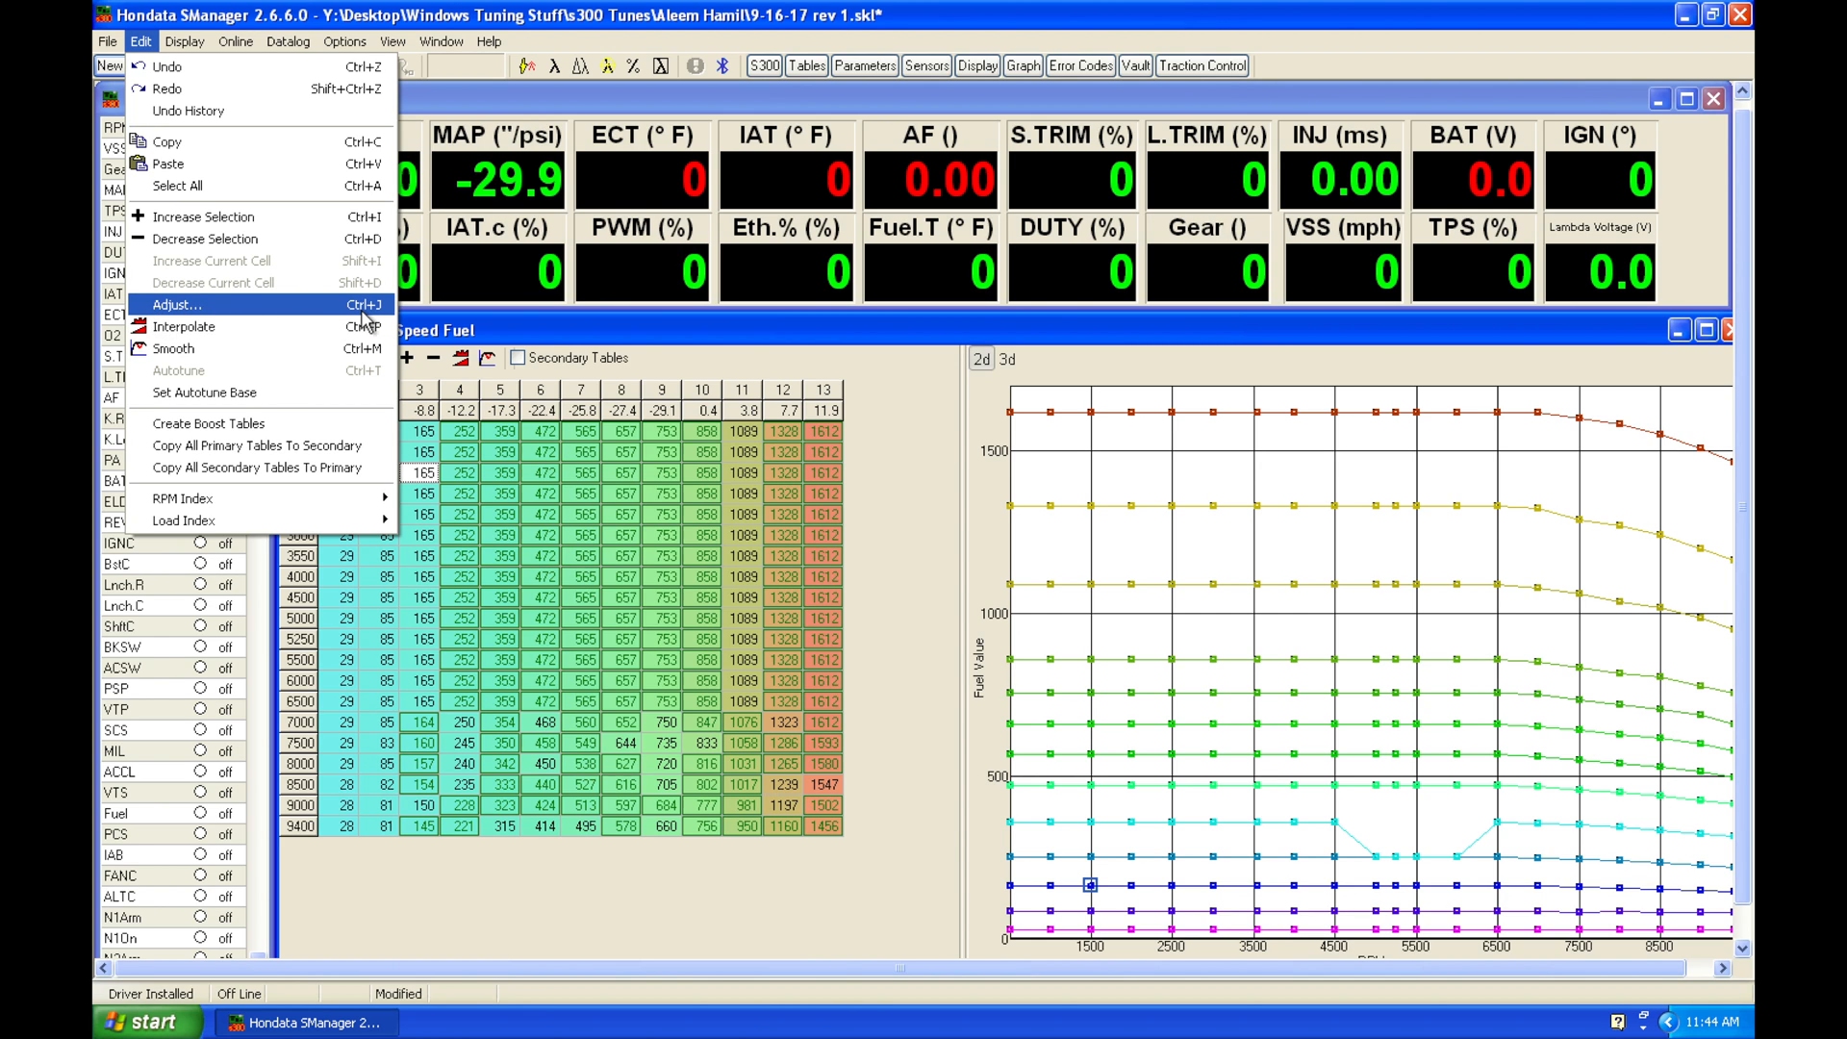
pyautogui.moveTo(366, 339)
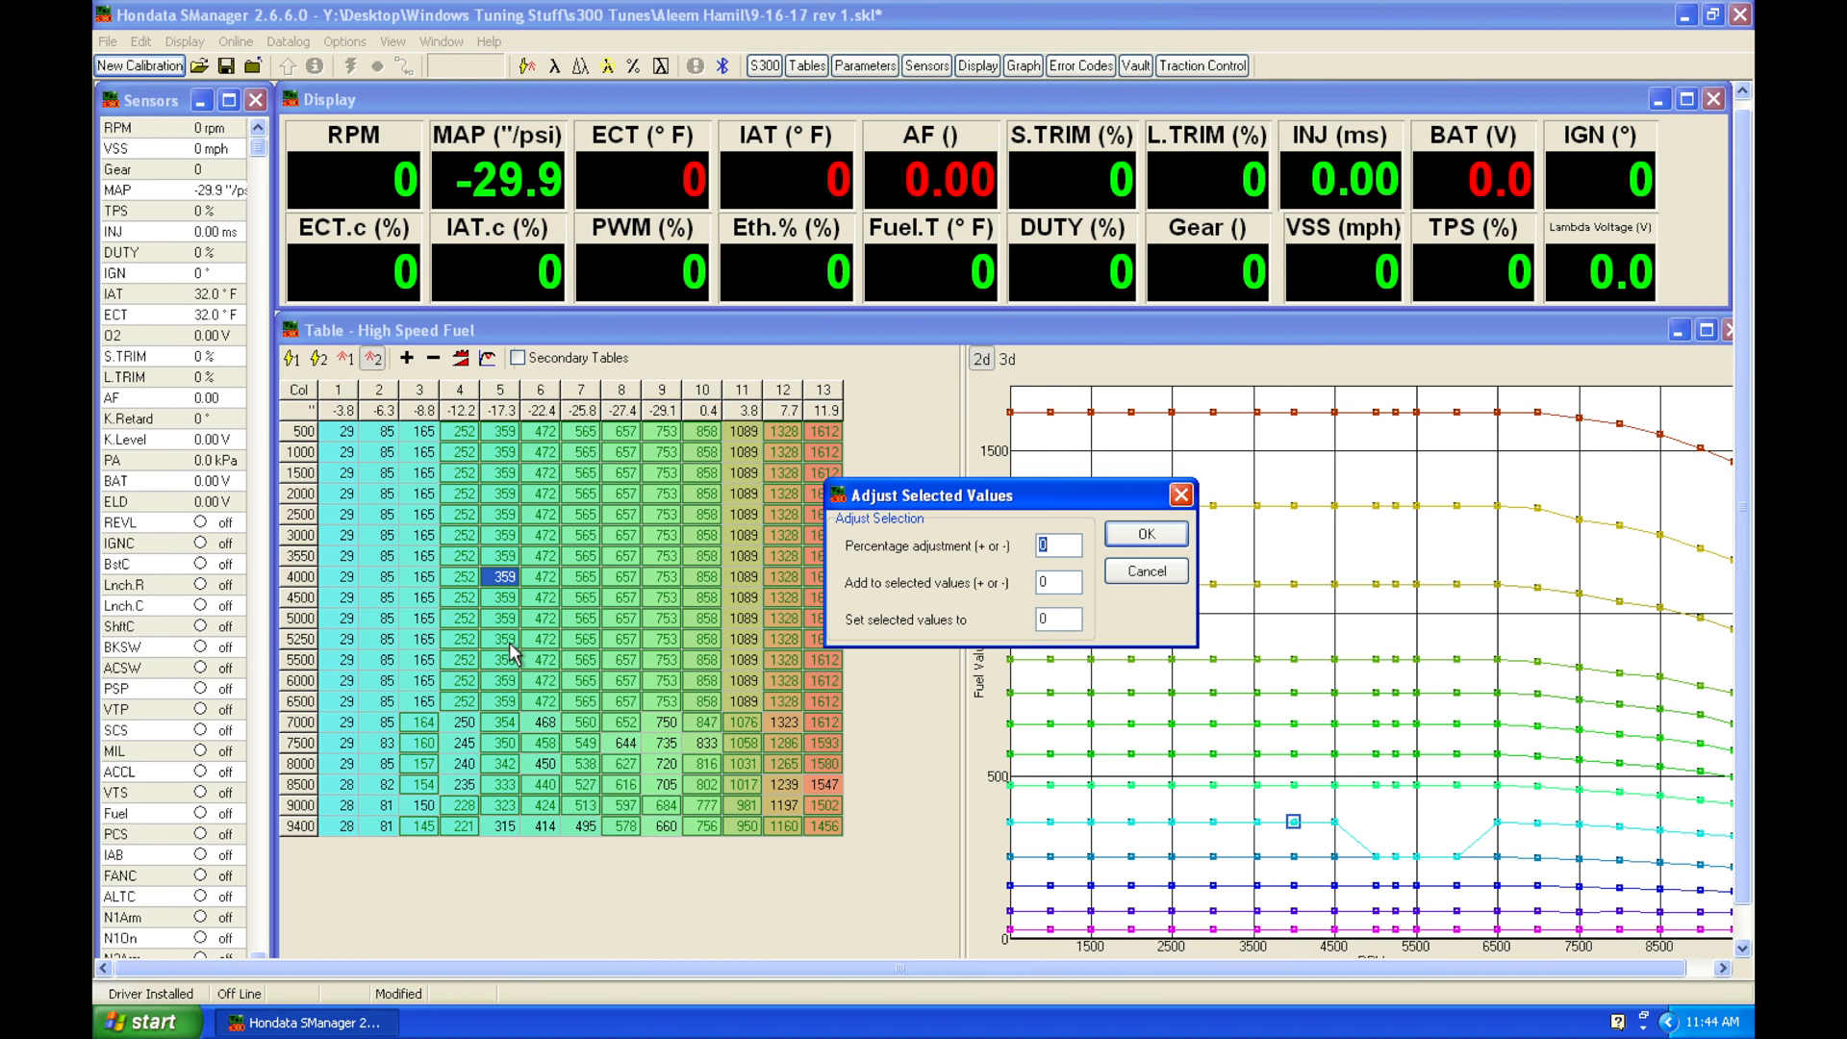
pyautogui.moveTo(977, 596)
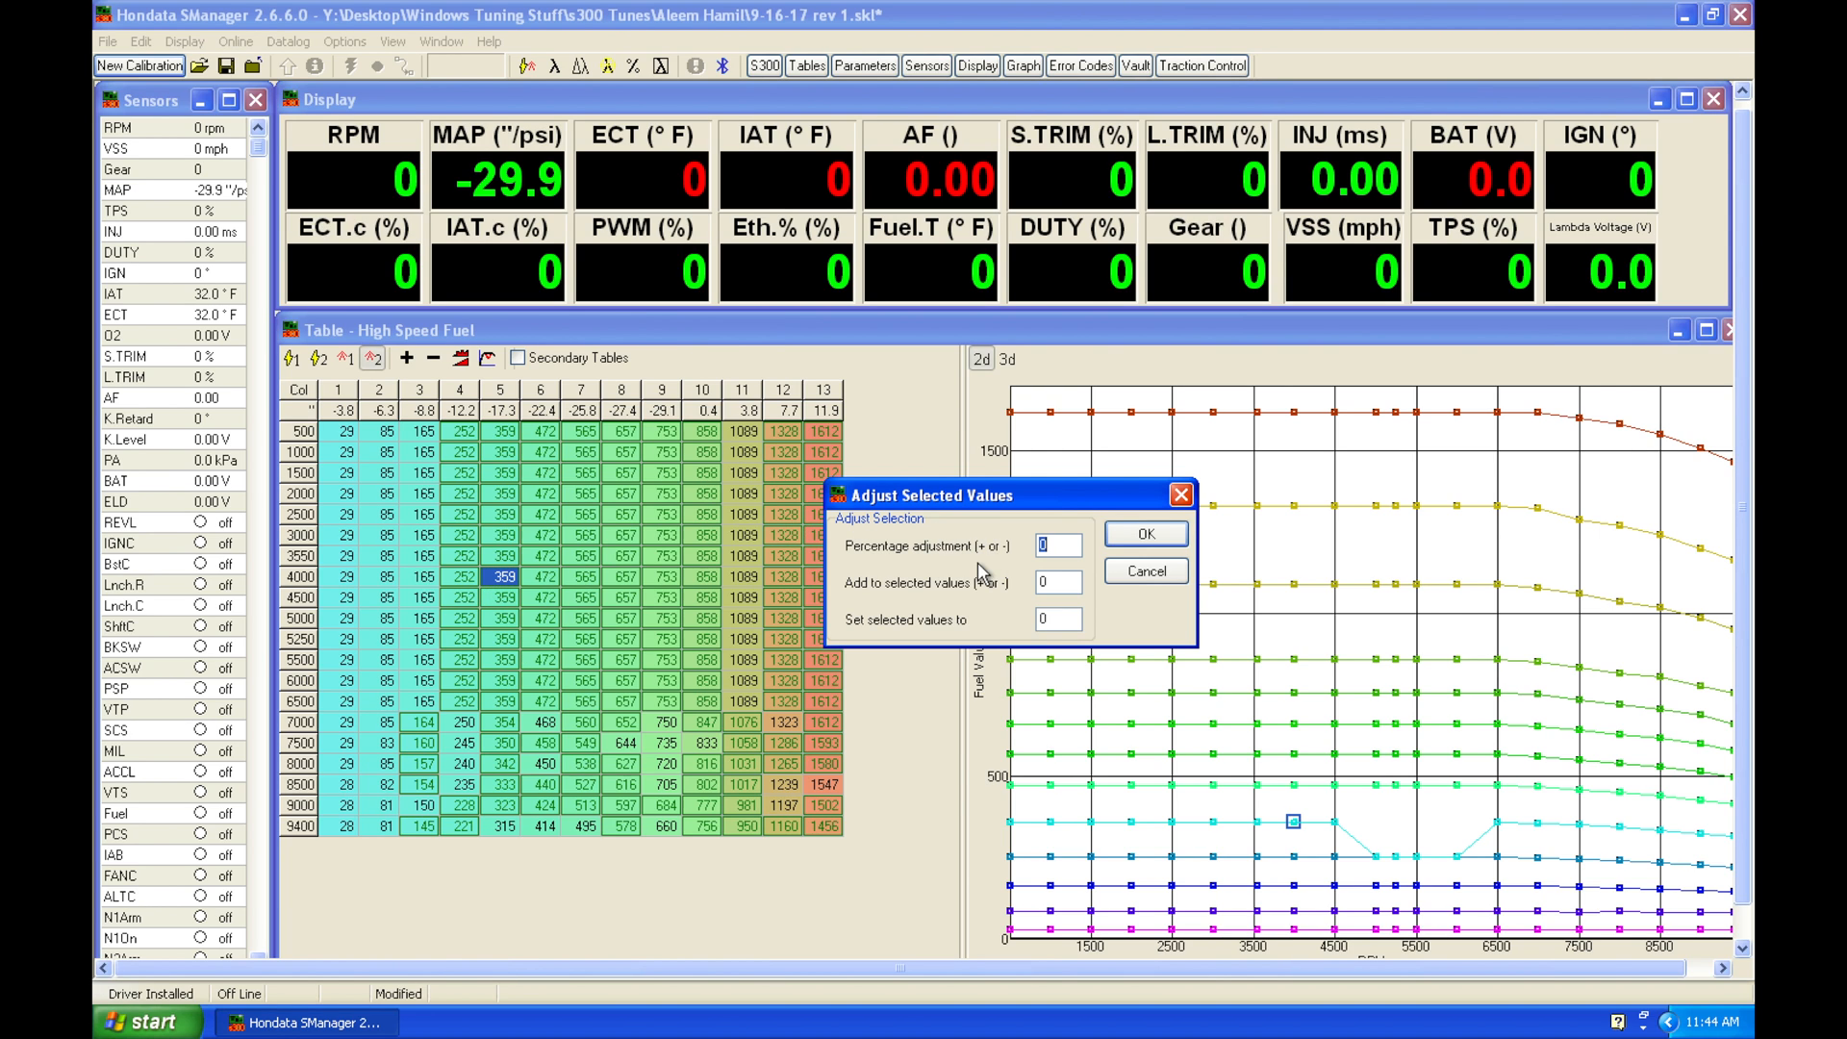
pyautogui.moveTo(933, 587)
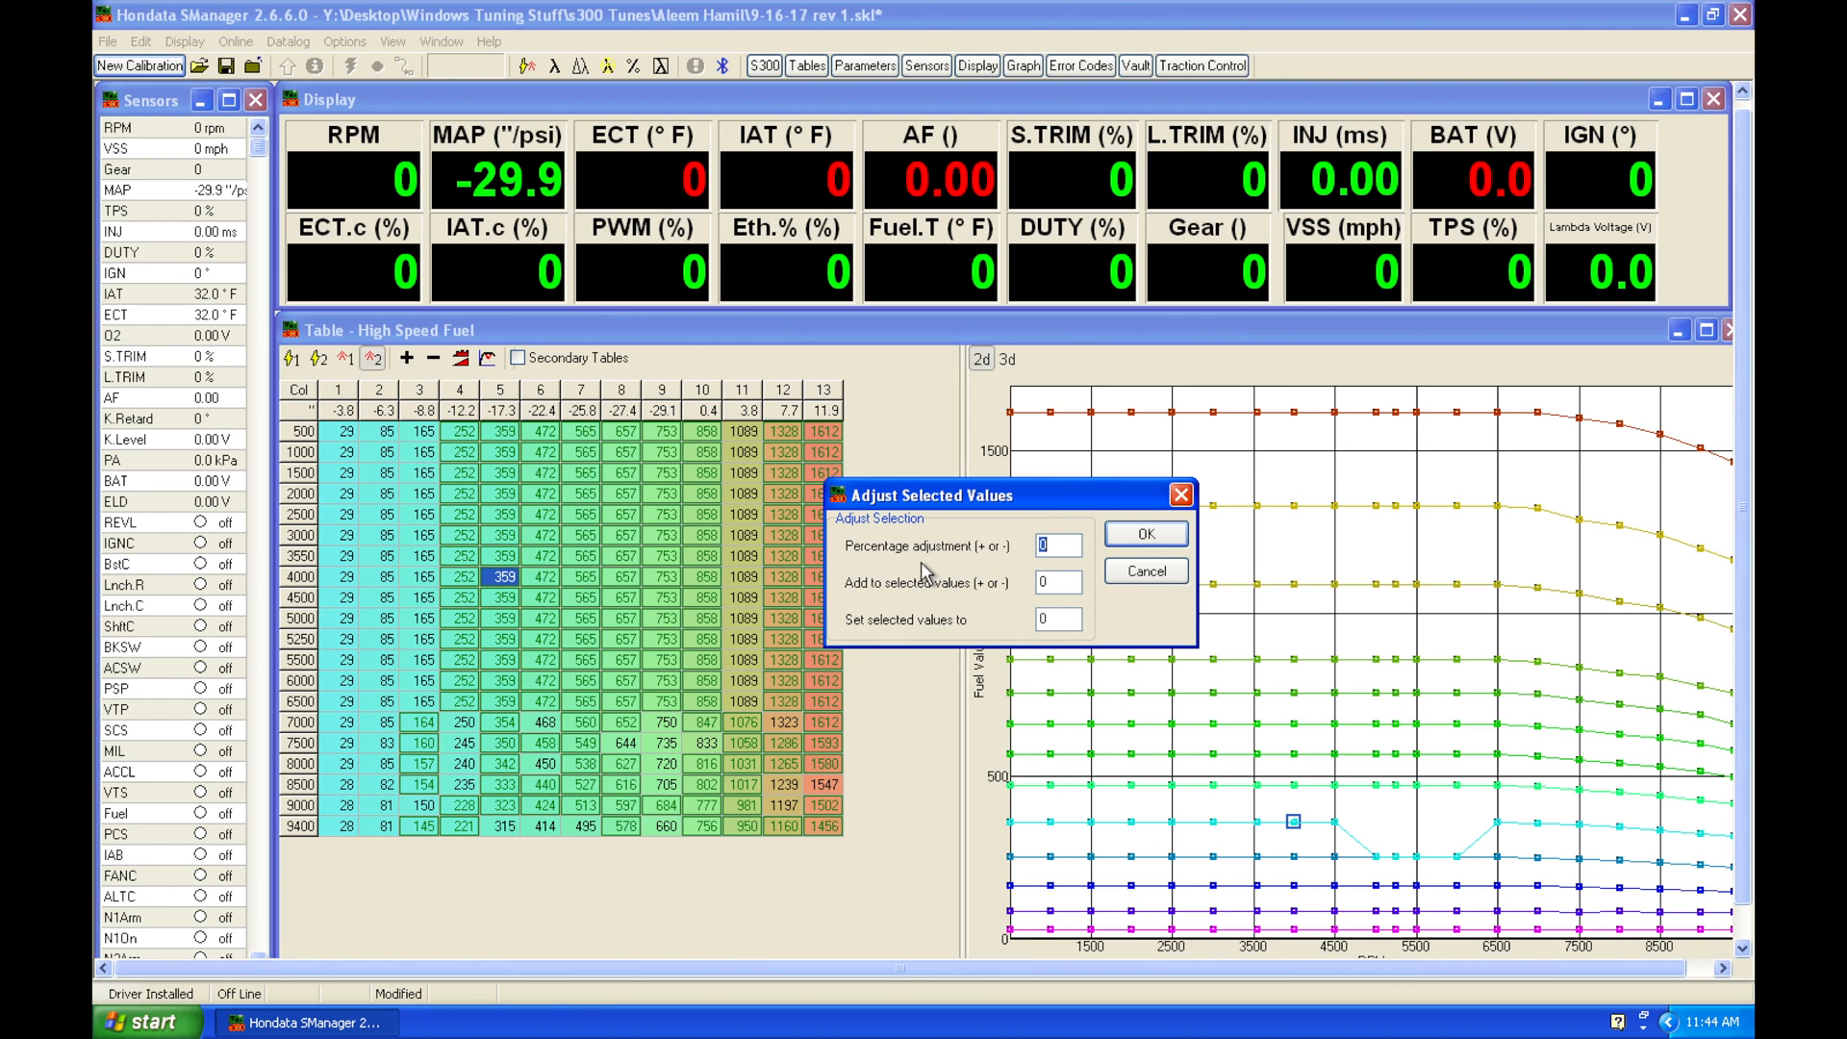
# Step: Adjust the selected rows 3550–5250, columns 5–8 cells by a 5% percentage increase
pyautogui.click(1058, 581)
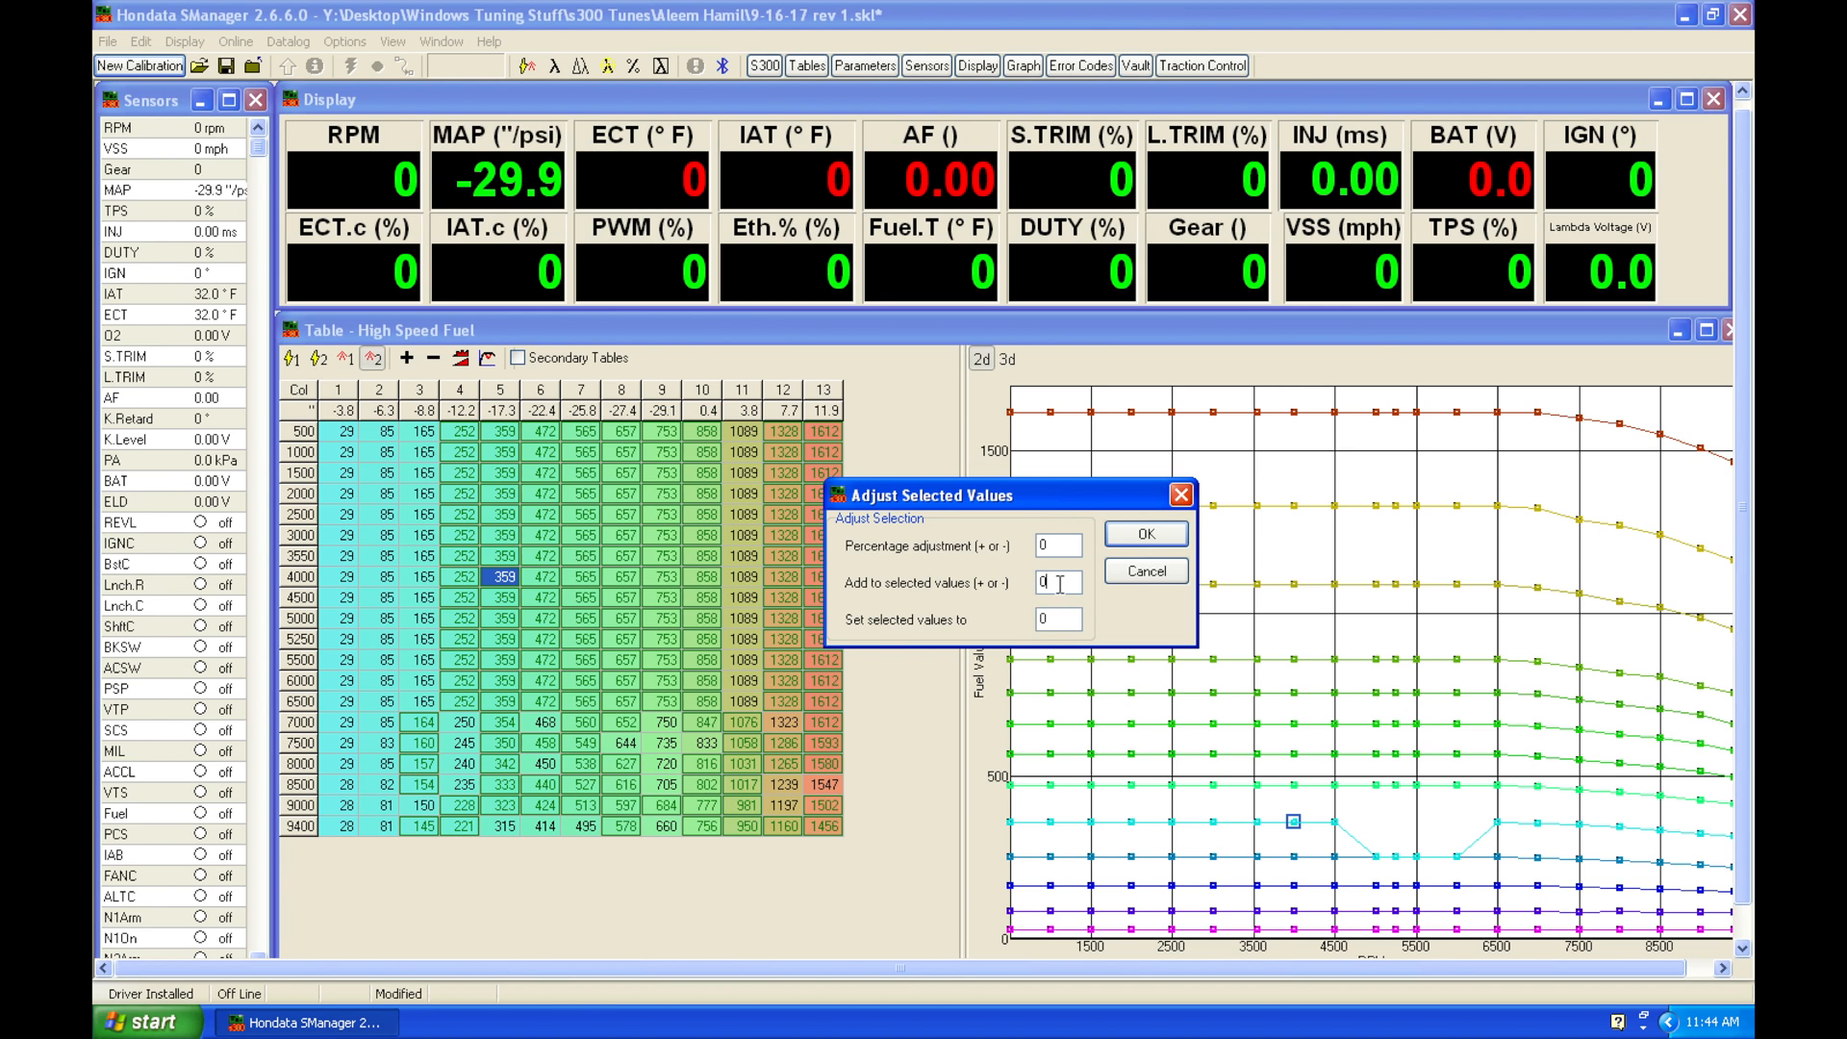
pyautogui.moveTo(908, 641)
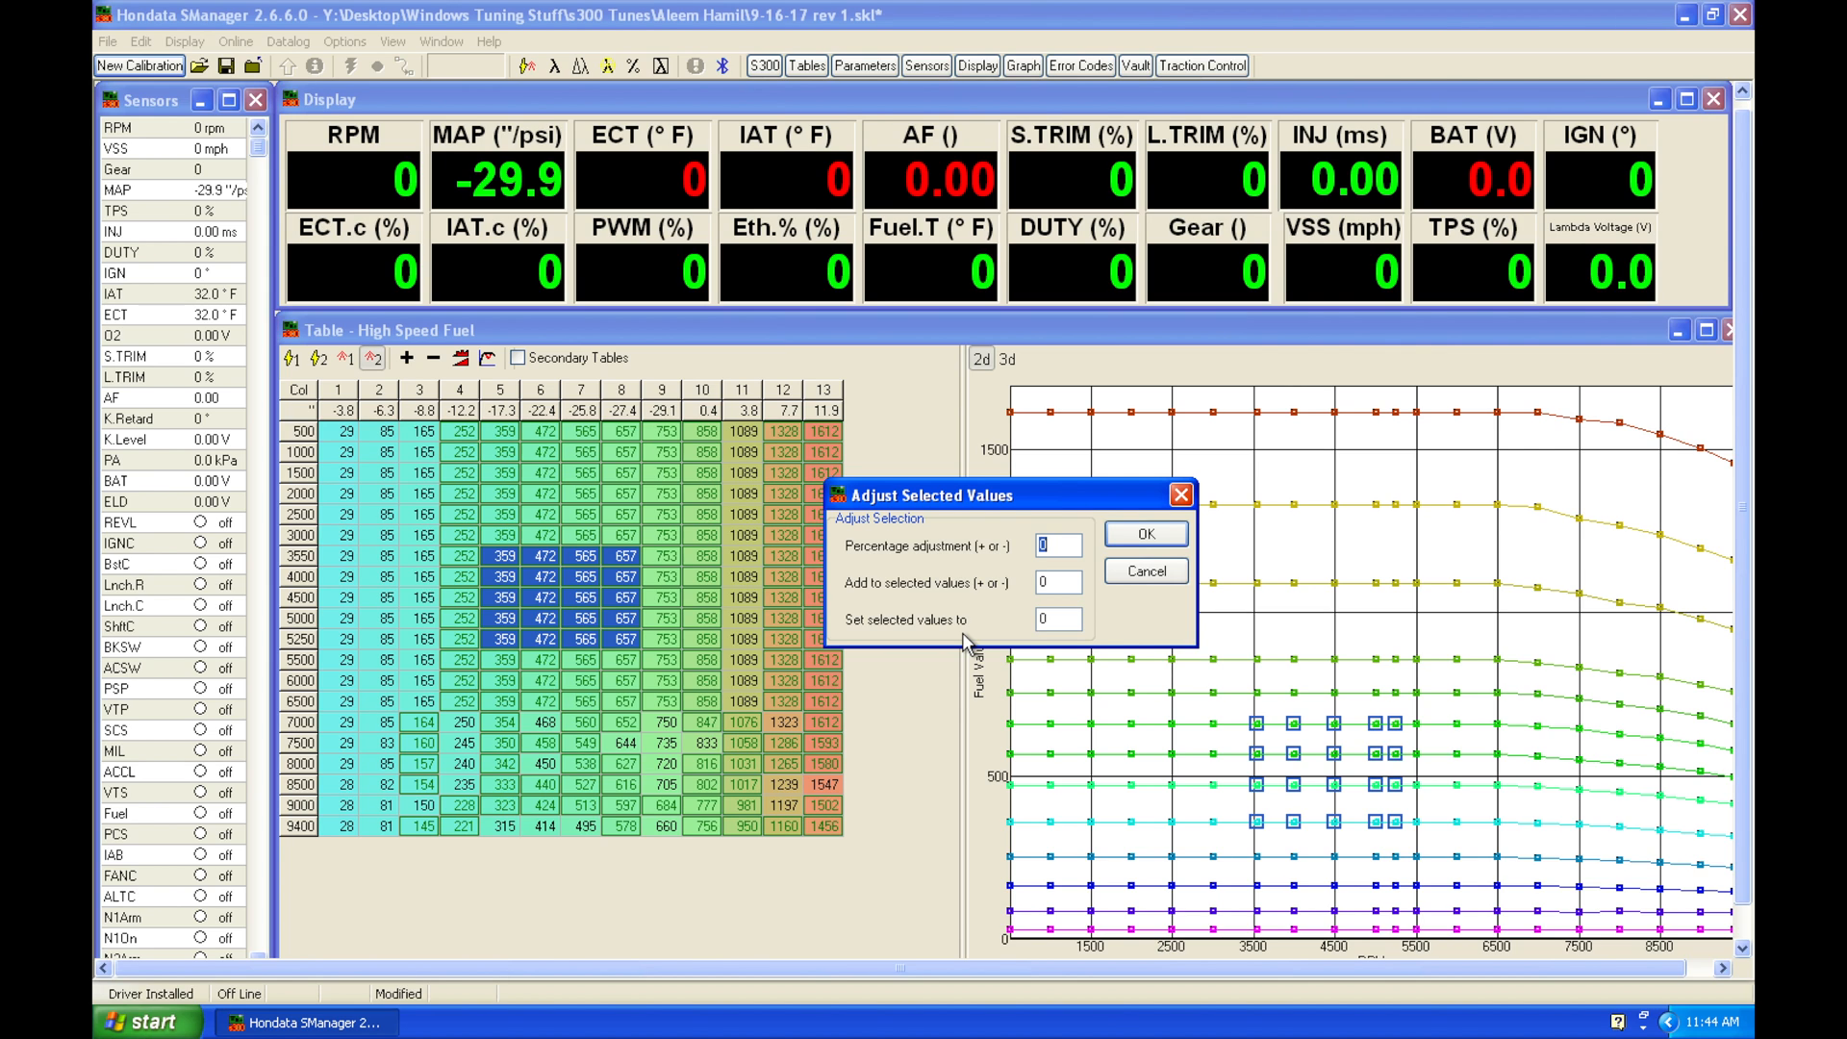
pyautogui.write('5')
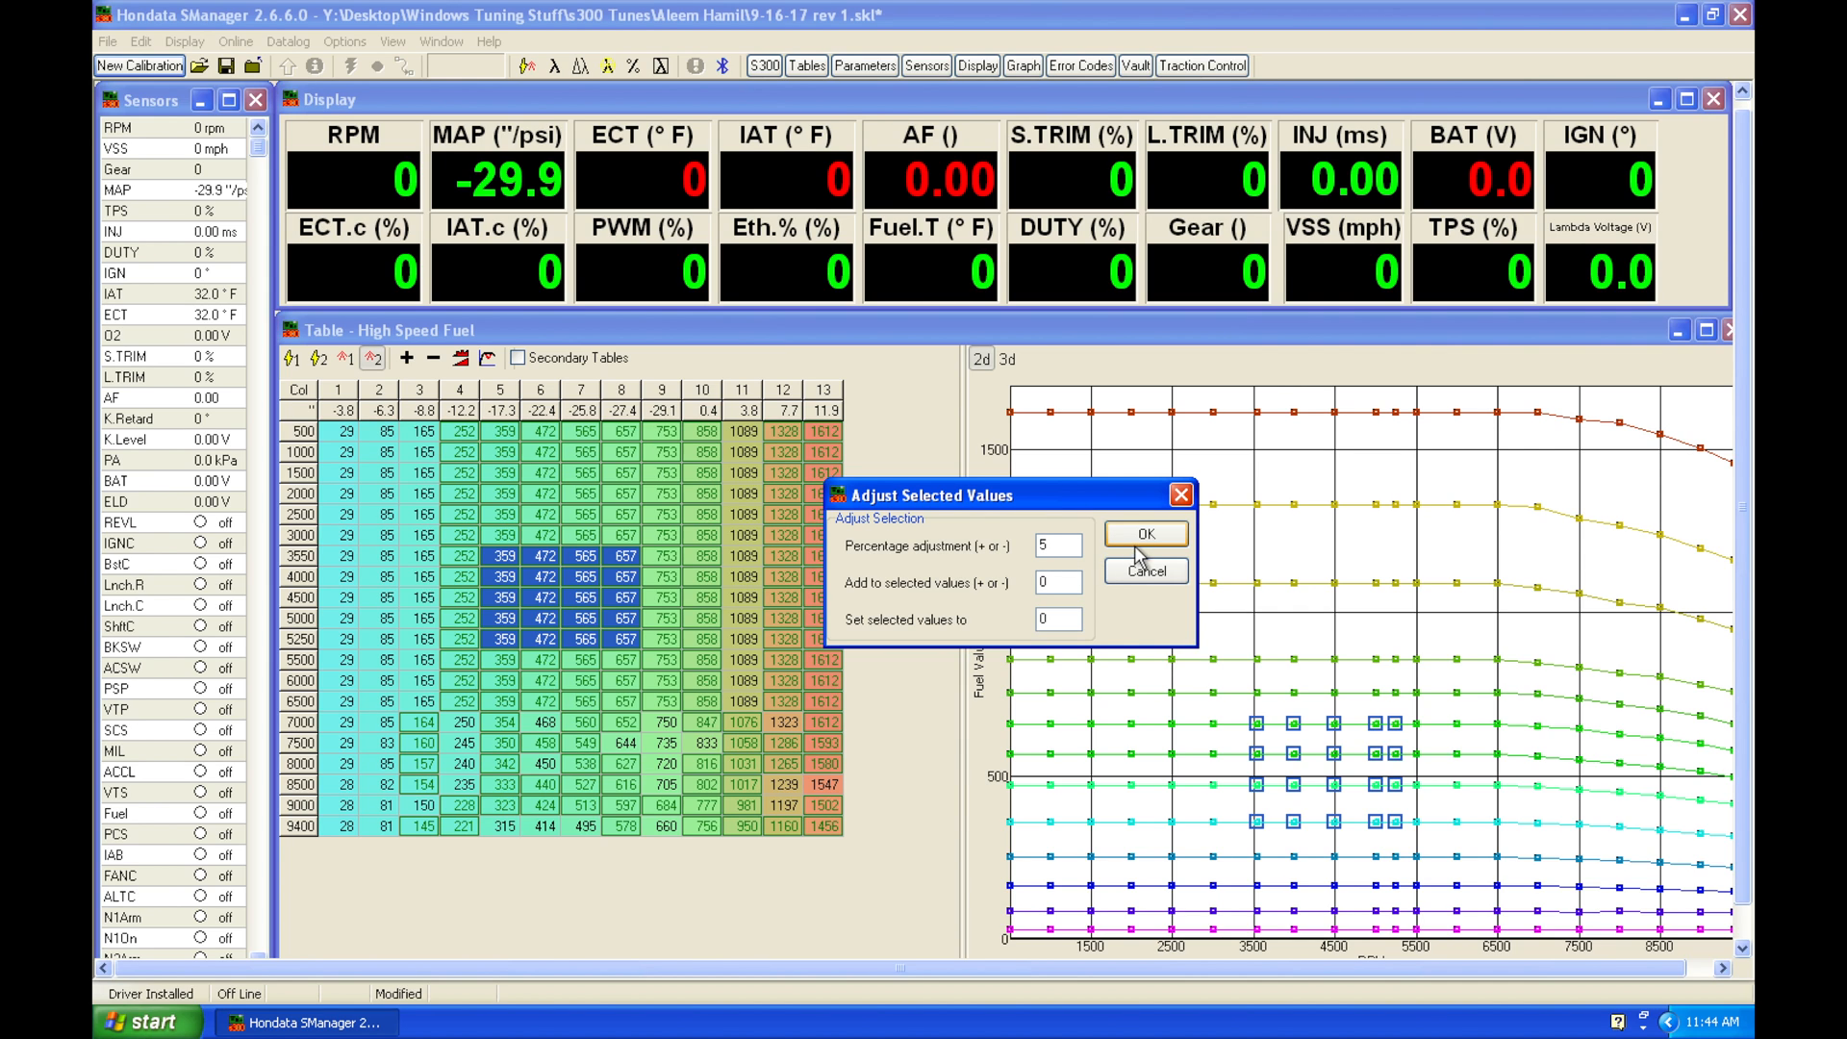
pyautogui.click(1145, 533)
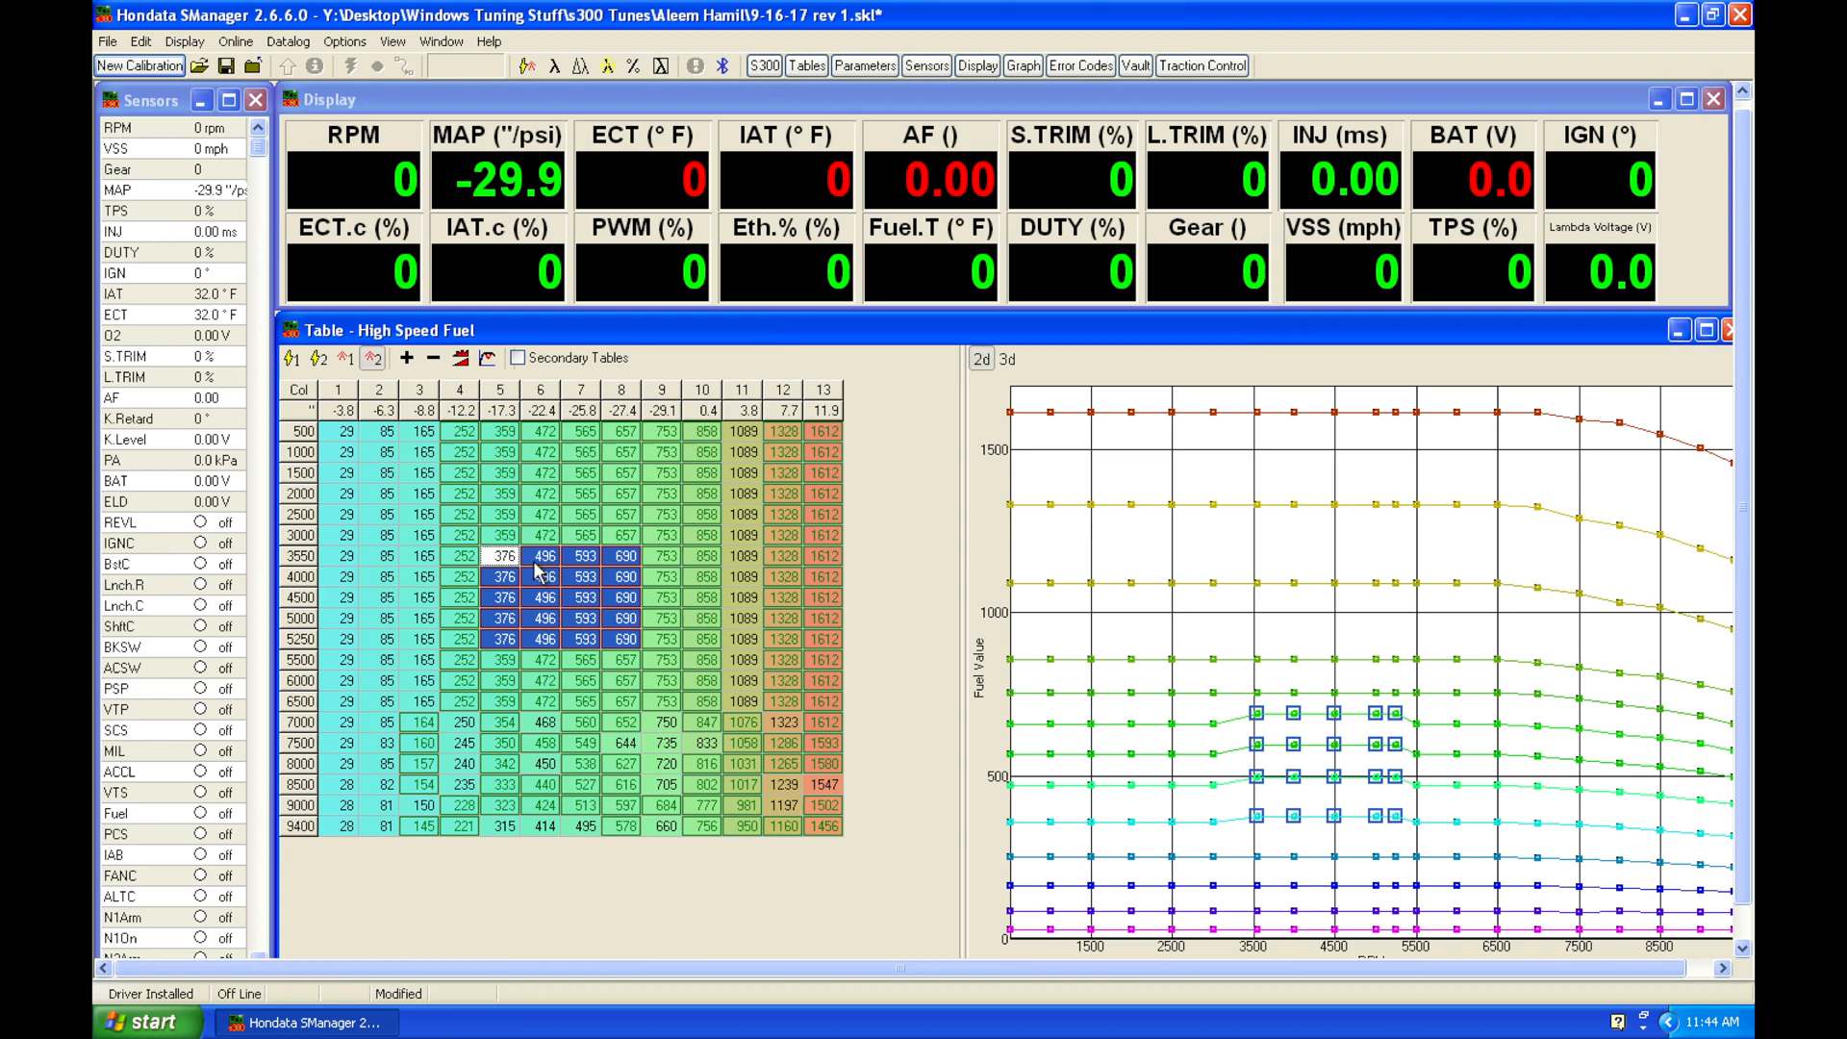